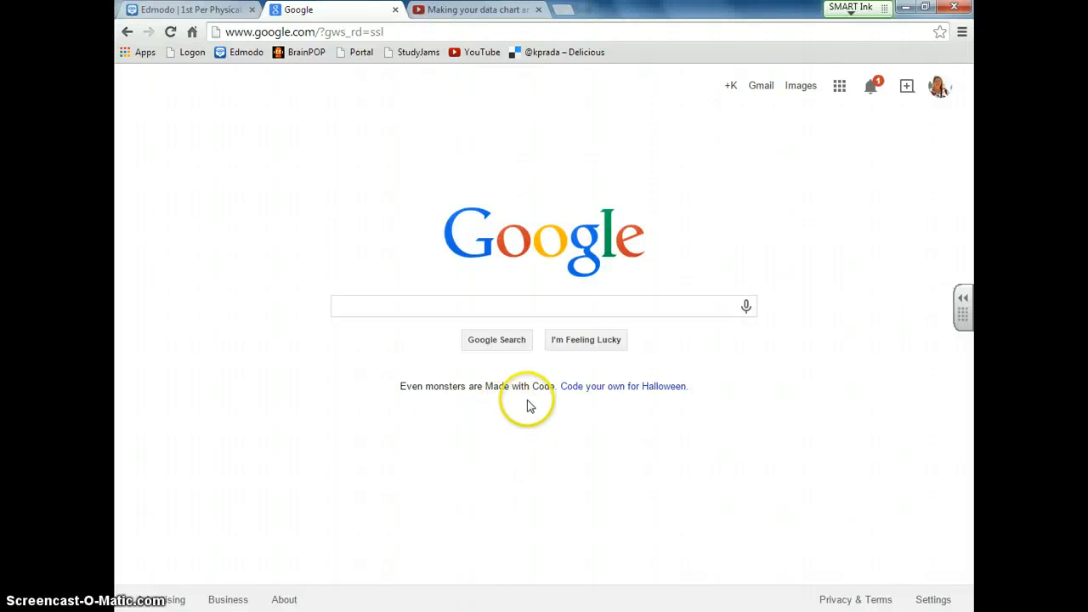
{"action": "mouse_move", "coordinate": [840, 85]}
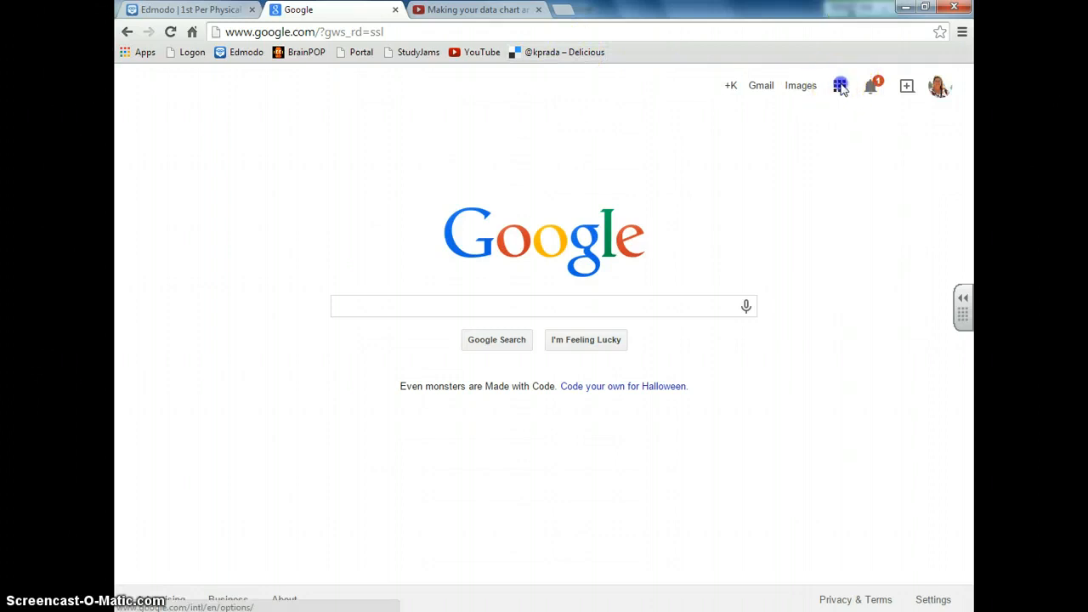
- From the Google apps grid go to Drive and create a new blank spreadsheet
{"action": "left_click", "coordinate": [840, 85]}
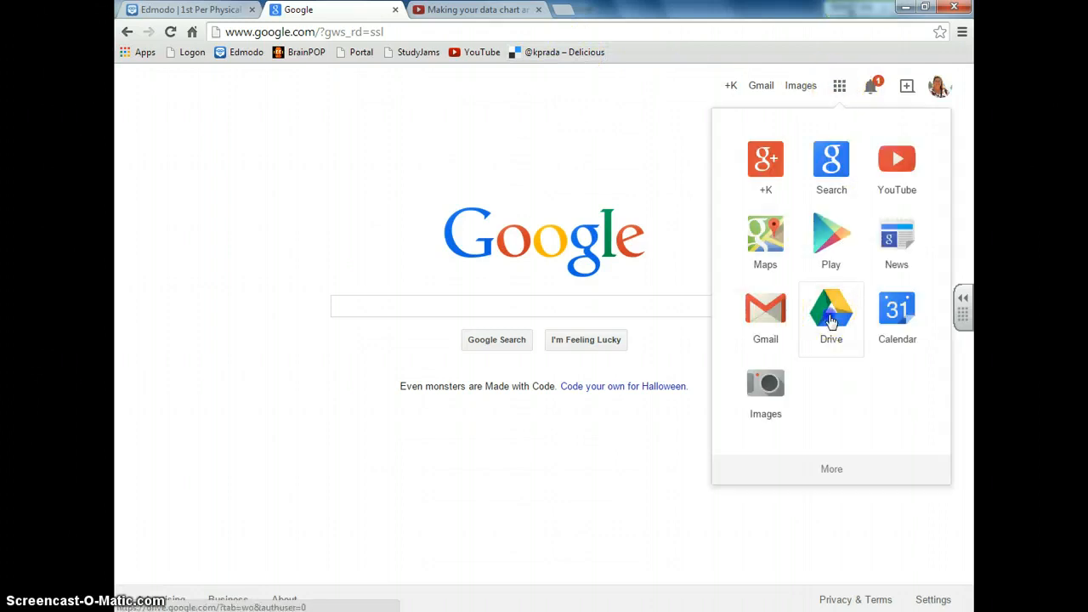
{"action": "left_click", "coordinate": [830, 310]}
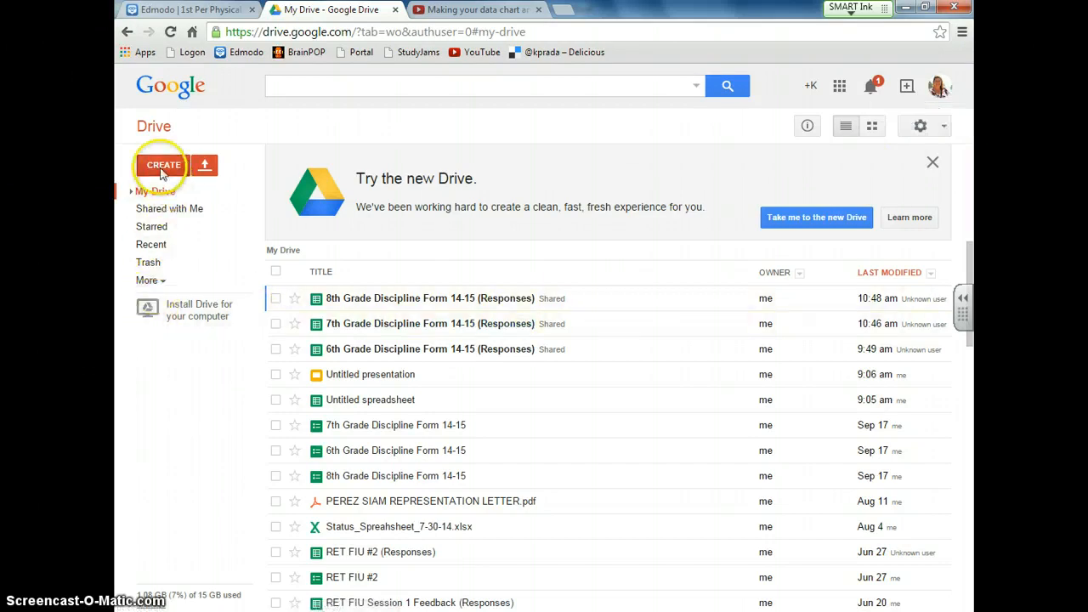
{"action": "left_click", "coordinate": [164, 164]}
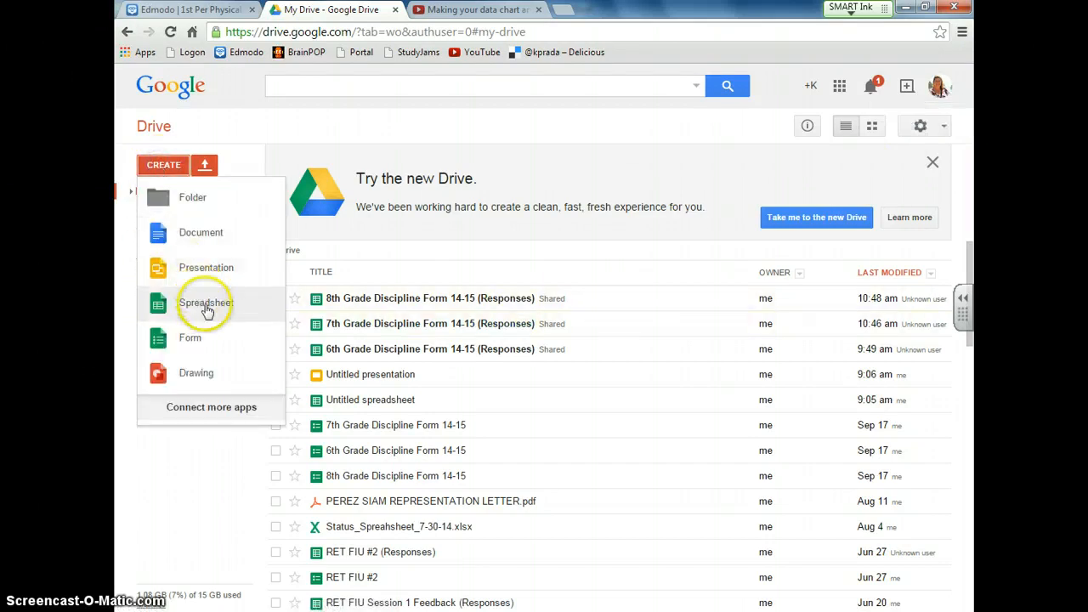
{"action": "left_click", "coordinate": [205, 302]}
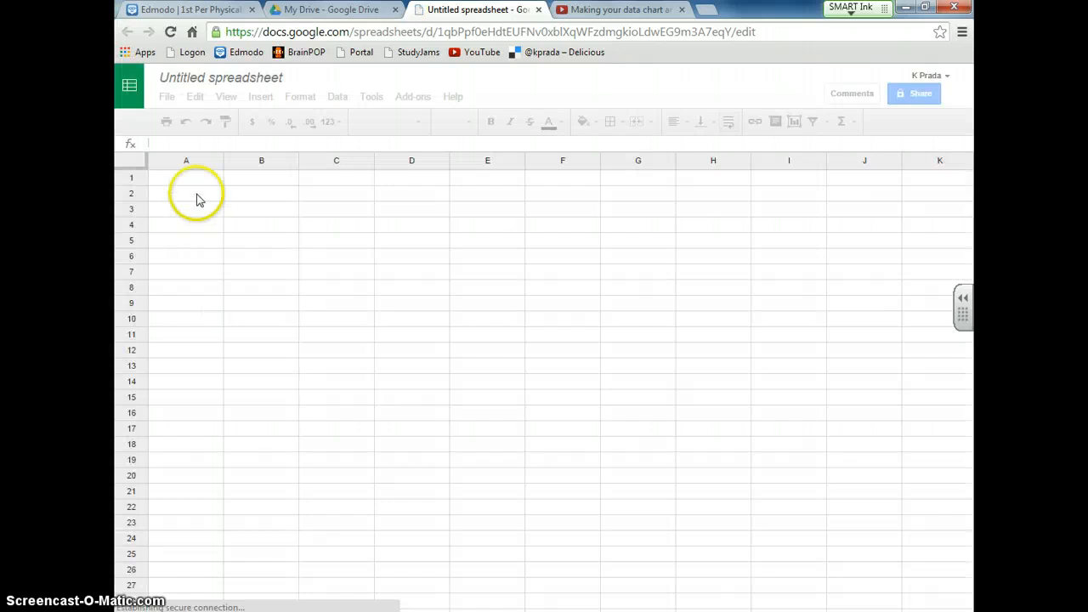
- Paste the copied Type of food / Trial 1–10 table for Shrimp, Squid and Fish into the sheet
{"action": "left_click", "coordinate": [185, 179]}
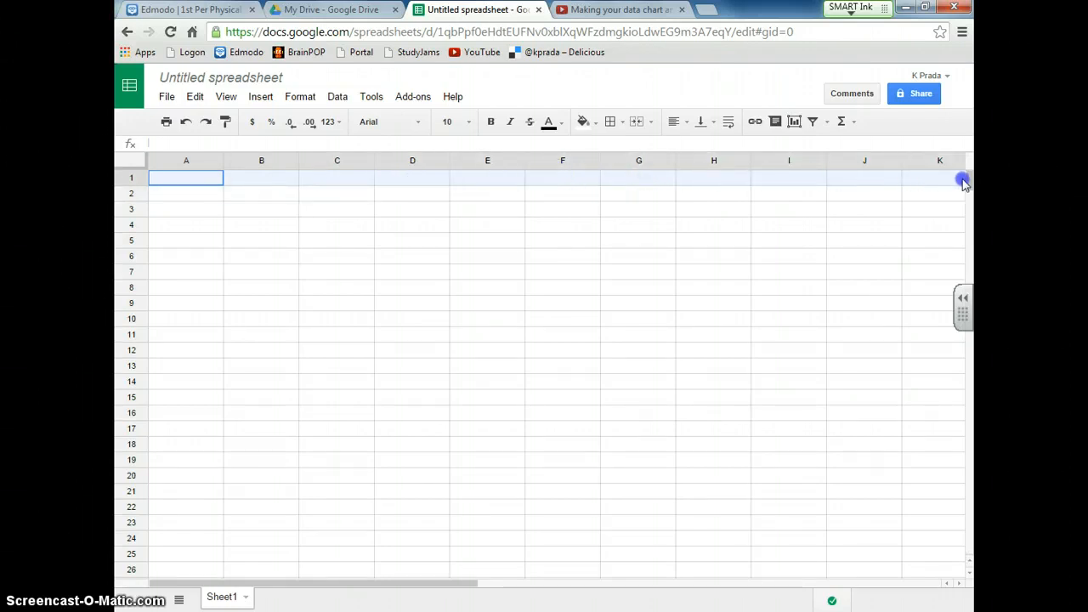
{"action": "scroll", "scroll_direction": "right", "scroll_amount": 3}
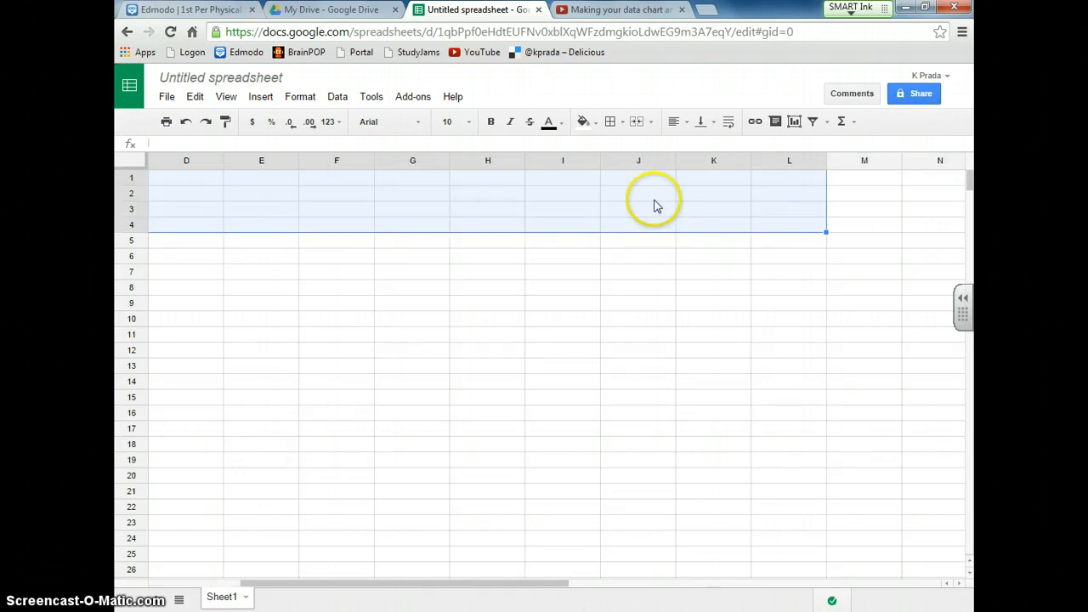
{"action": "right_click", "coordinate": [655, 204]}
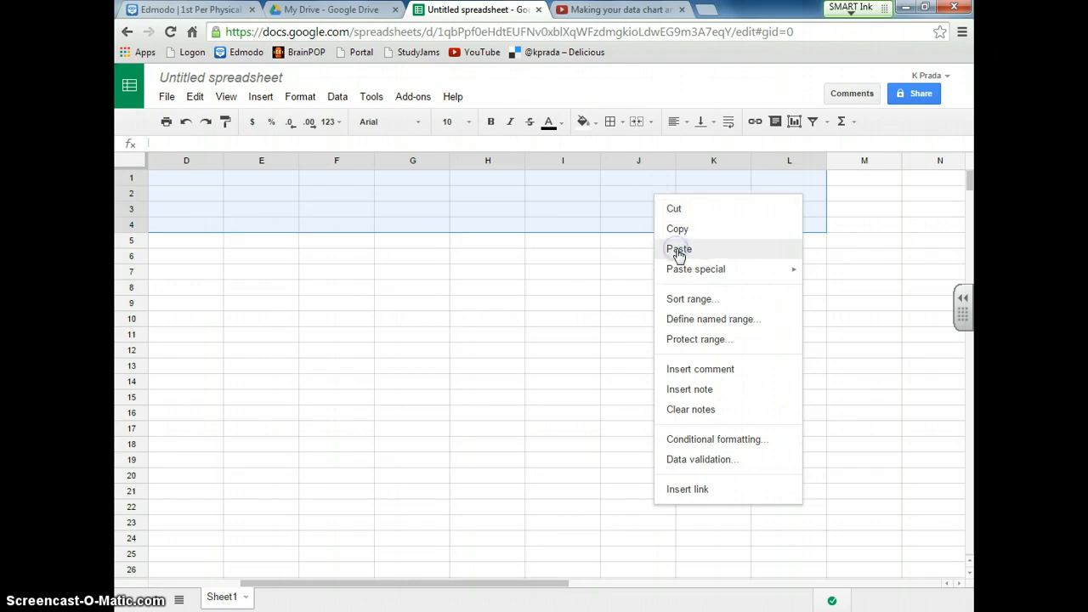
{"action": "left_click", "coordinate": [679, 248]}
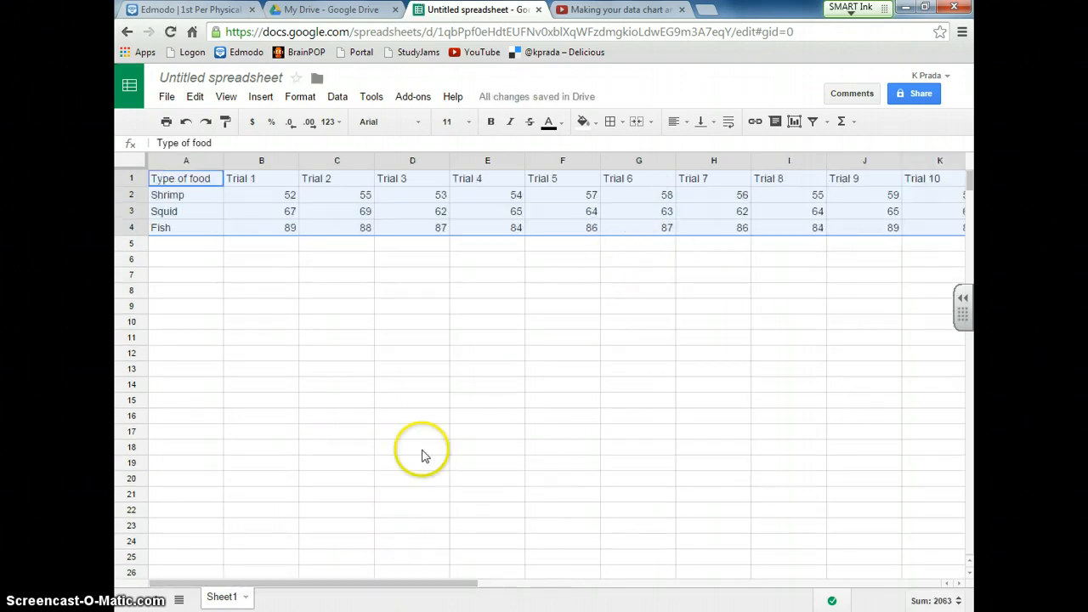
{"action": "mouse_move", "coordinate": [442, 589]}
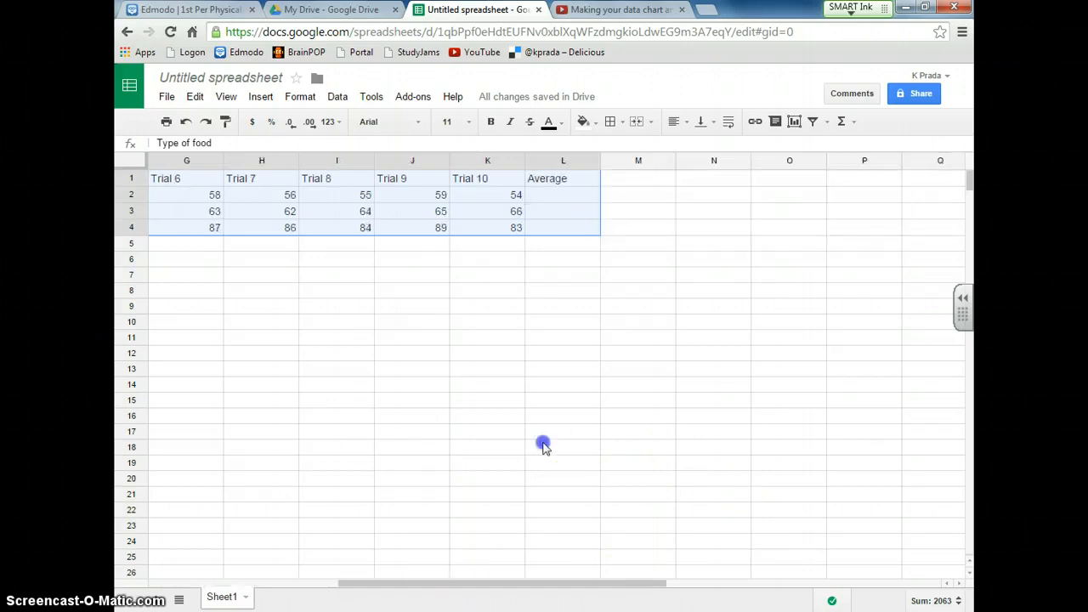
- Put an AVERAGE formula over the shrimp row's trial values in its Average cell (55.3)
{"action": "left_click", "coordinate": [563, 194]}
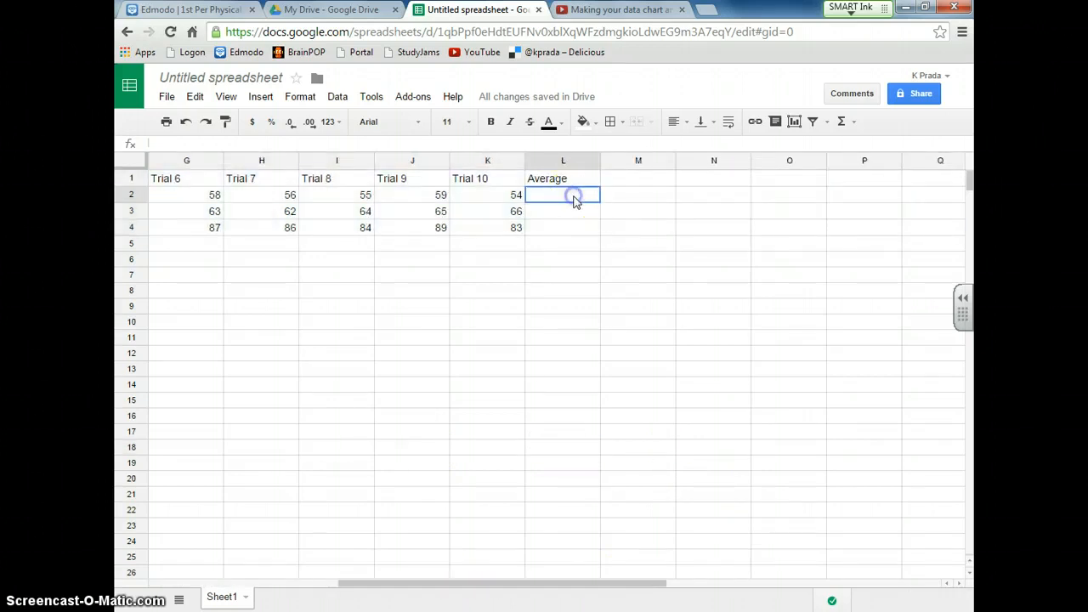
{"action": "mouse_move", "coordinate": [520, 459]}
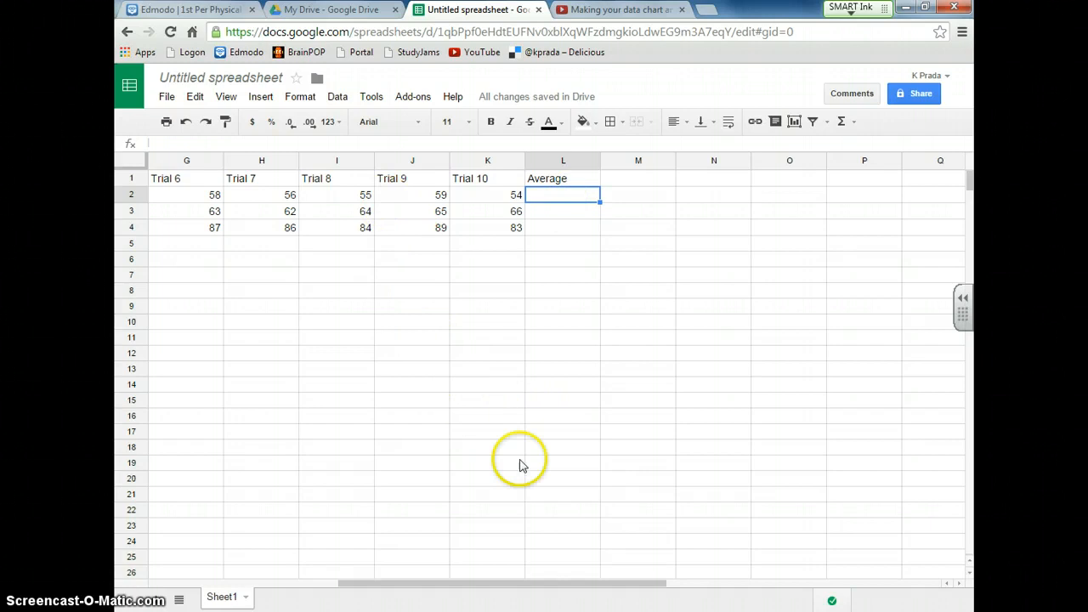
{"action": "mouse_move", "coordinate": [765, 428]}
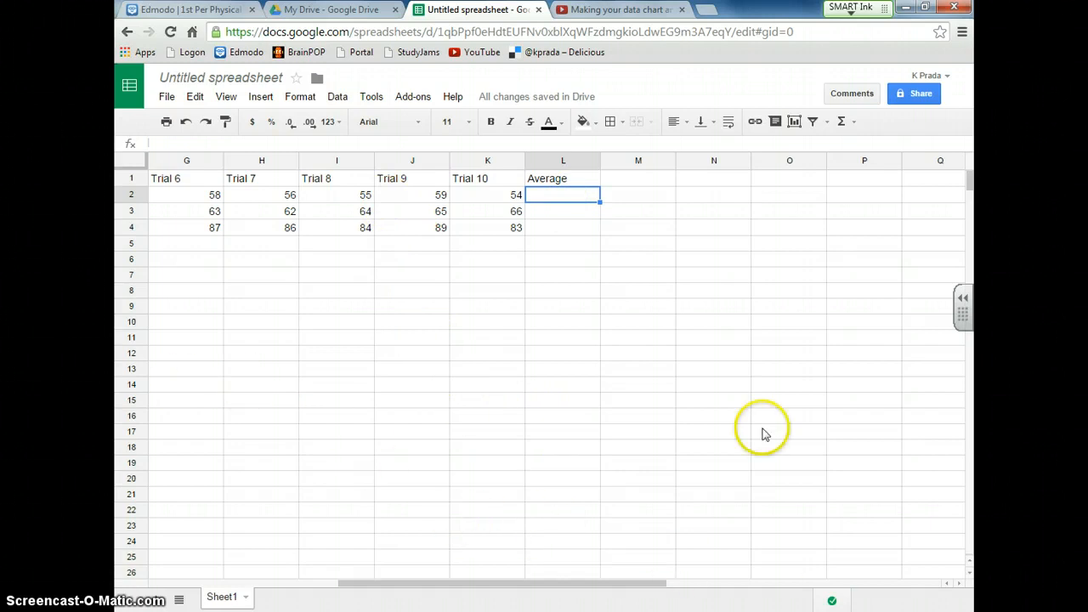
{"action": "mouse_move", "coordinate": [486, 267]}
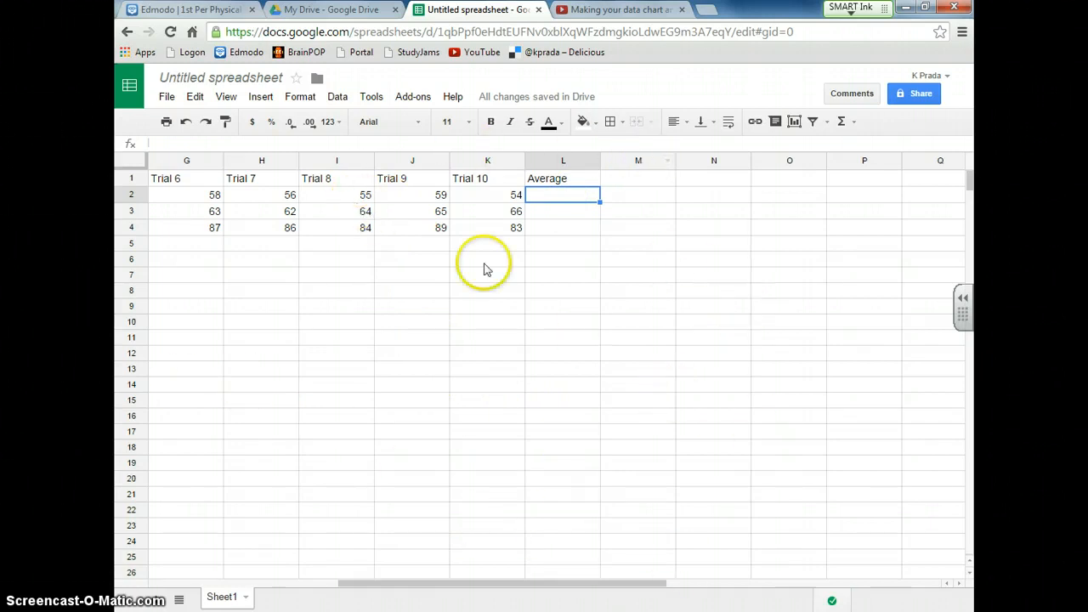
{"action": "mouse_move", "coordinate": [313, 129]}
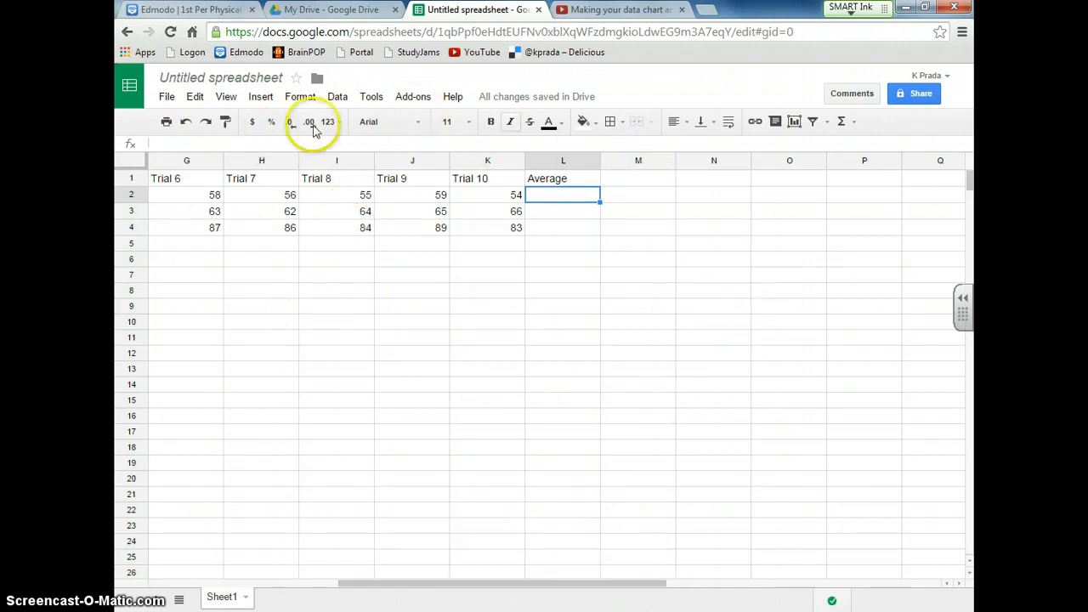
{"action": "left_click", "coordinate": [225, 95]}
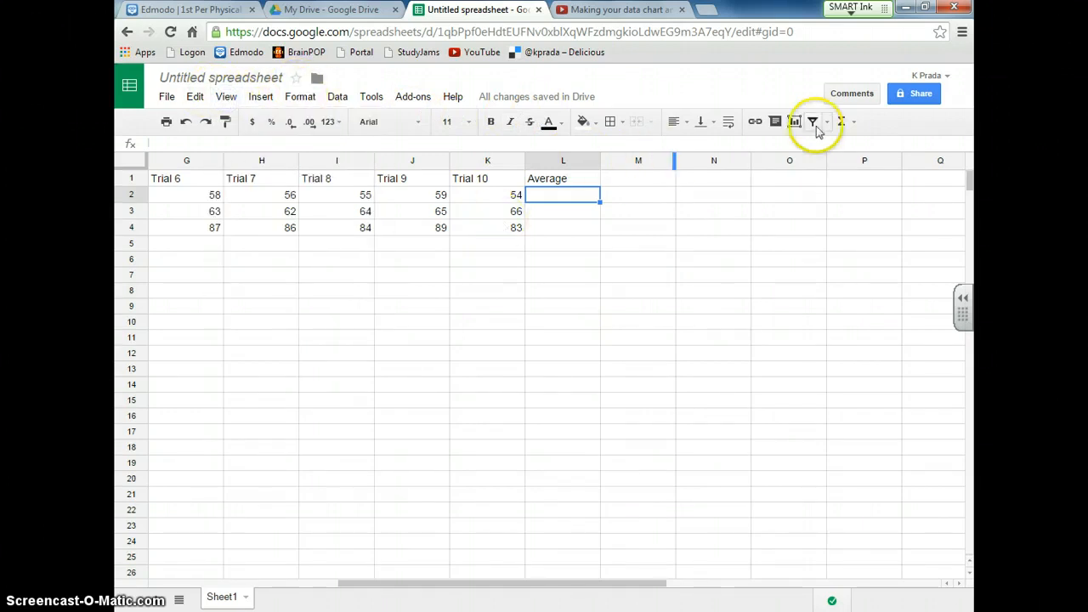
{"action": "mouse_move", "coordinate": [848, 122]}
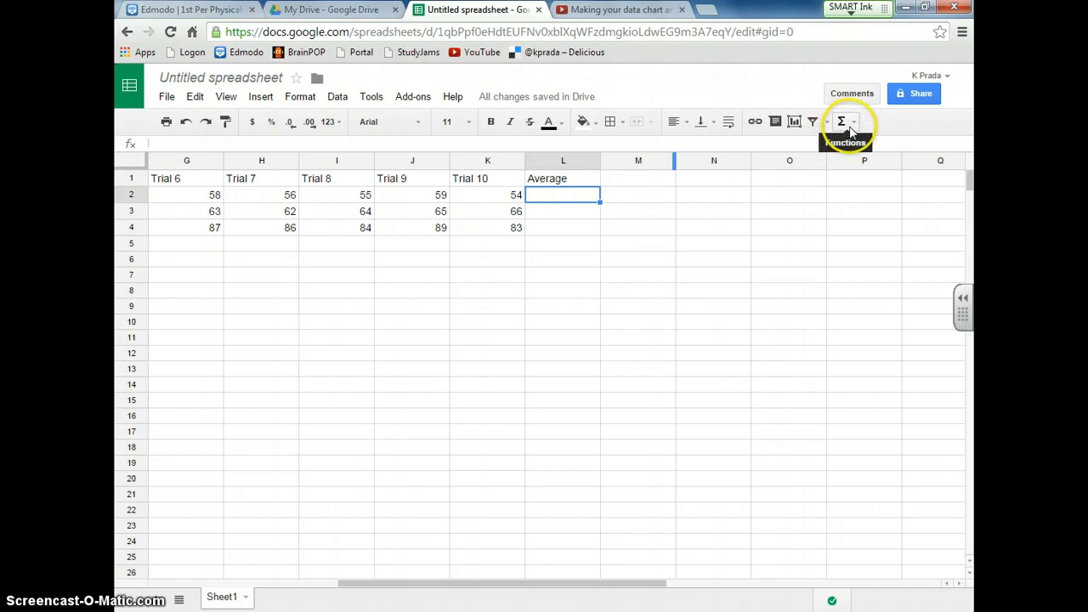
{"action": "left_click", "coordinate": [843, 123]}
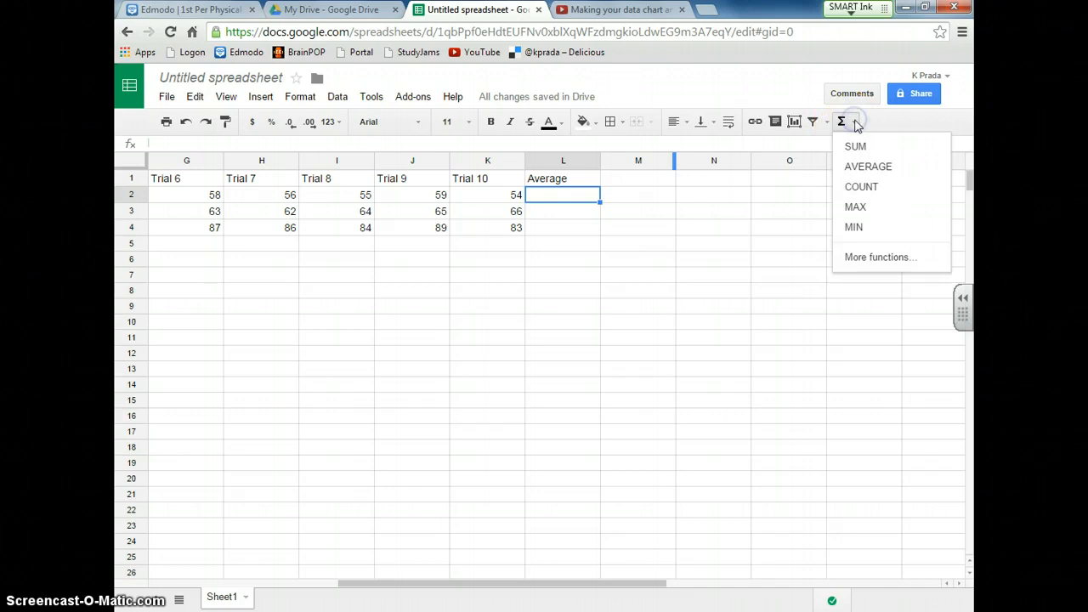
{"action": "left_click", "coordinate": [868, 166]}
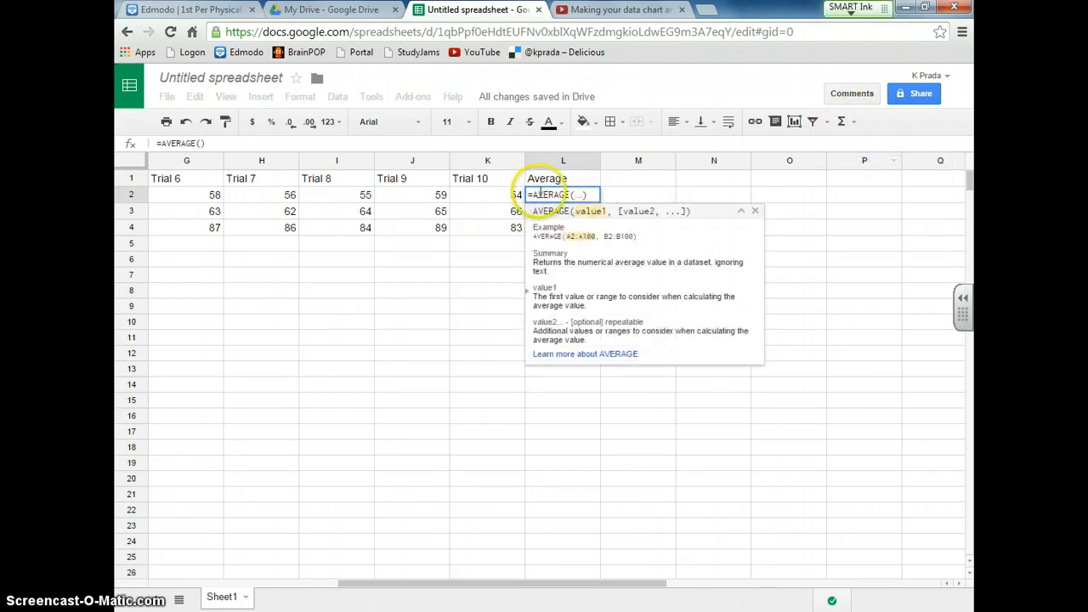
{"action": "left_click_drag", "start_coordinate": [337, 194], "coordinate": [487, 194]}
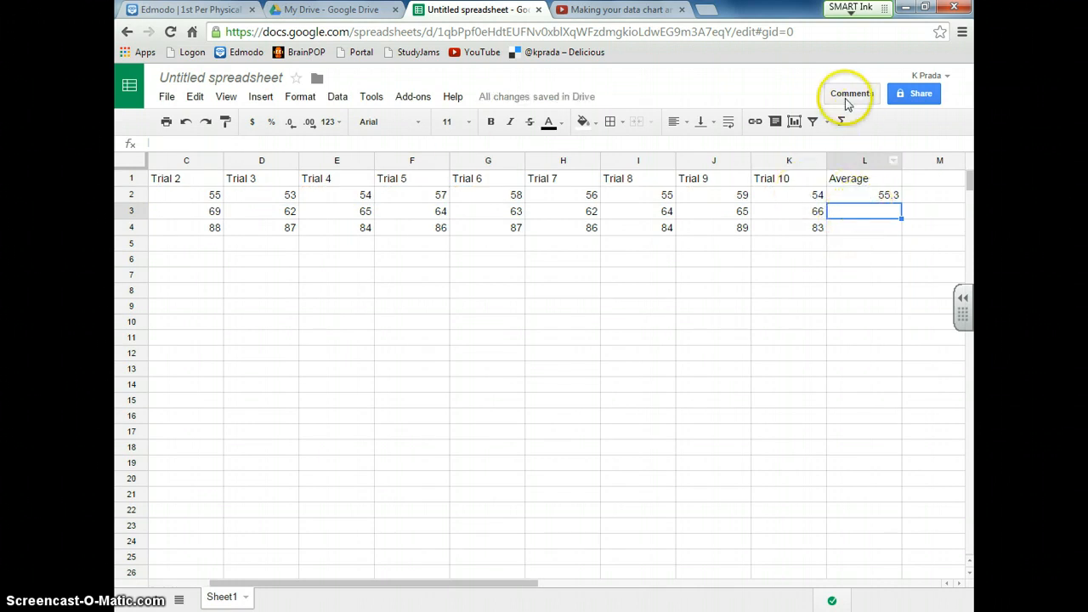
- Add AVERAGE formulas for the squid (64.7) and fish rows' Average cells
{"action": "left_click", "coordinate": [840, 121]}
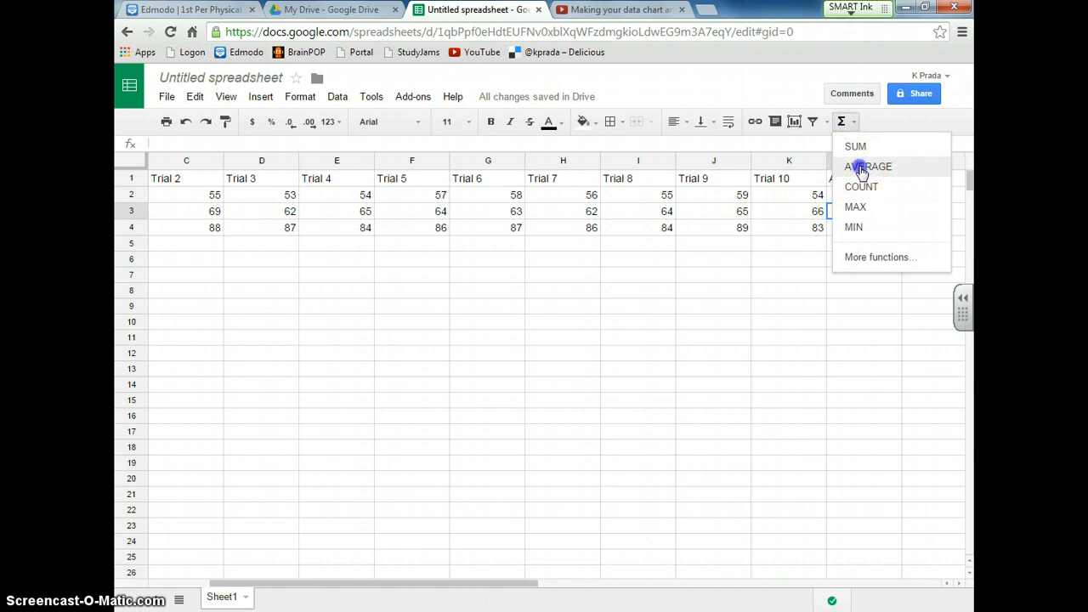
{"action": "left_click", "coordinate": [868, 167]}
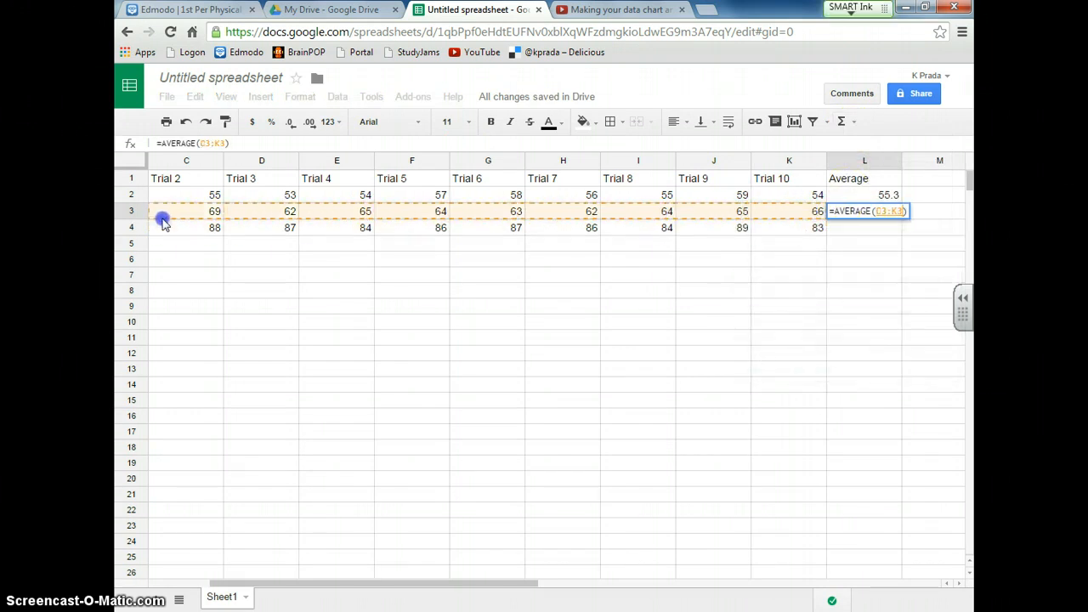
{"action": "scroll", "scroll_direction": "left", "scroll_amount": 3}
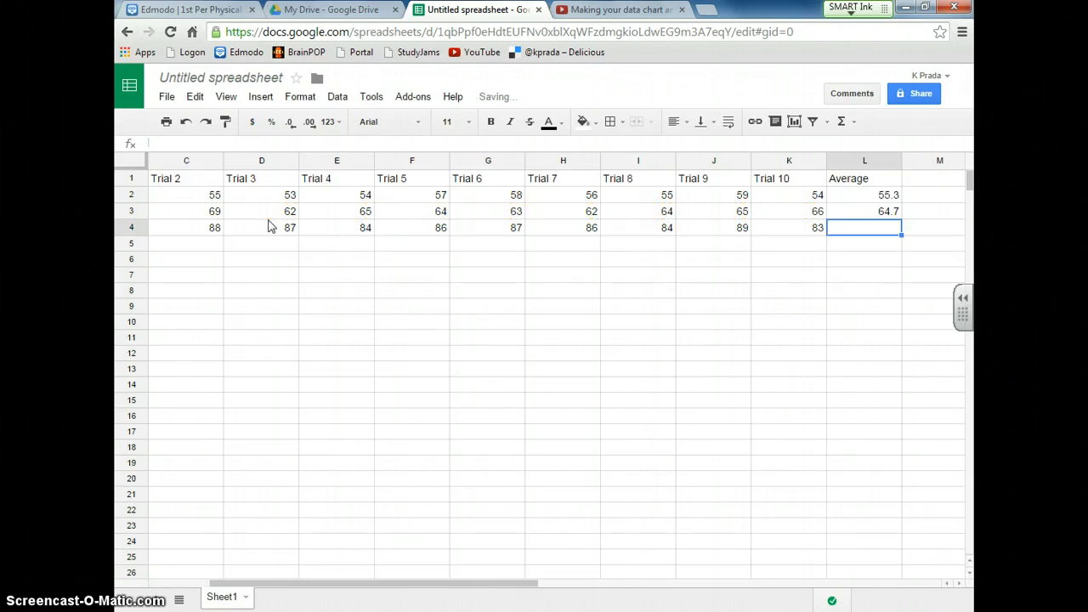
{"action": "left_click", "coordinate": [843, 123]}
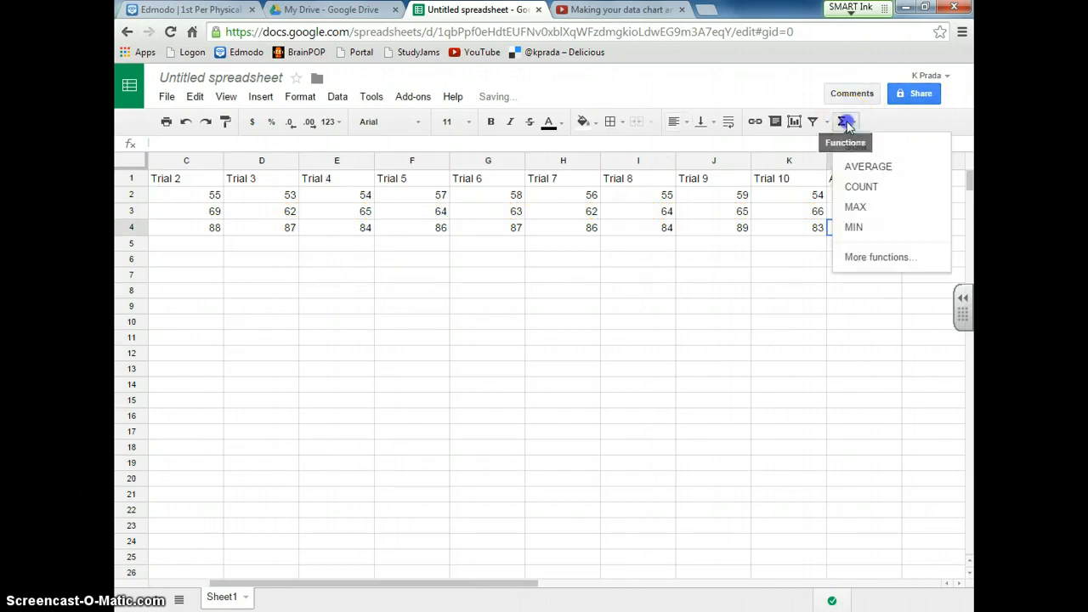
{"action": "left_click", "coordinate": [867, 167]}
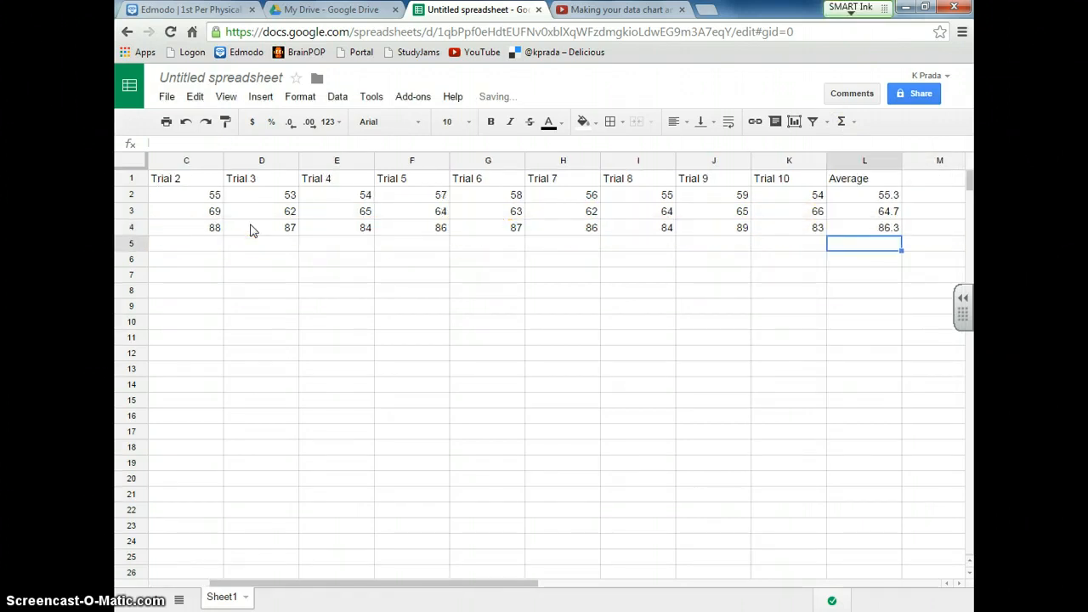
{"action": "mouse_move", "coordinate": [537, 247]}
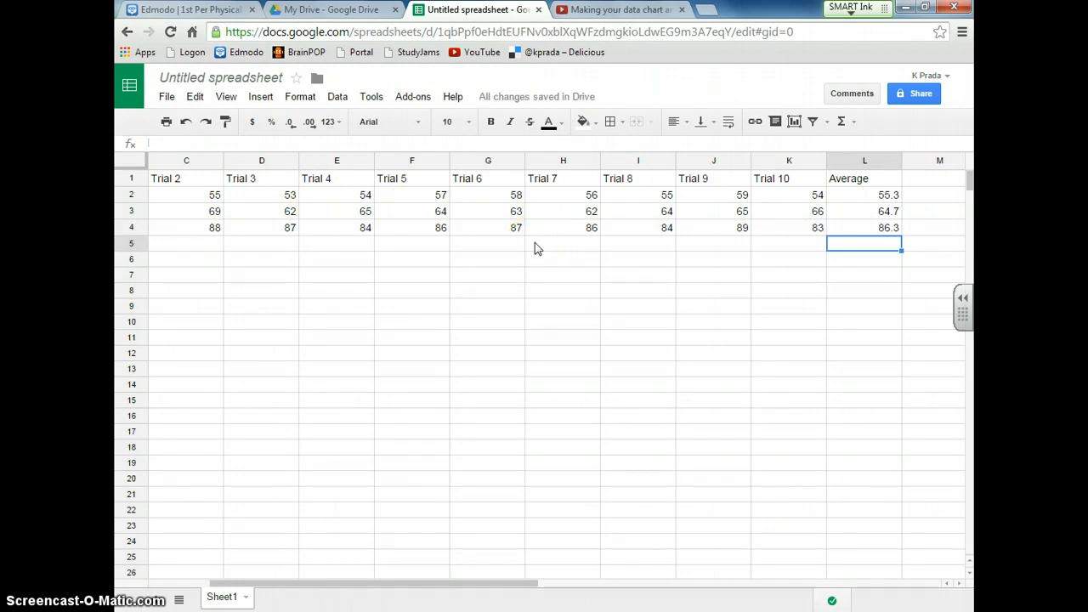
{"action": "mouse_move", "coordinate": [864, 179]}
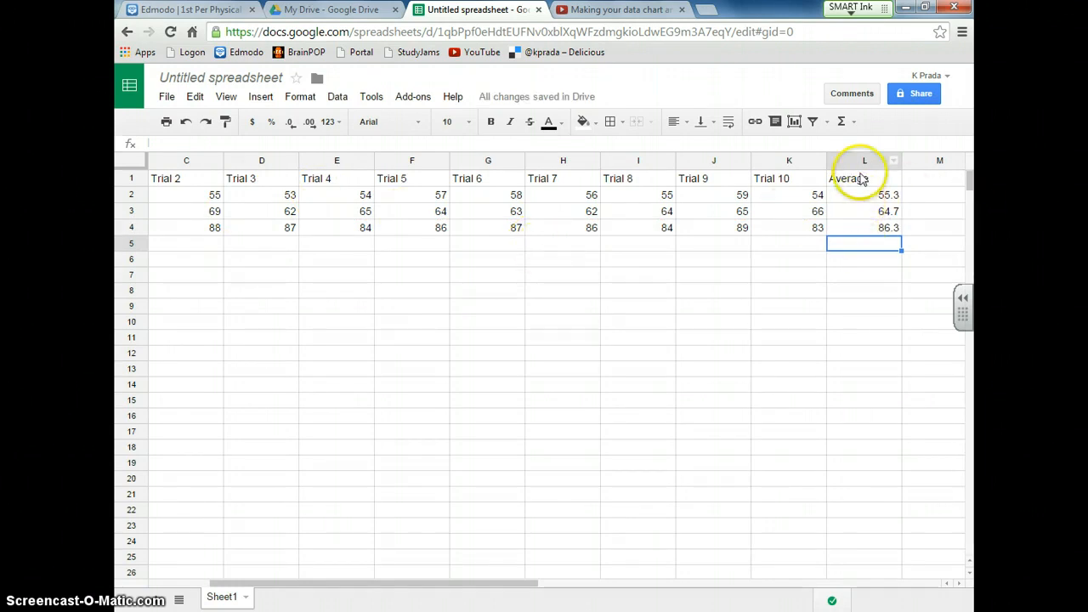
{"action": "mouse_move", "coordinate": [831, 215]}
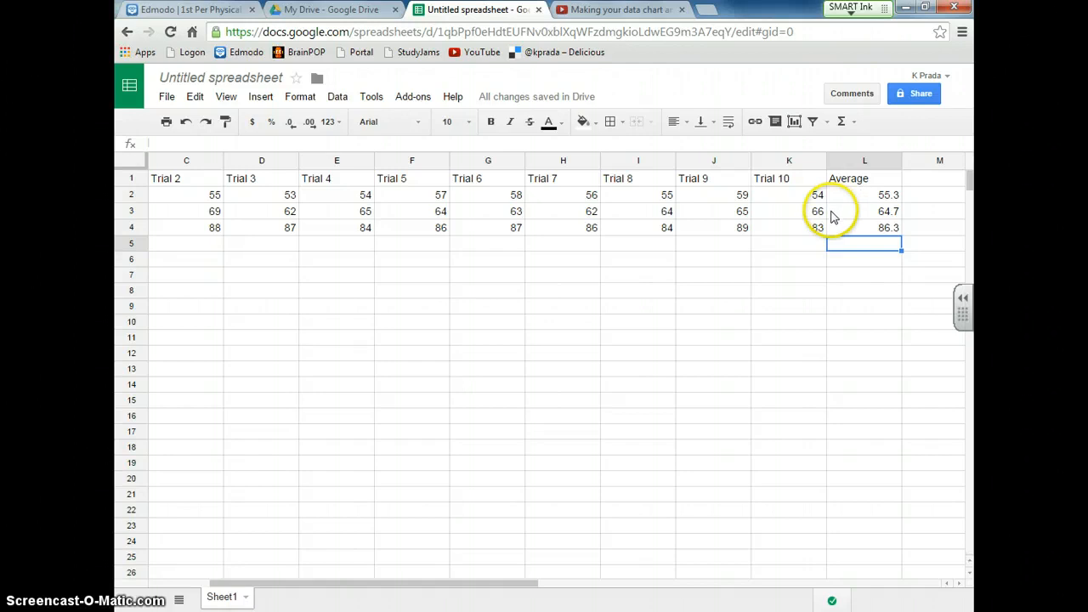
{"action": "left_click", "coordinate": [789, 227]}
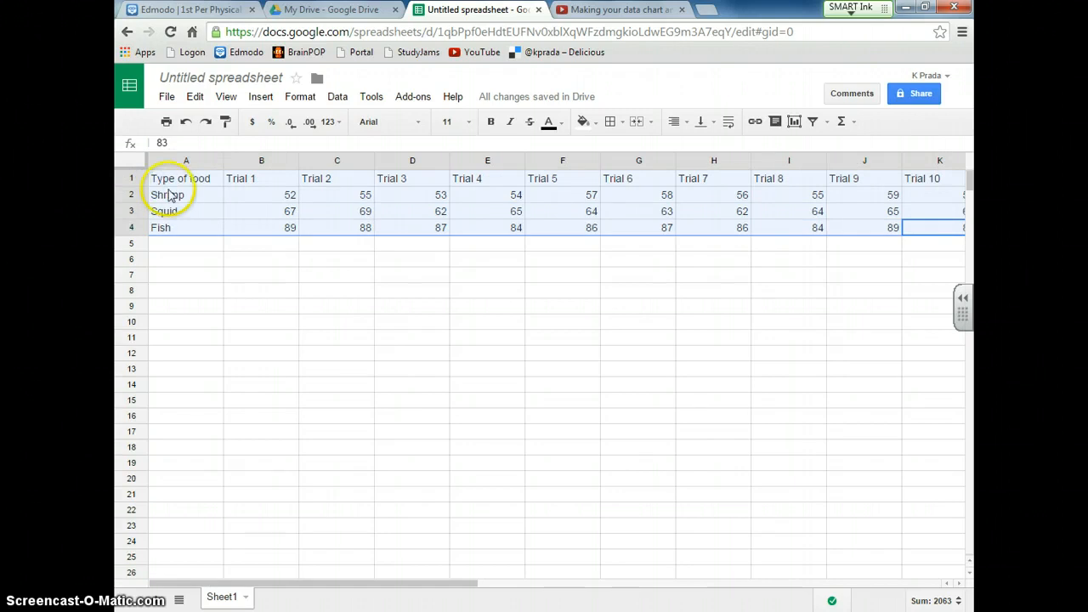
{"action": "mouse_move", "coordinate": [796, 136]}
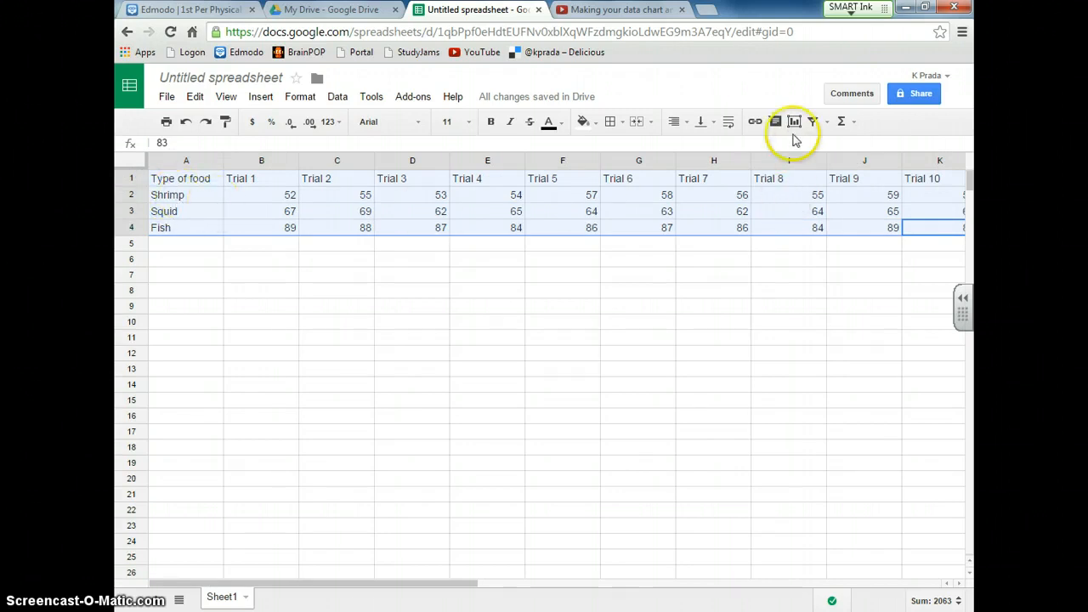
{"action": "mouse_move", "coordinate": [794, 122]}
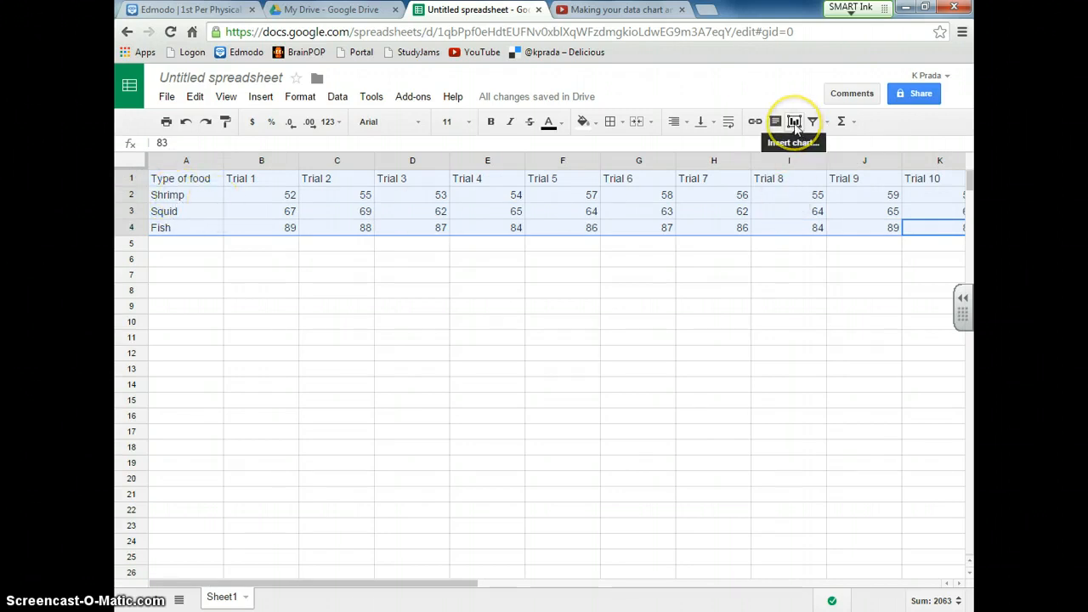
- Insert a chart from the trial data and choose the Column chart type
{"action": "left_click", "coordinate": [793, 121]}
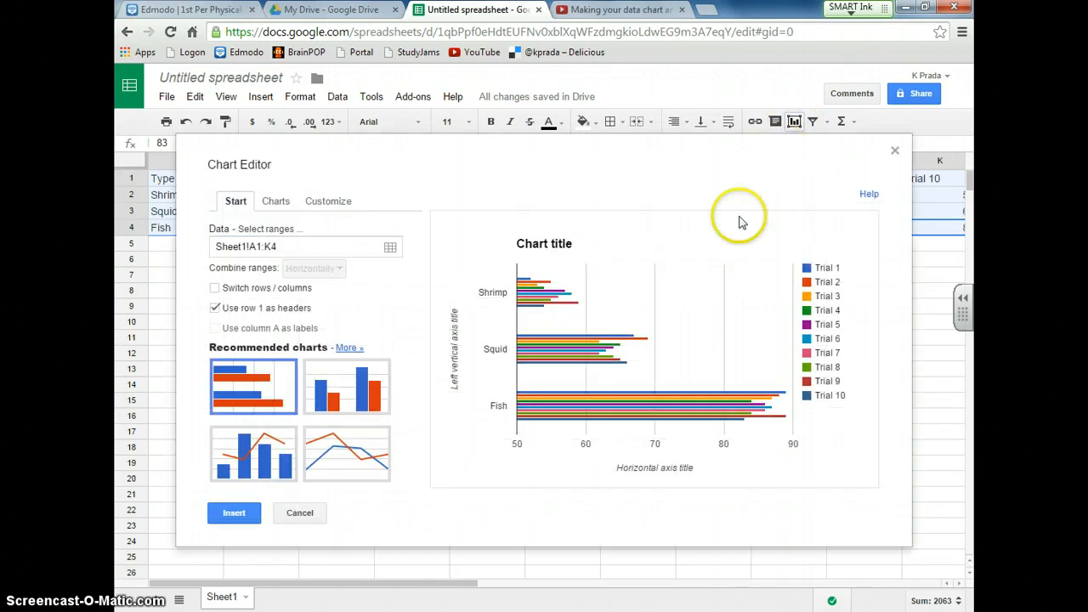
{"action": "mouse_move", "coordinate": [337, 384]}
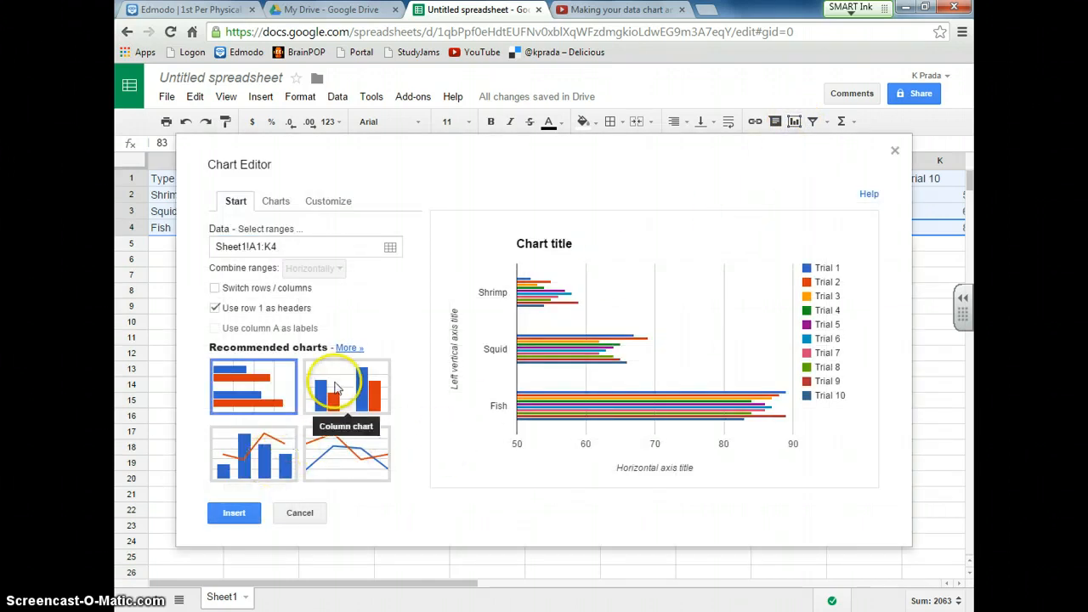
{"action": "left_click", "coordinate": [347, 388]}
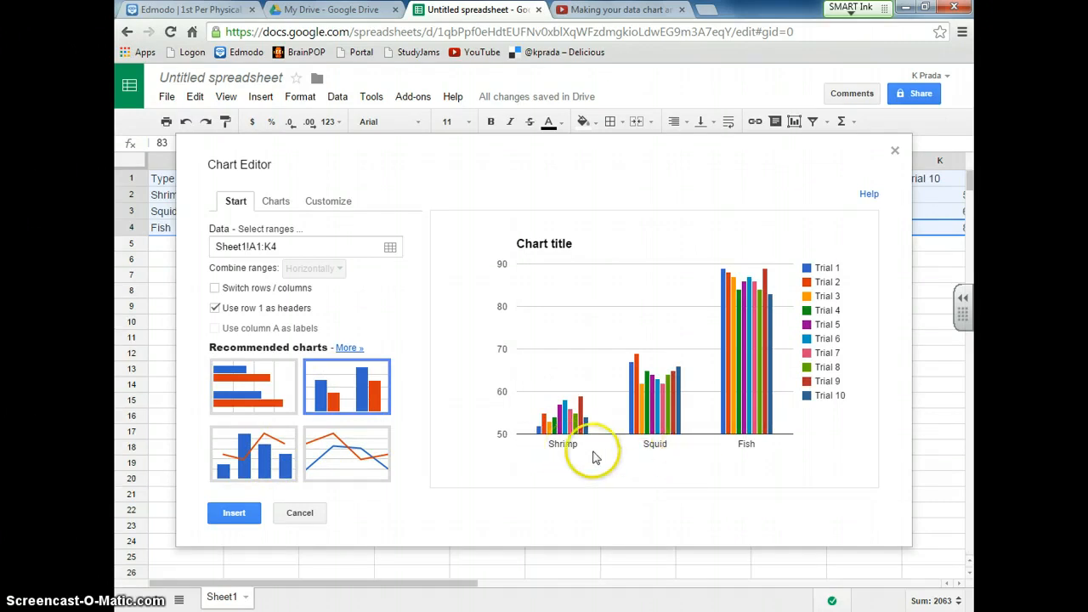
{"action": "mouse_move", "coordinate": [734, 448]}
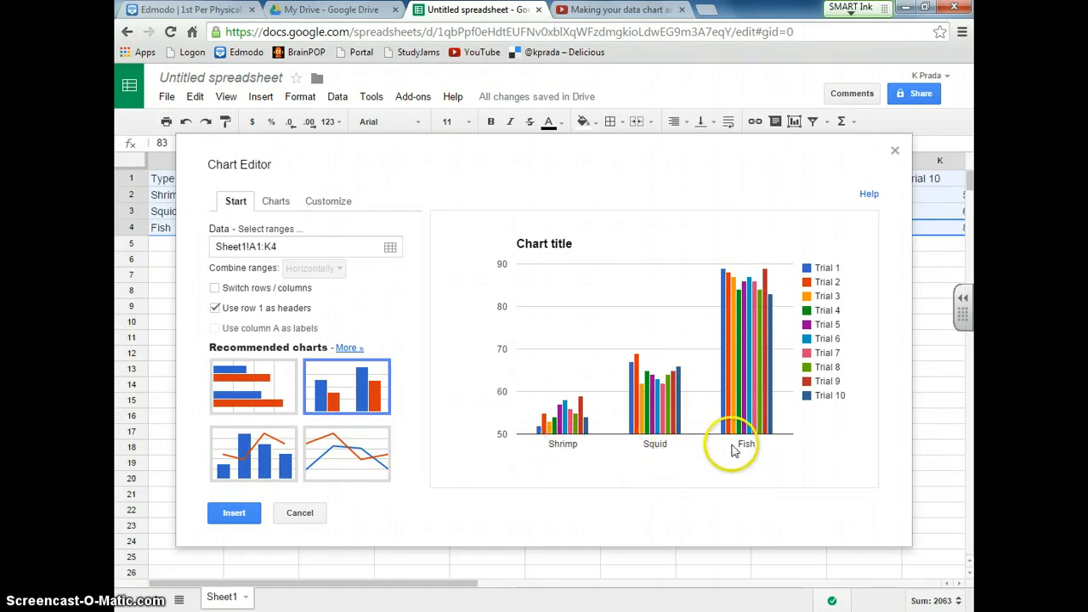
{"action": "mouse_move", "coordinate": [416, 462]}
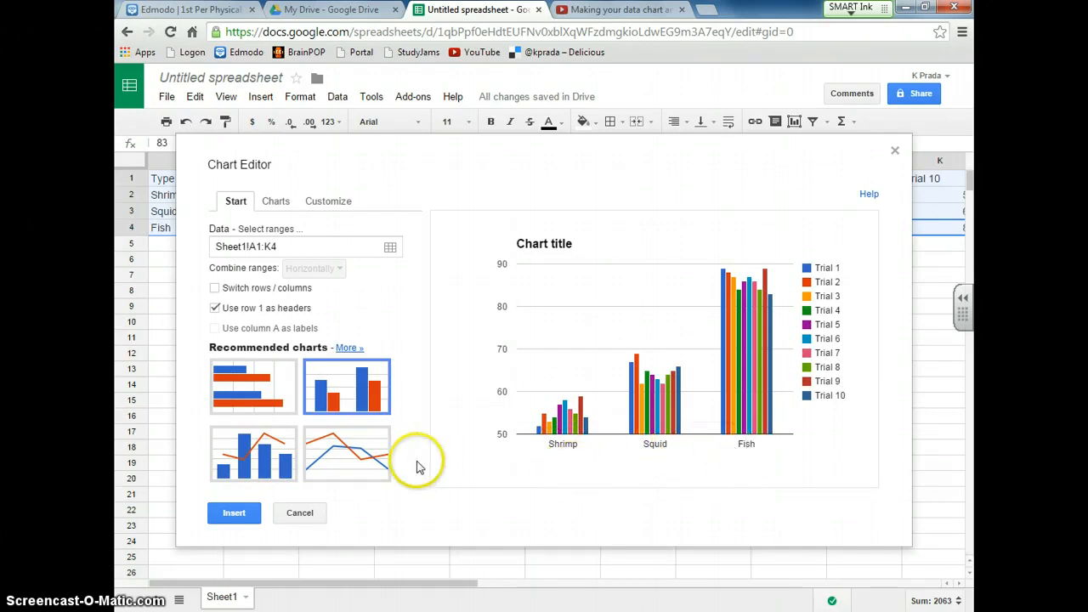
{"action": "mouse_move", "coordinate": [501, 437]}
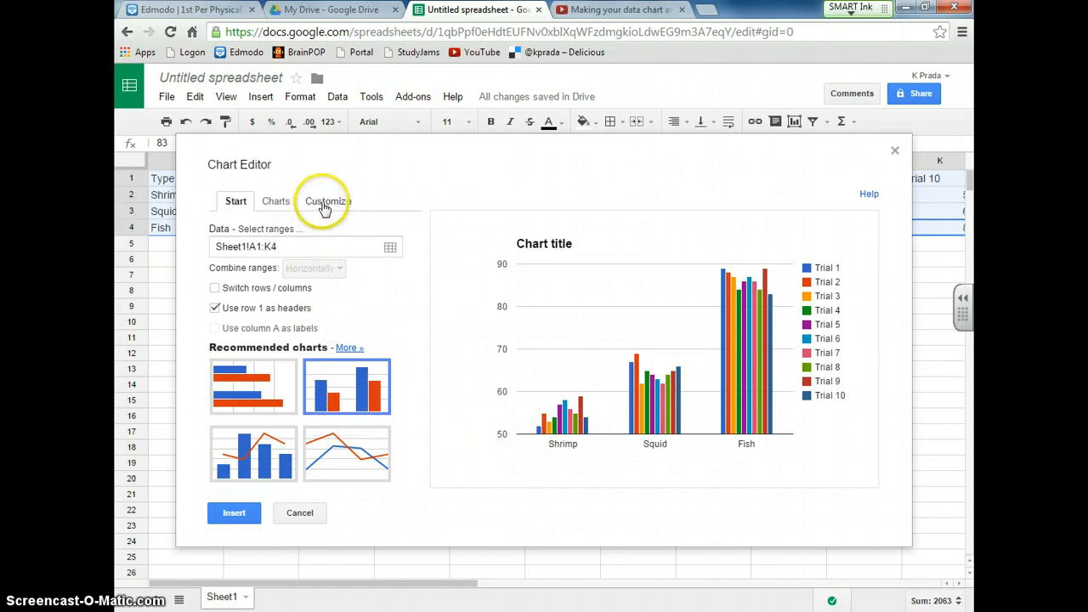
- In Customize, title the chart 'Shark Bait' with a 24-point title font
{"action": "left_click", "coordinate": [326, 200]}
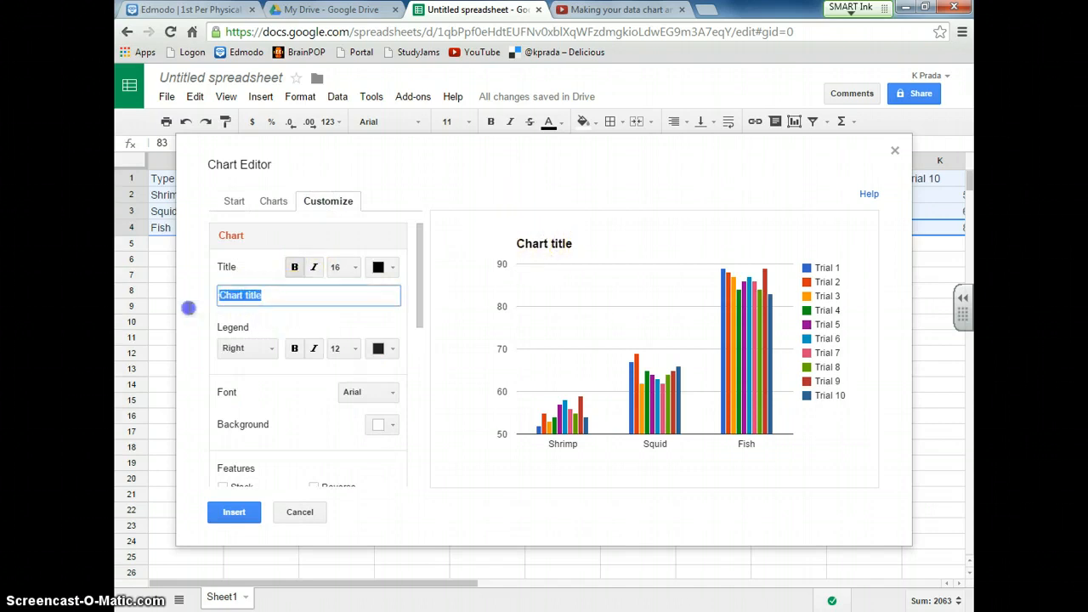
{"action": "type", "text": "Sh"}
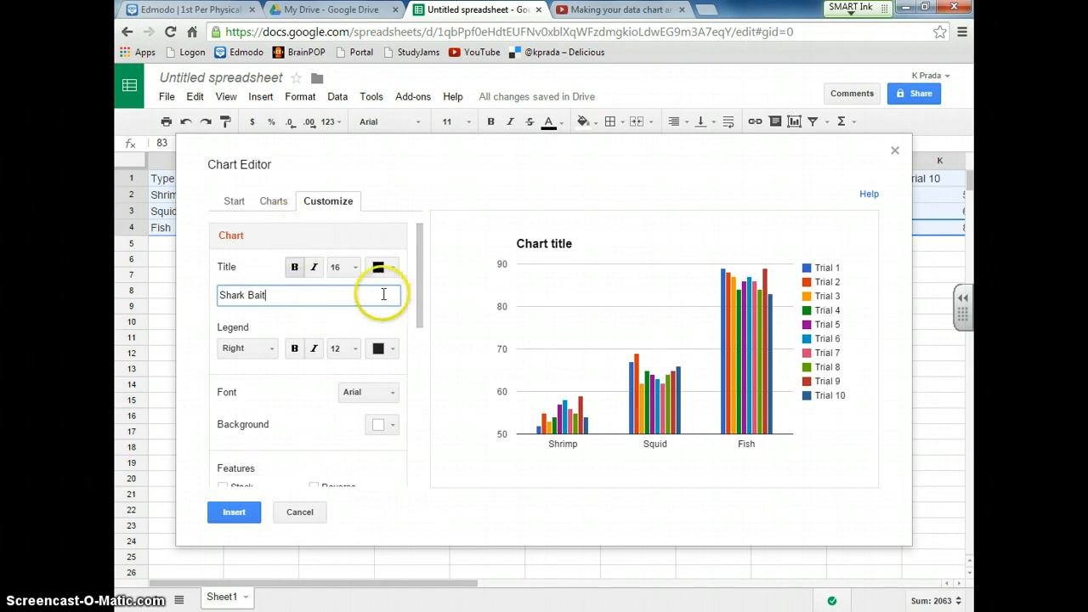
{"action": "left_click", "coordinate": [344, 267]}
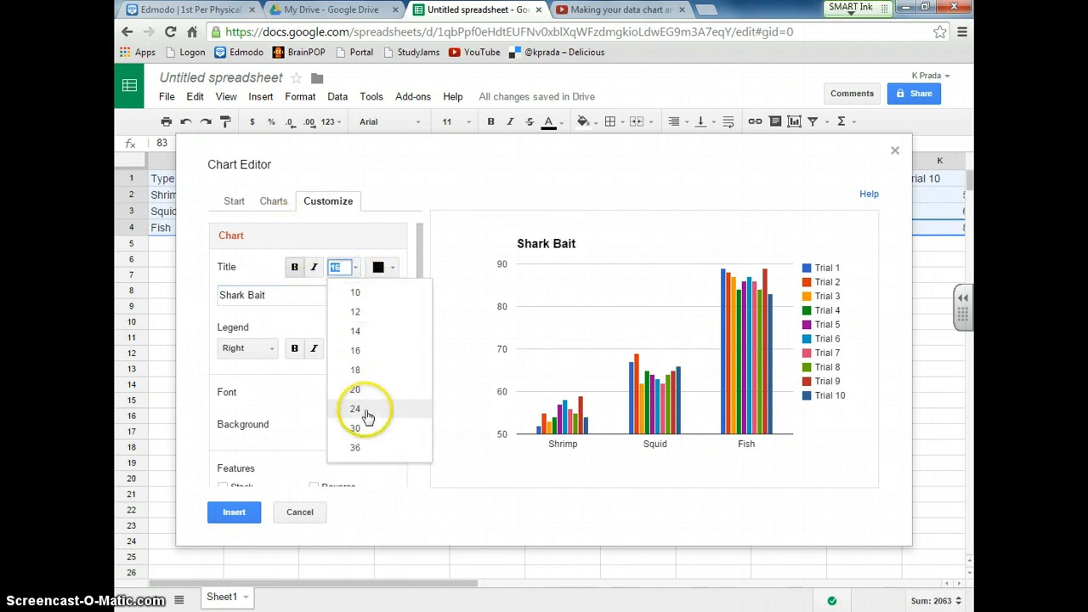
{"action": "left_click", "coordinate": [354, 408]}
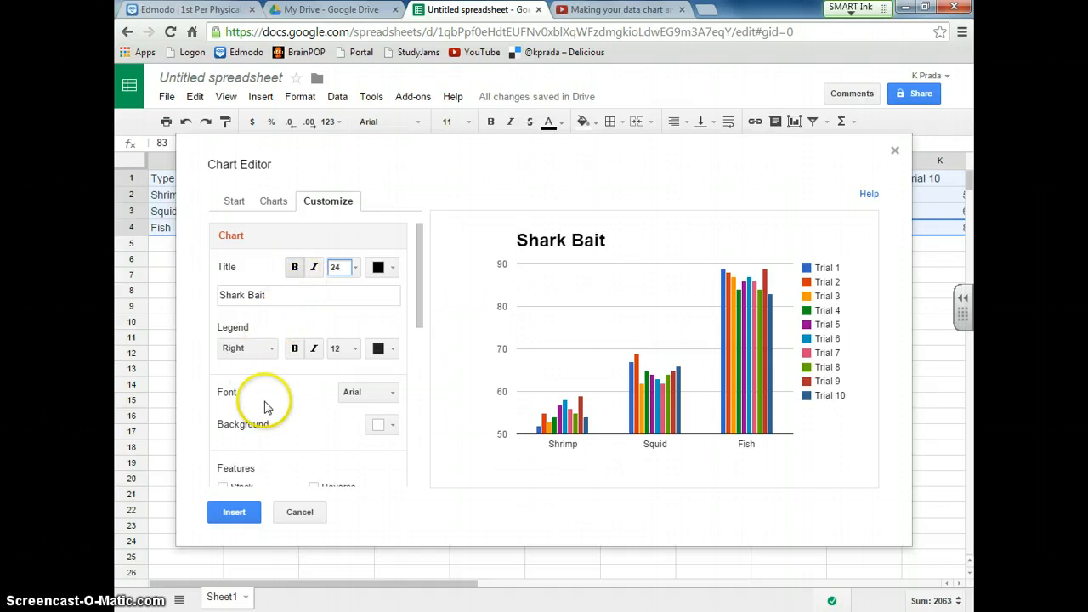
- Title the horizontal axis 'Type of food' and select the Left vertical axis settings
{"action": "scroll", "scroll_direction": "down", "scroll_amount": 3}
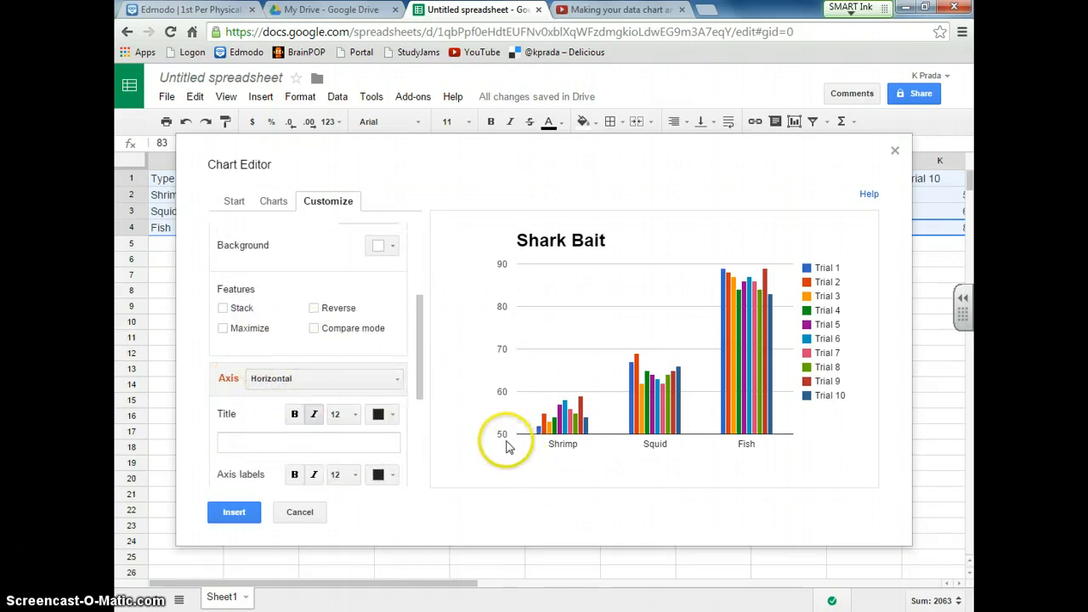
{"action": "mouse_move", "coordinate": [321, 383]}
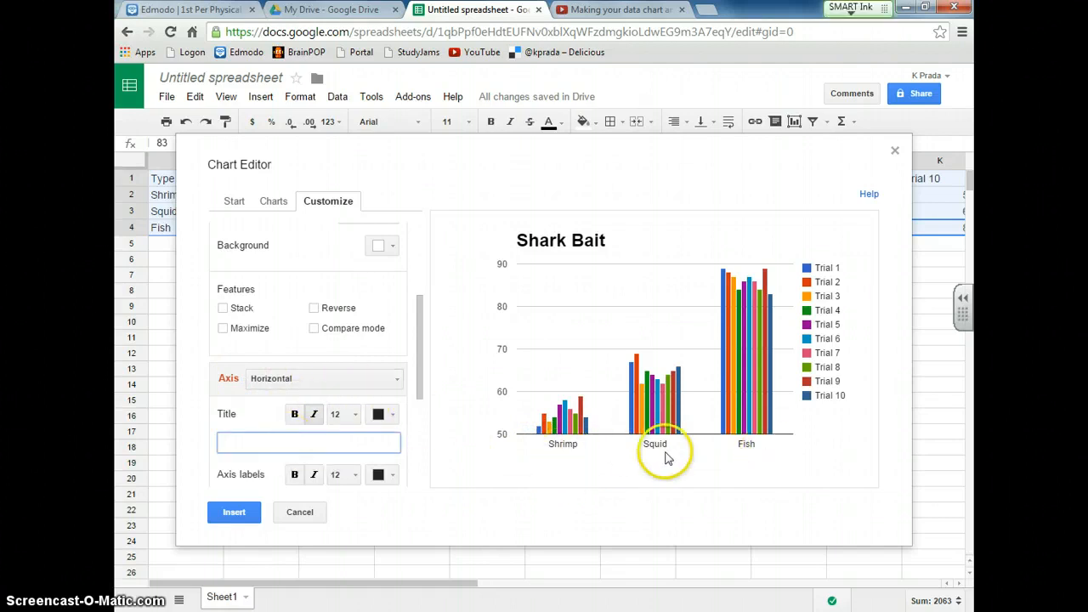
{"action": "left_click", "coordinate": [310, 443]}
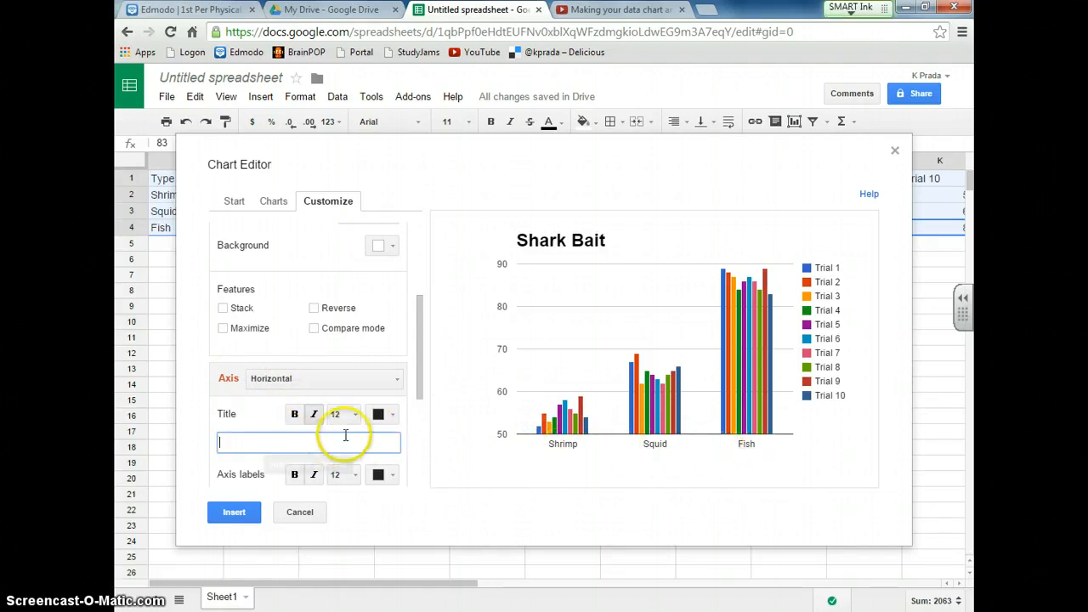
{"action": "type", "text": "Type"}
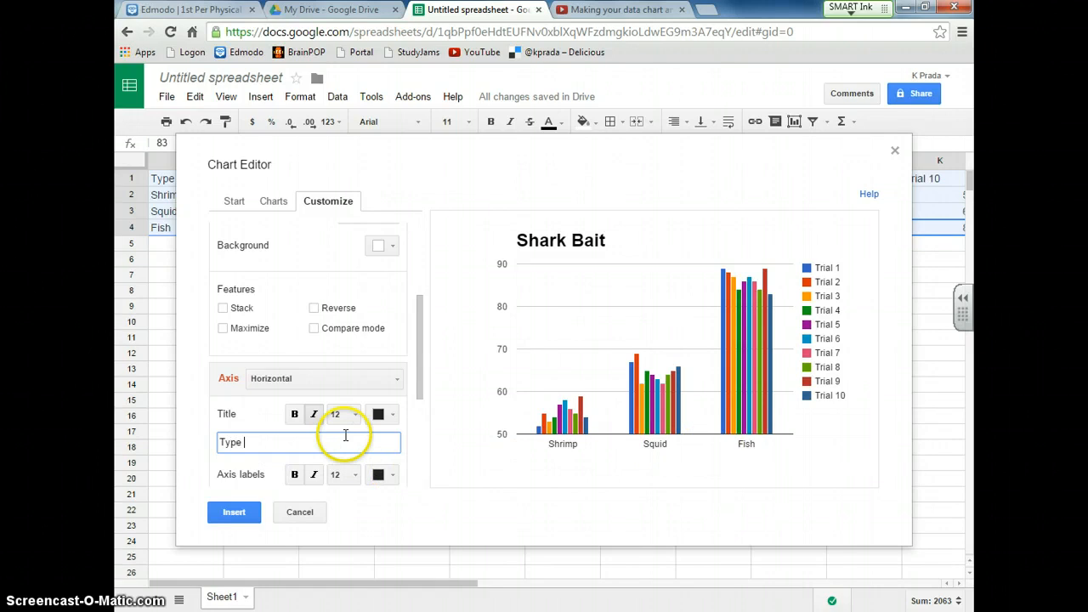
{"action": "type", "text": "of food"}
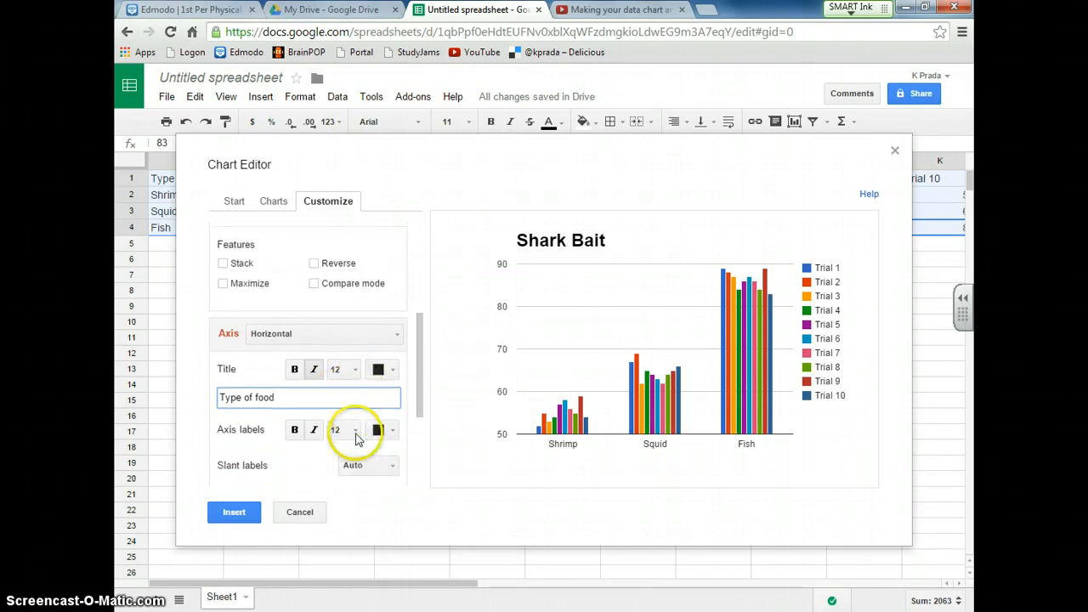
{"action": "scroll", "scroll_direction": "down", "scroll_amount": 3}
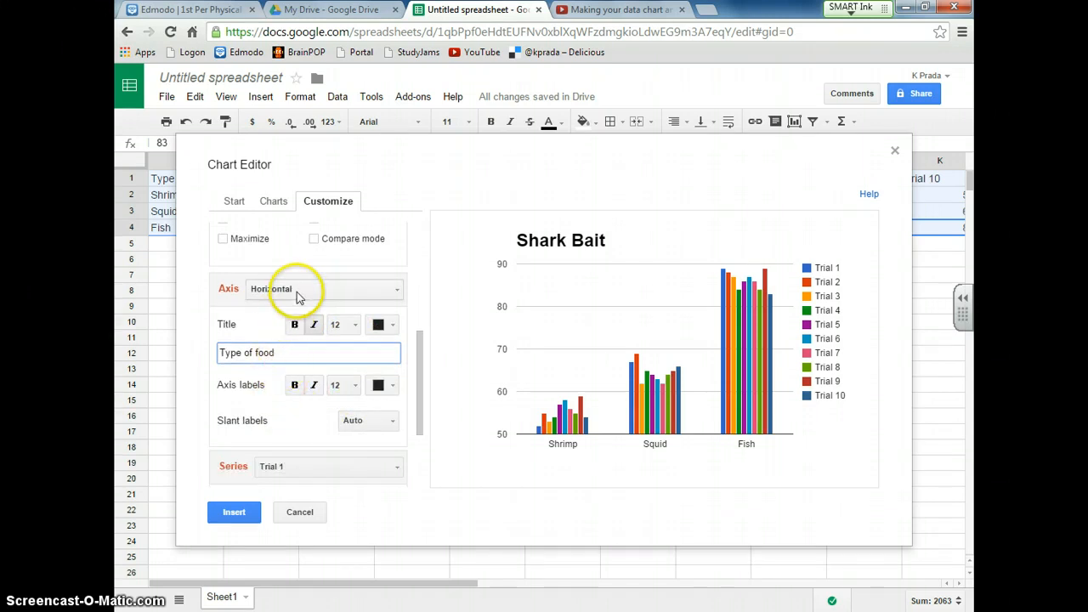
{"action": "left_click", "coordinate": [323, 289]}
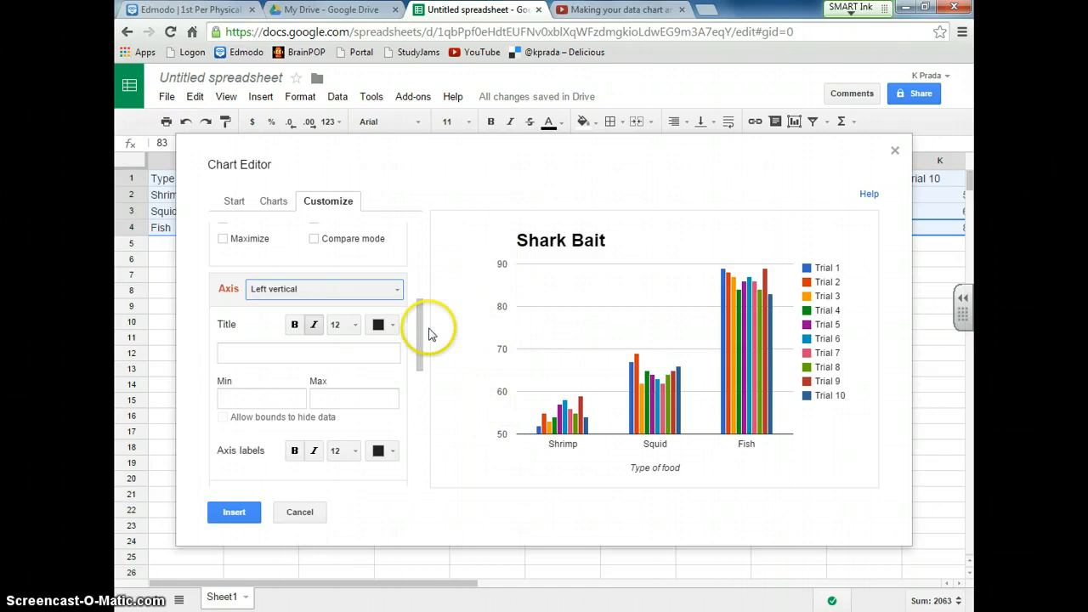
- Title the vertical axis 'time in seconds' and set its range from 0 to 100
{"action": "left_click", "coordinate": [308, 352]}
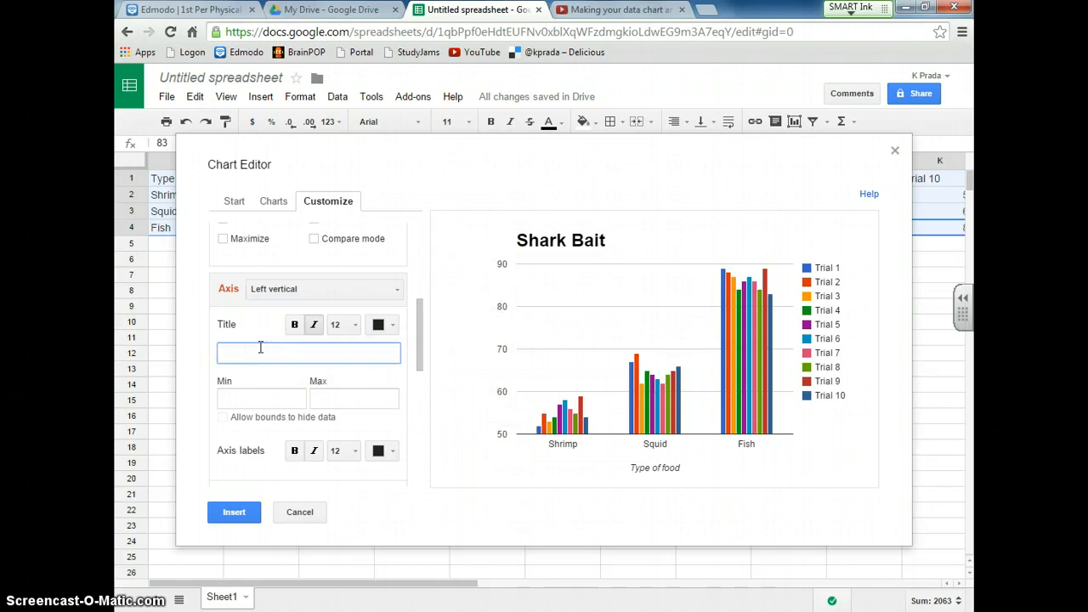
{"action": "type", "text": "time in secon"}
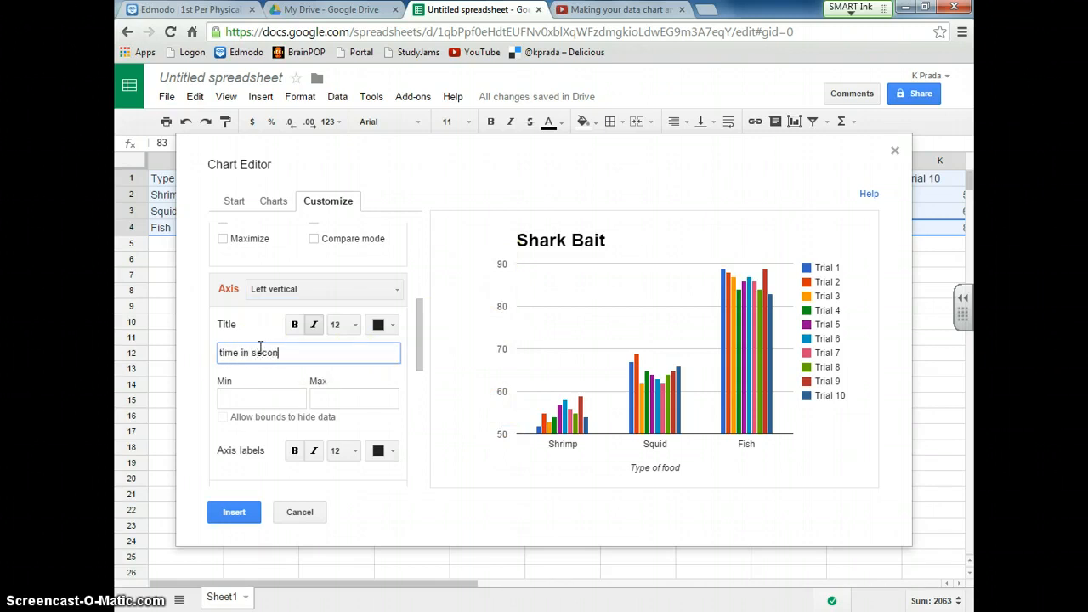
{"action": "type", "text": "ds"}
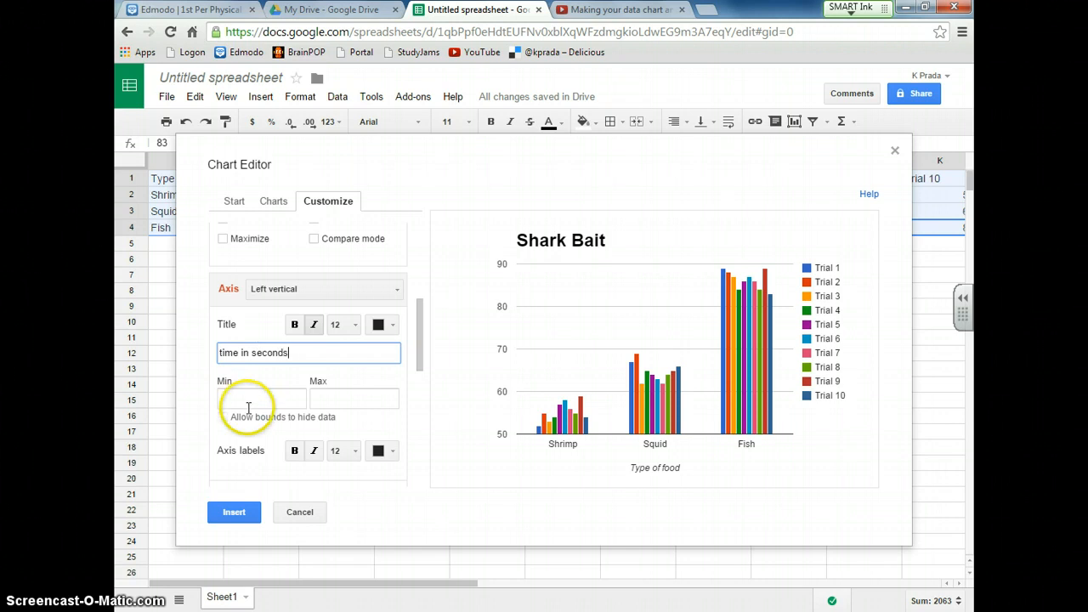
{"action": "left_click", "coordinate": [261, 398]}
{"action": "type", "text": "0"}
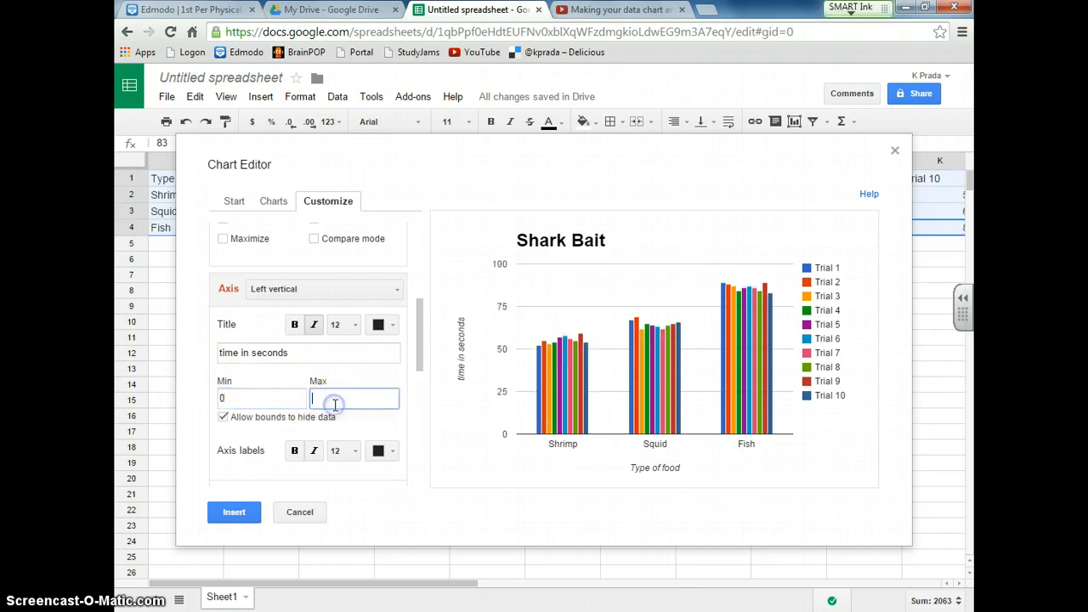
{"action": "type", "text": "100"}
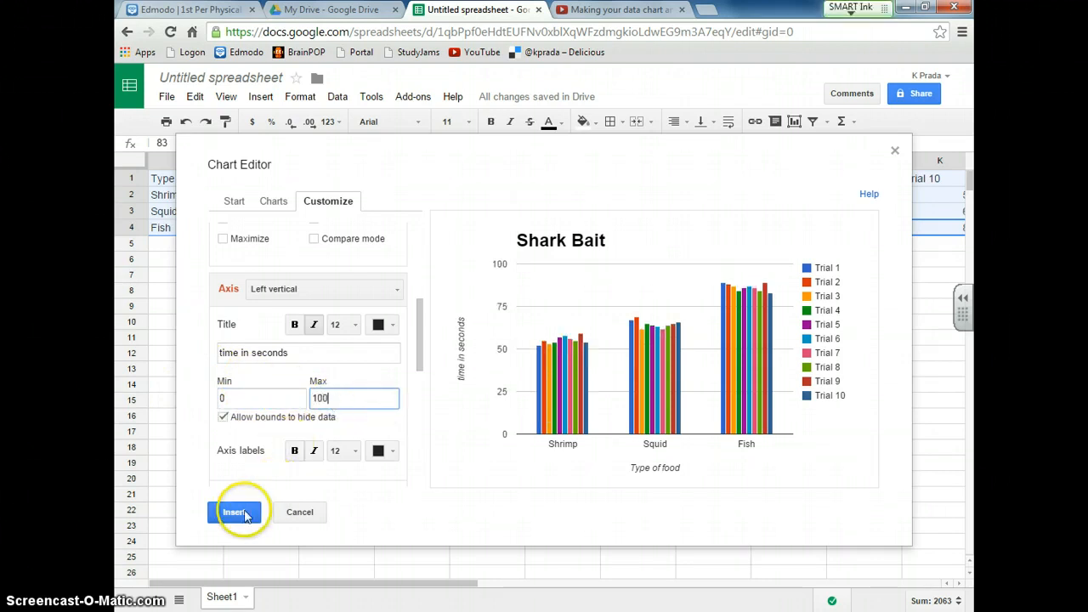
{"action": "left_click", "coordinate": [234, 513]}
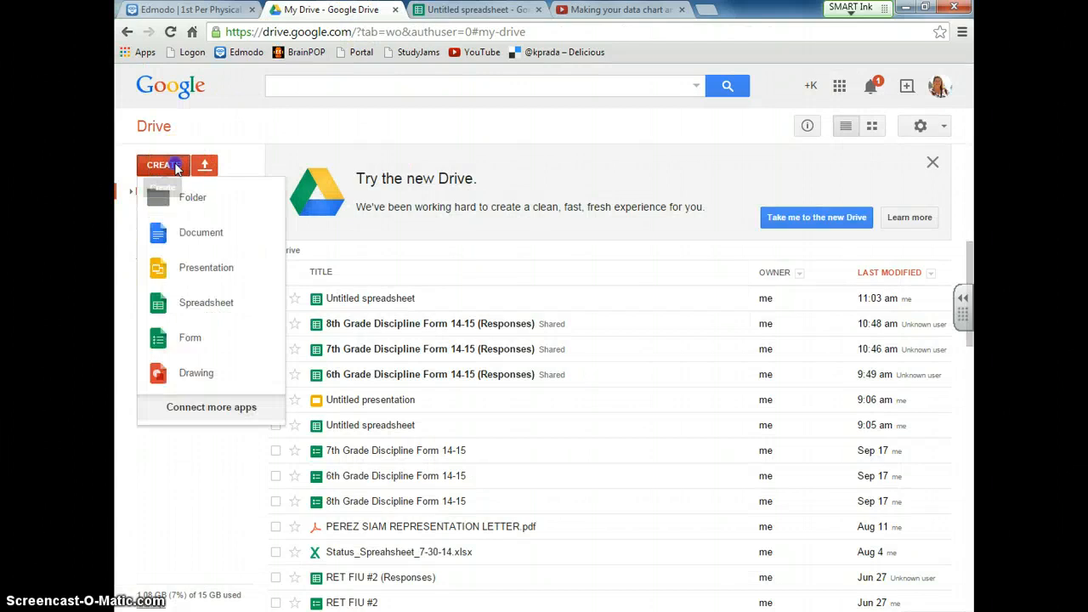
- Create a new Google Slides presentation from Drive
{"action": "left_click", "coordinate": [206, 267]}
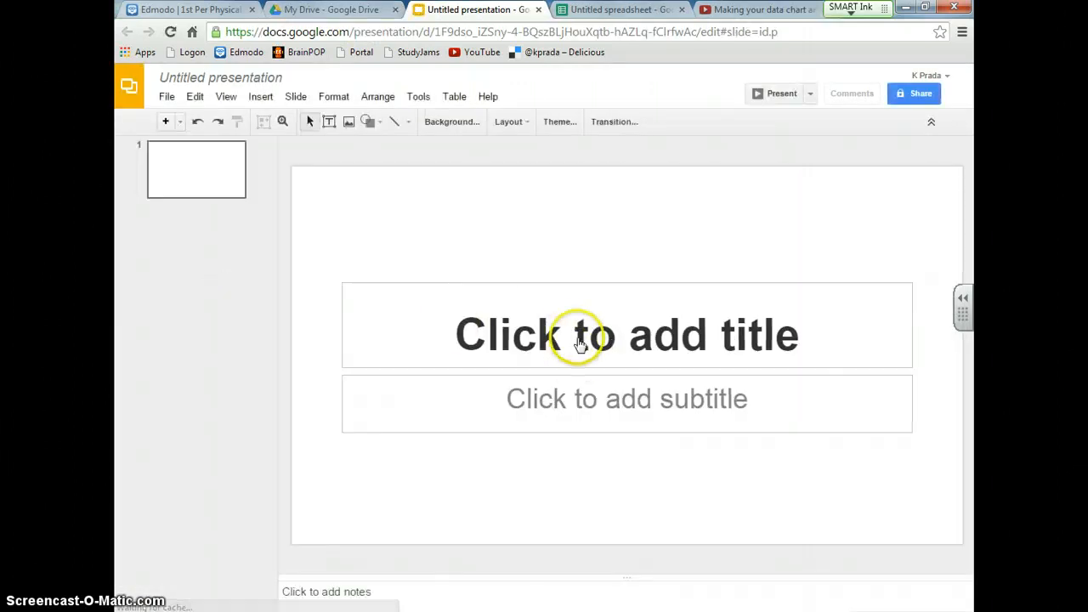
- Apply the blue Biz theme and title the first slide 'Shark Experiment'
{"action": "left_click", "coordinate": [559, 121]}
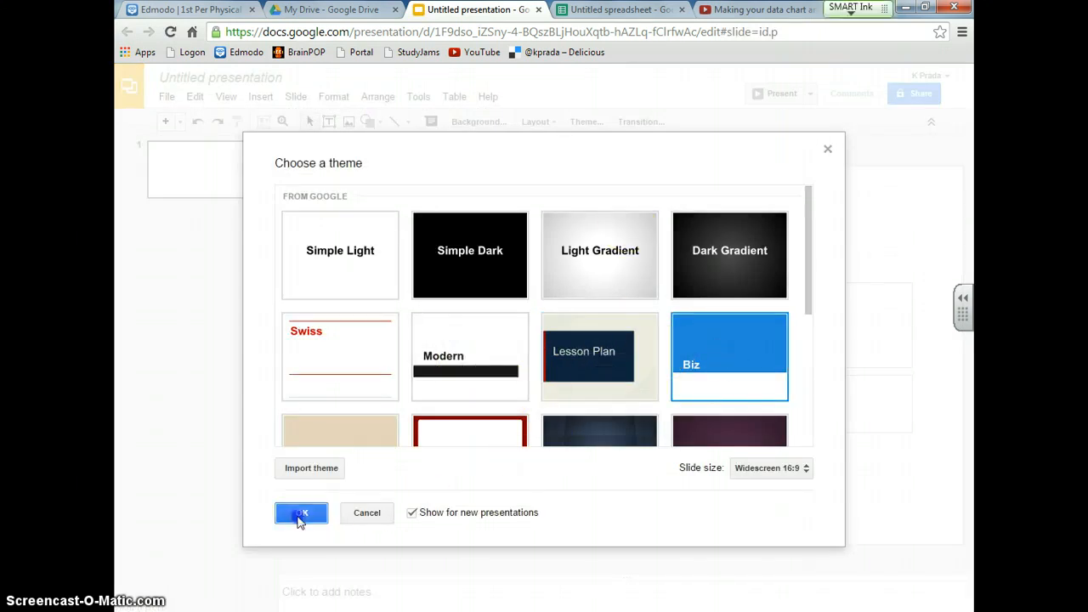
{"action": "left_click", "coordinate": [301, 513]}
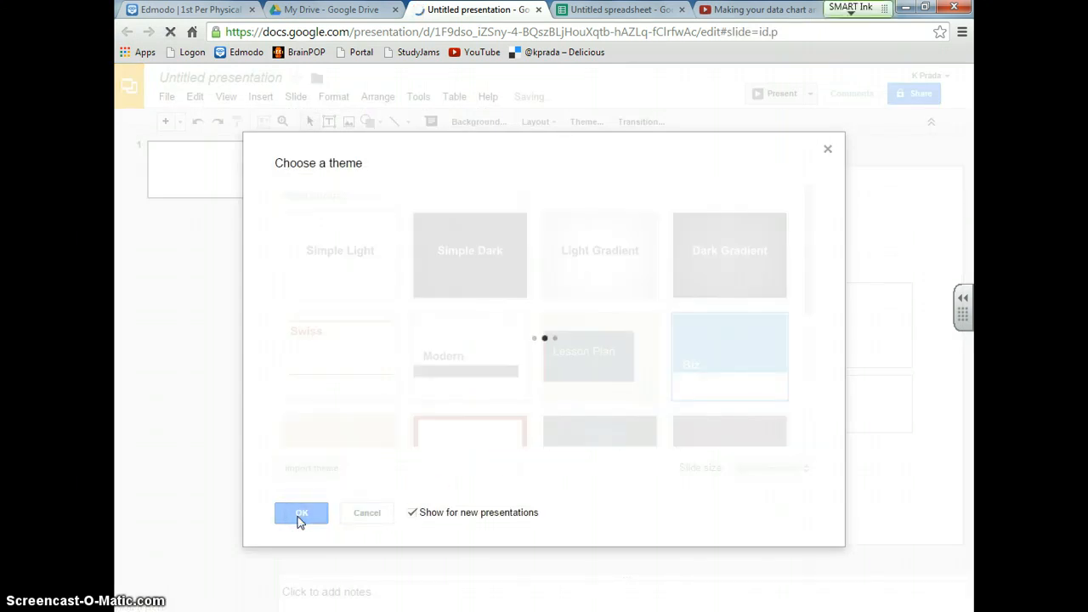
{"action": "left_click", "coordinate": [301, 514]}
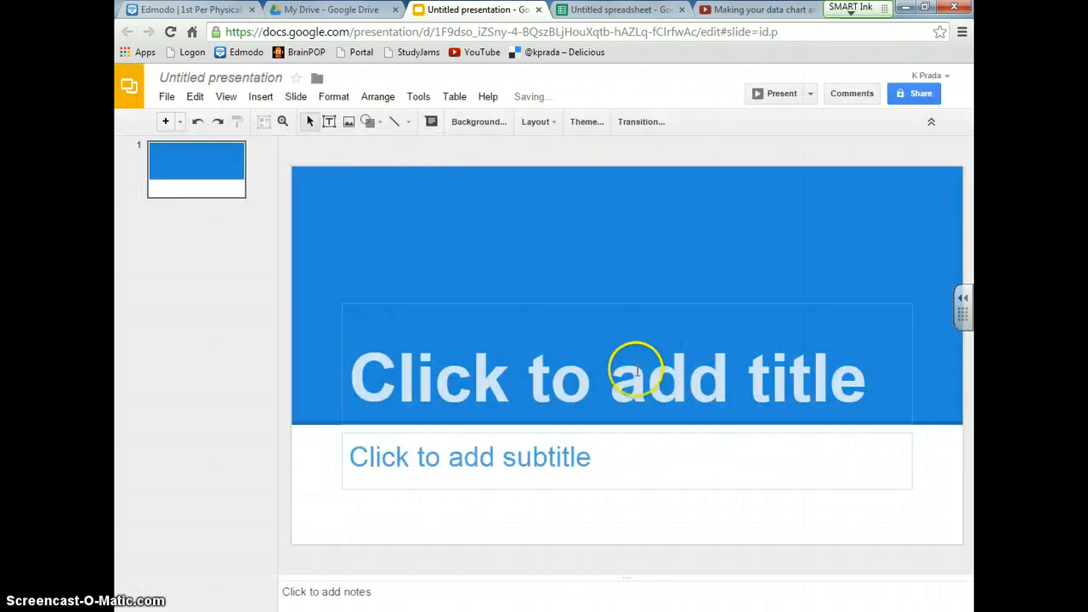
{"action": "type", "text": "Shark E"}
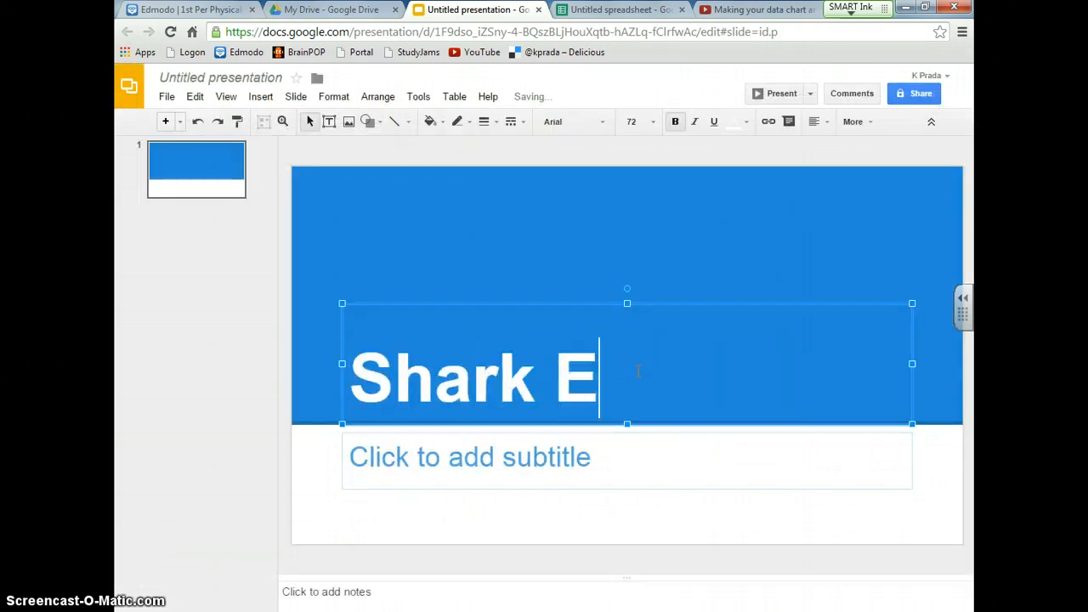
{"action": "type", "text": "xperiment"}
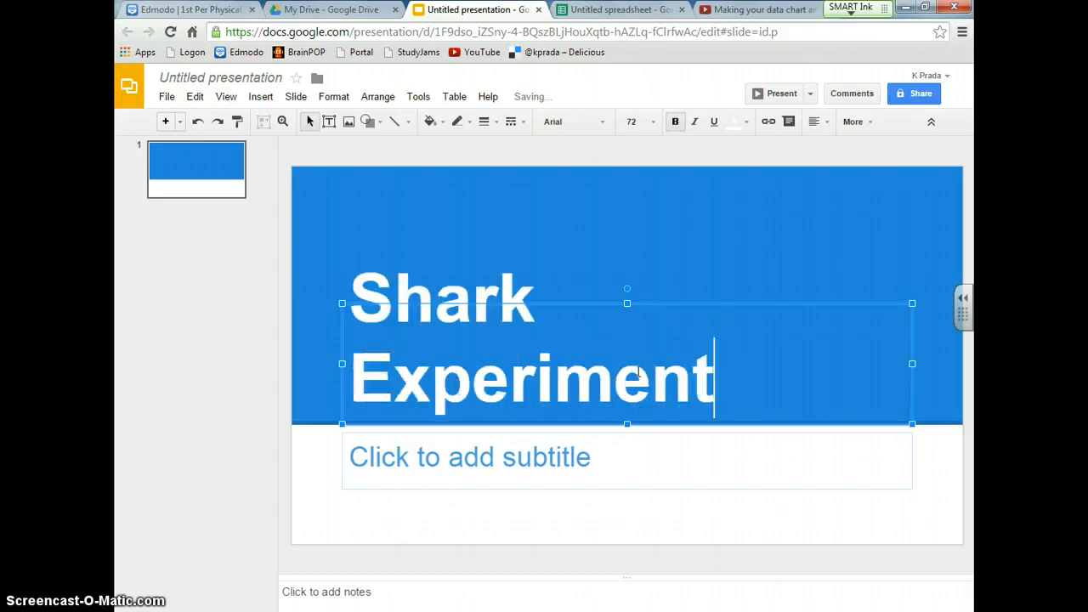
- Add the 'By ...' author byline as the title slide's subtitle
{"action": "left_click", "coordinate": [469, 457]}
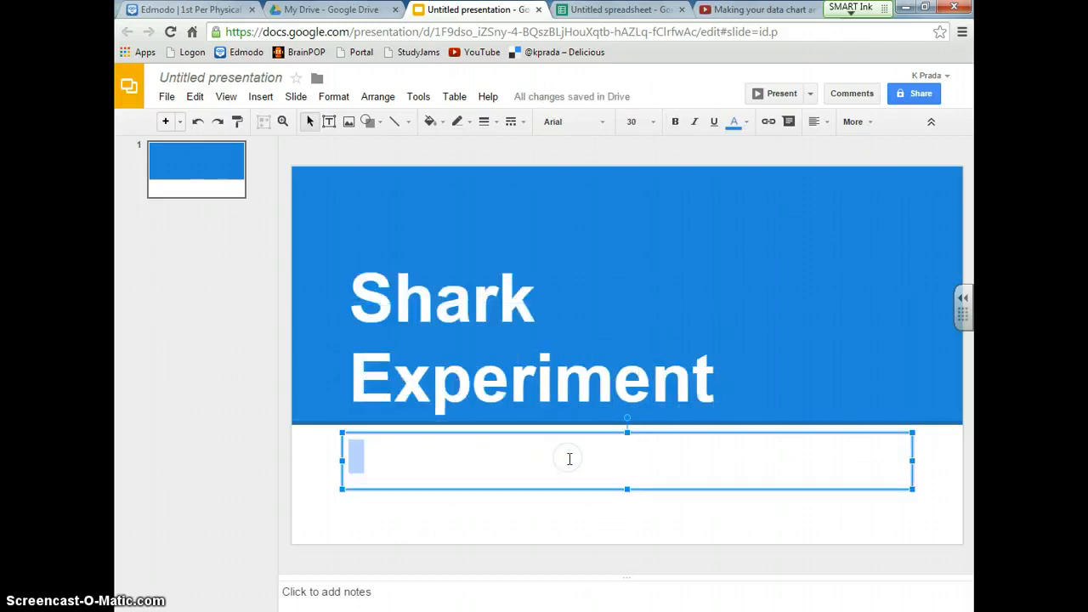
{"action": "type", "text": "By Pr"}
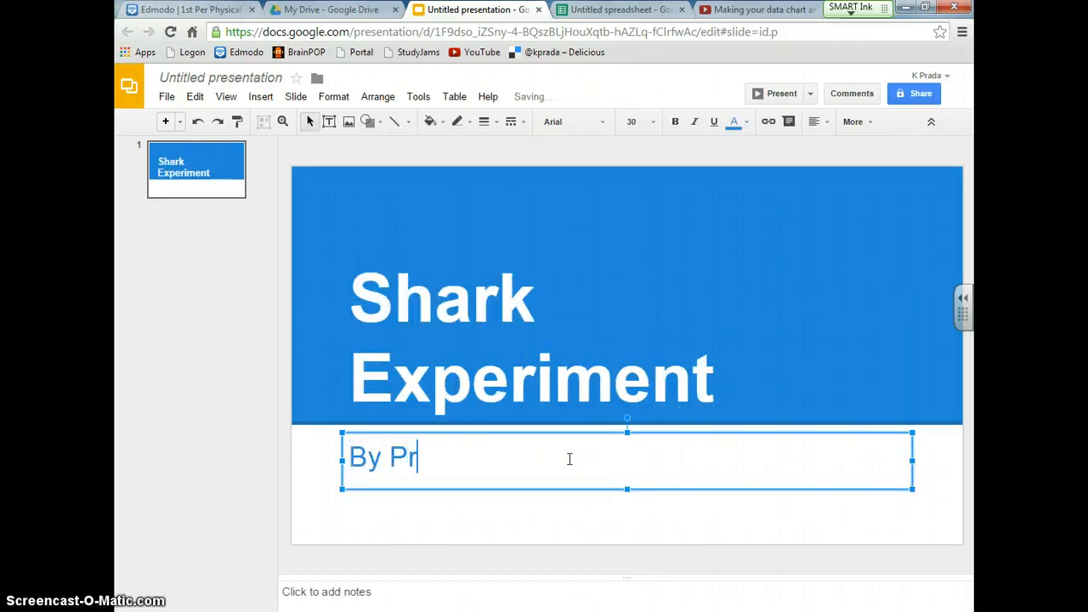
{"action": "type", "text": "ada"}
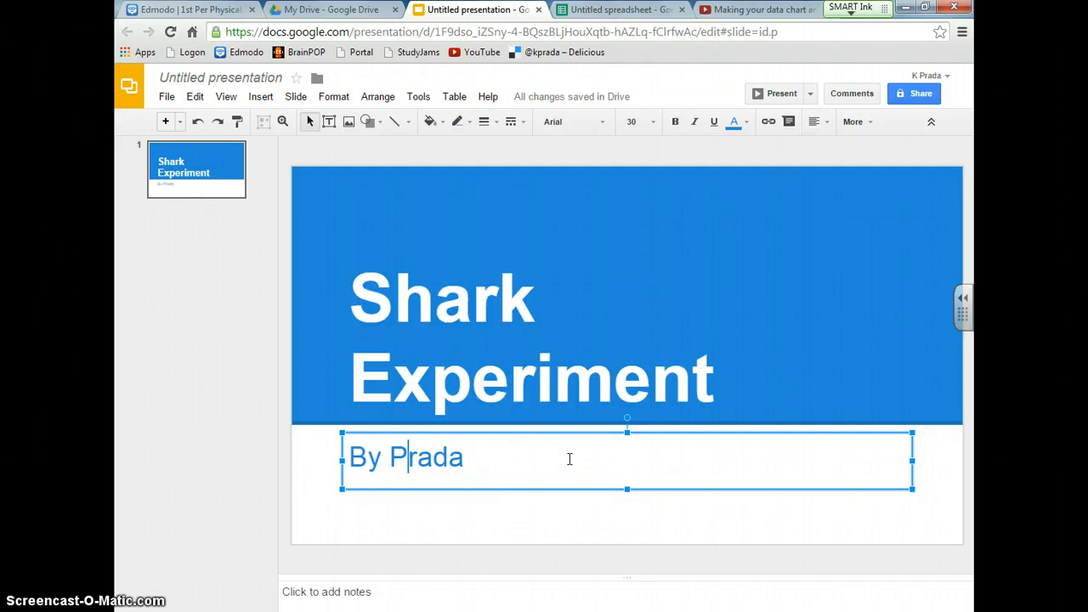
{"action": "type", "text": "K"}
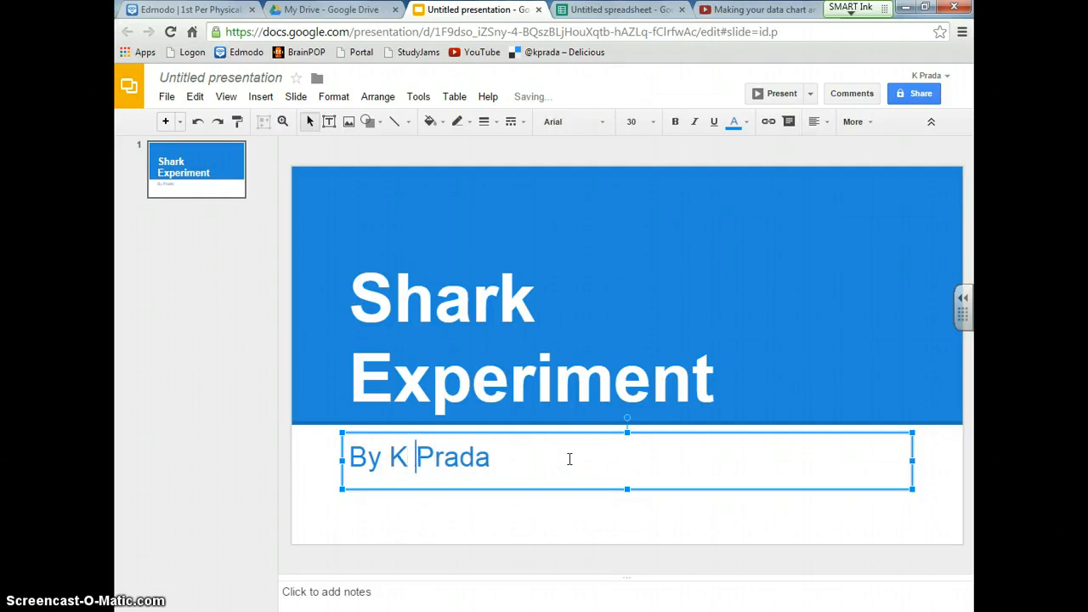
{"action": "mouse_move", "coordinate": [165, 123]}
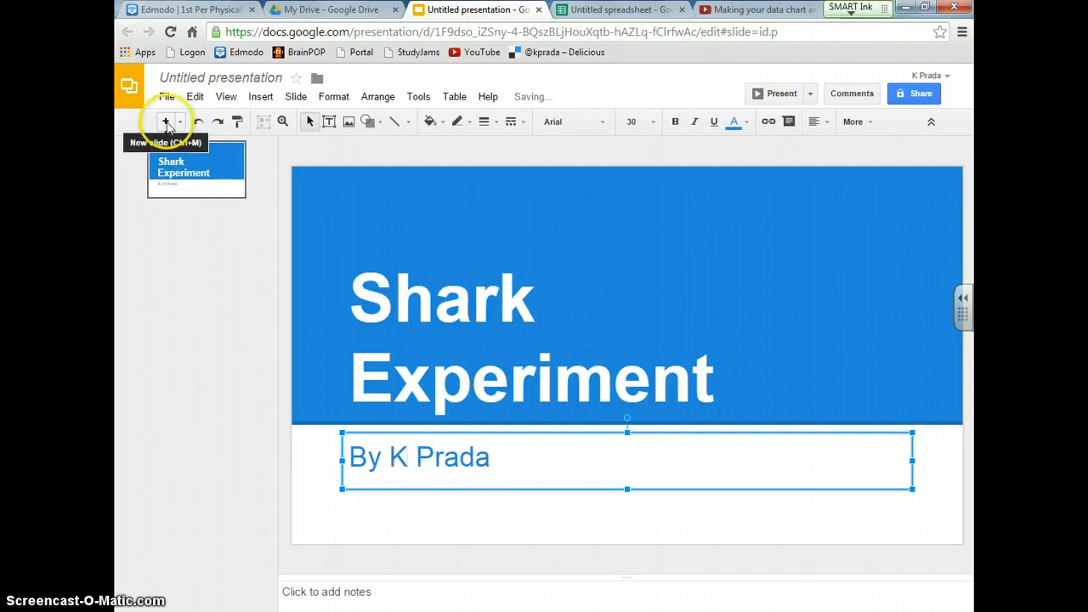
- Add a second slide titled 'Data Chart', then return to the Shark Bait spreadsheet
{"action": "left_click", "coordinate": [164, 121]}
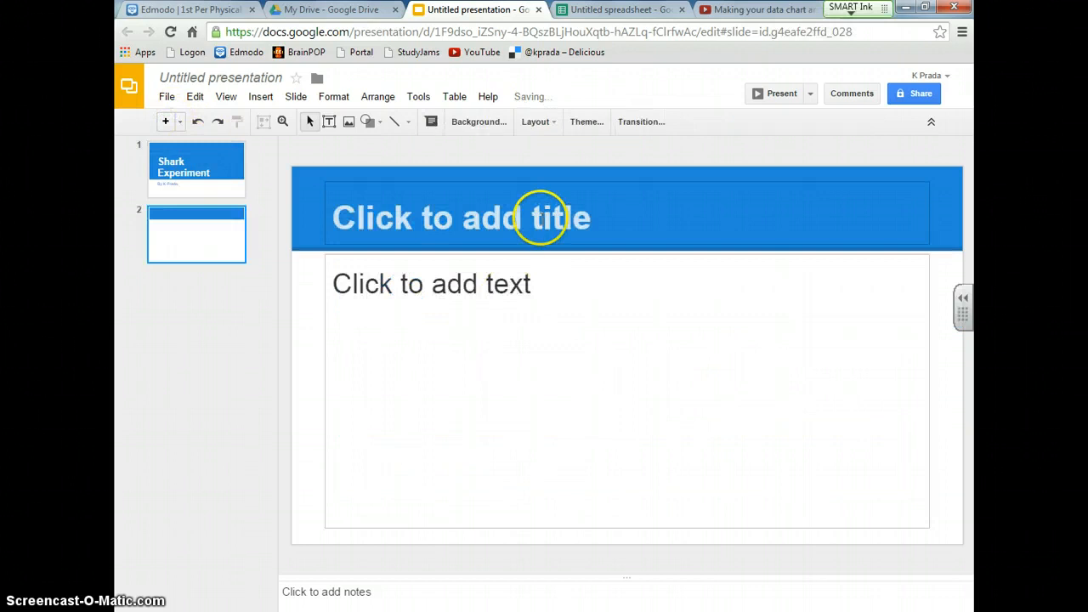
{"action": "type", "text": "Data Char"}
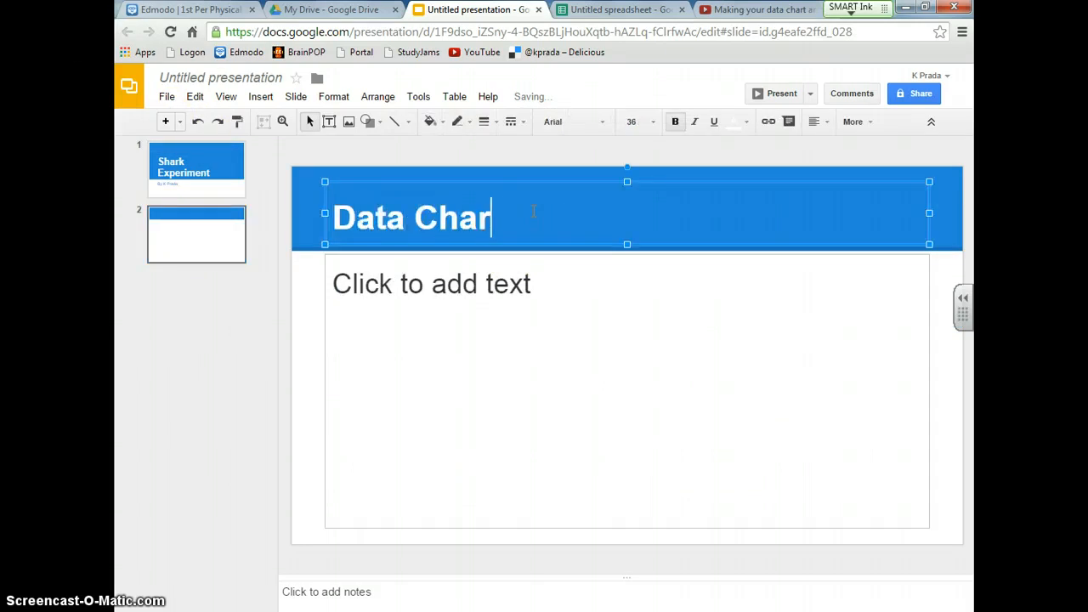
{"action": "type", "text": "t"}
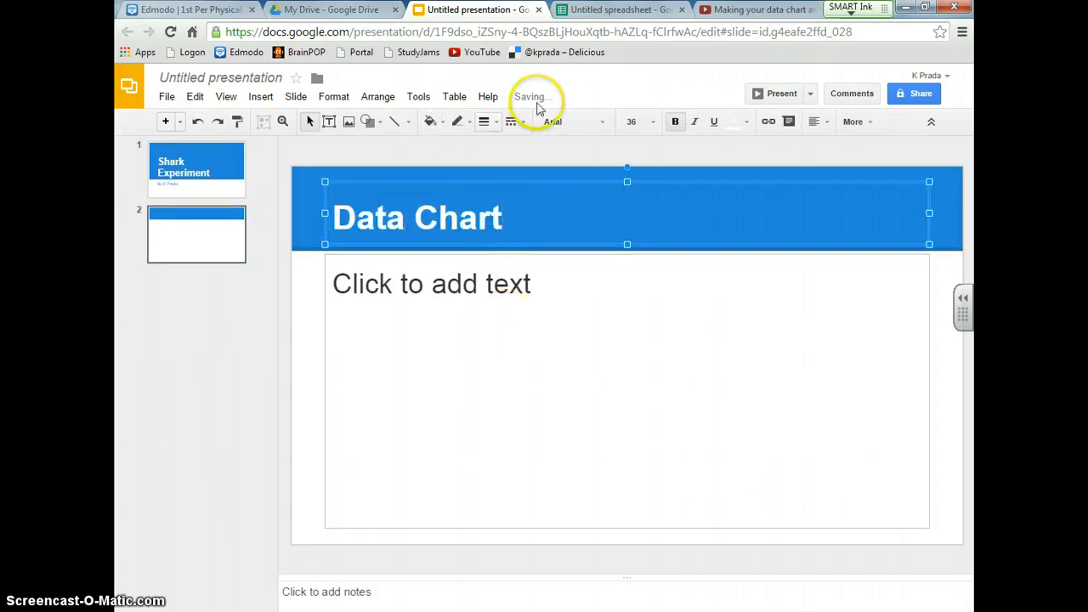
{"action": "left_click", "coordinate": [621, 10]}
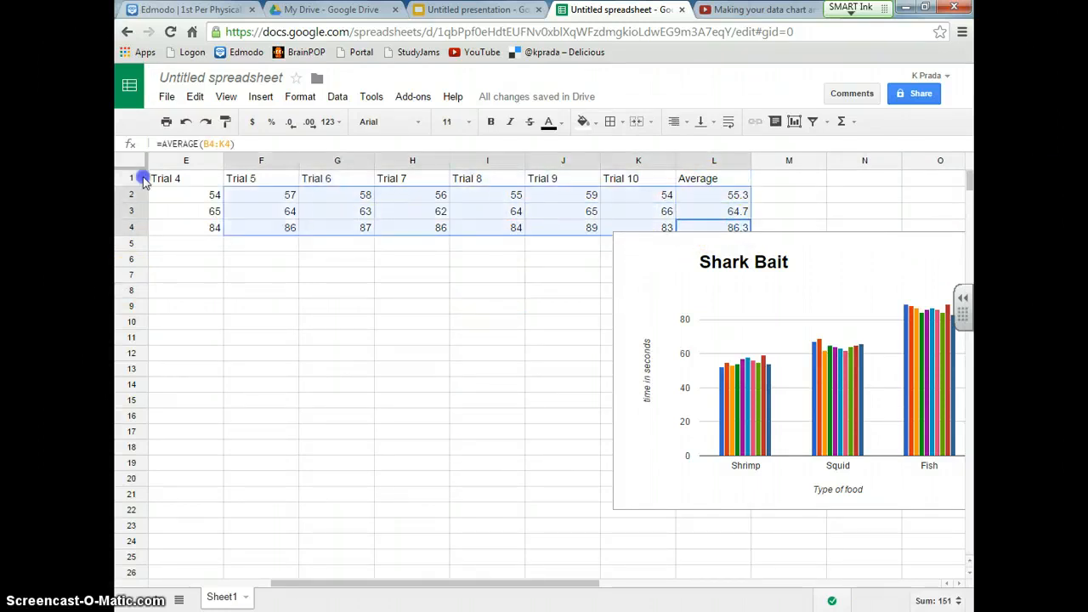
- Copy the shark bait table with its Average column and switch back to the presentation
{"action": "scroll", "scroll_direction": "left", "scroll_amount": 3}
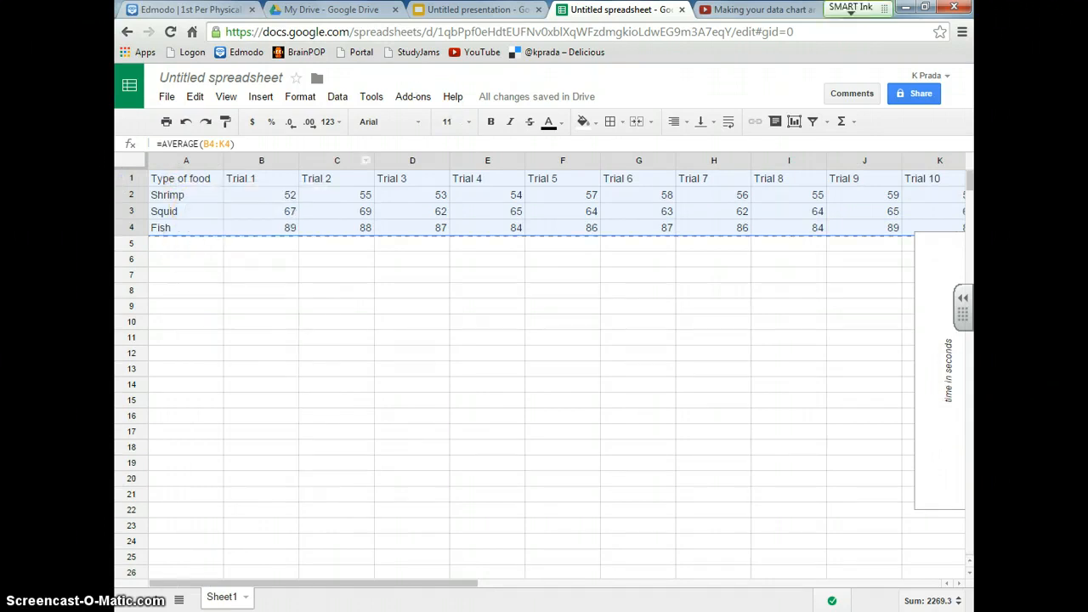
{"action": "left_click", "coordinate": [473, 10]}
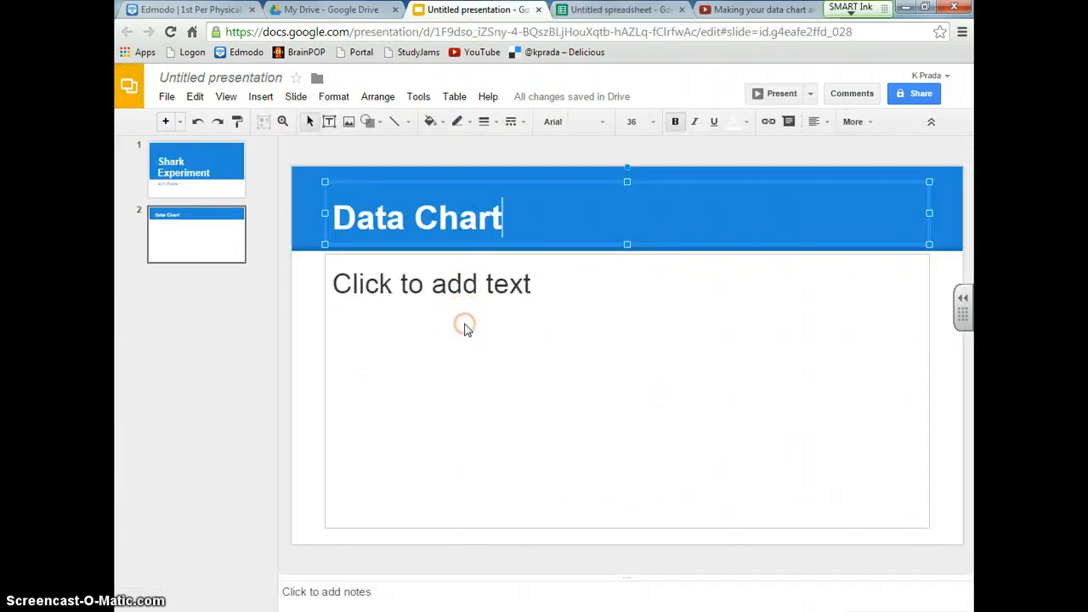
- Paste the shark bait trial table with averages onto the Data Chart slide
{"action": "left_click", "coordinate": [391, 254]}
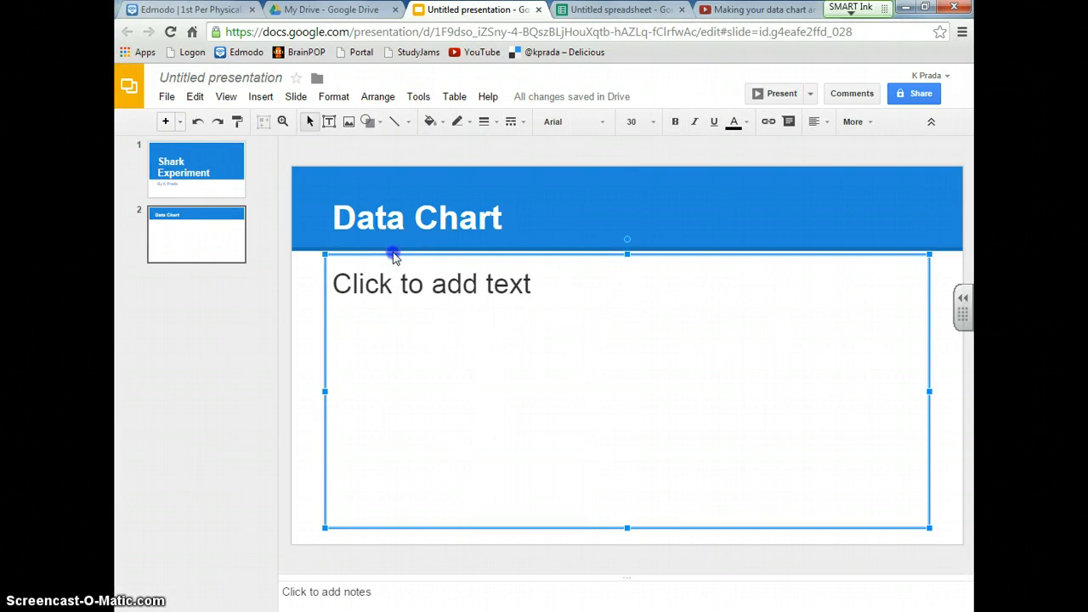
{"action": "right_click", "coordinate": [393, 299]}
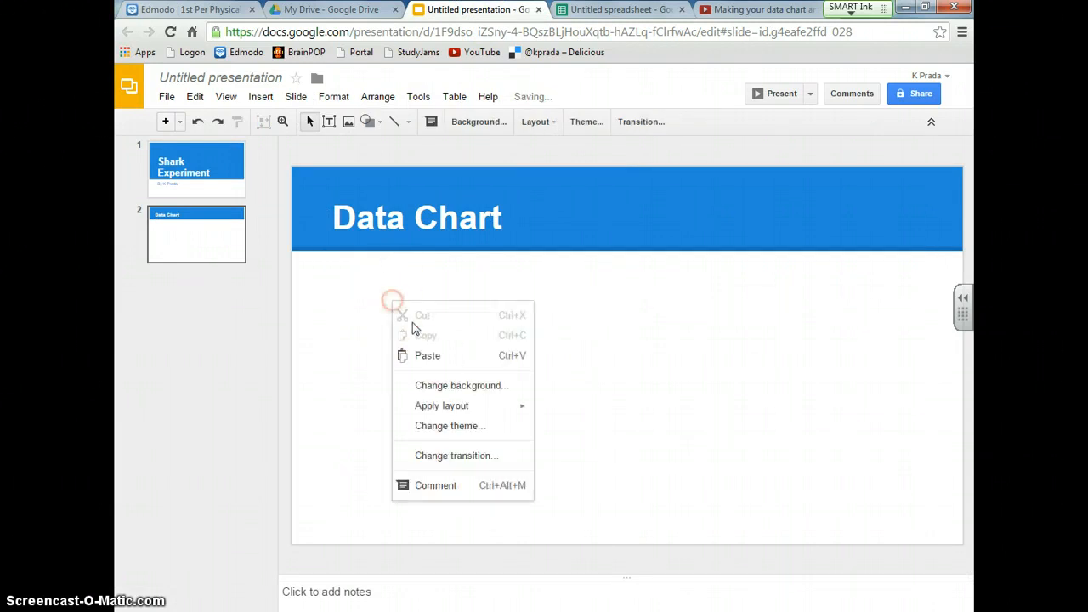
{"action": "left_click", "coordinate": [425, 355]}
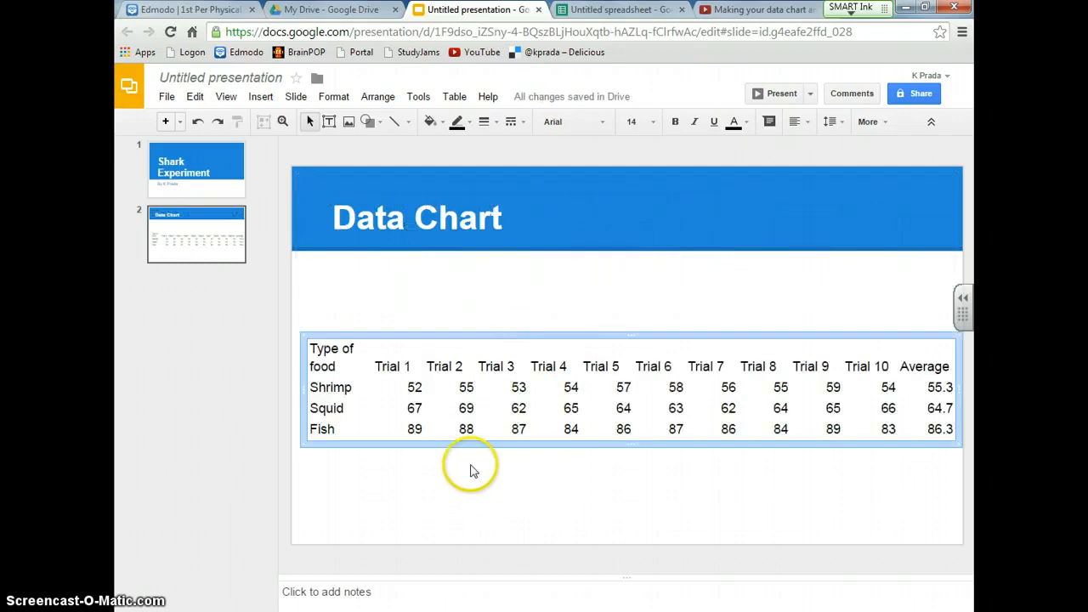
- Add a Blank third slide from the New slide layouts and return to the spreadsheet
{"action": "left_click", "coordinate": [179, 121]}
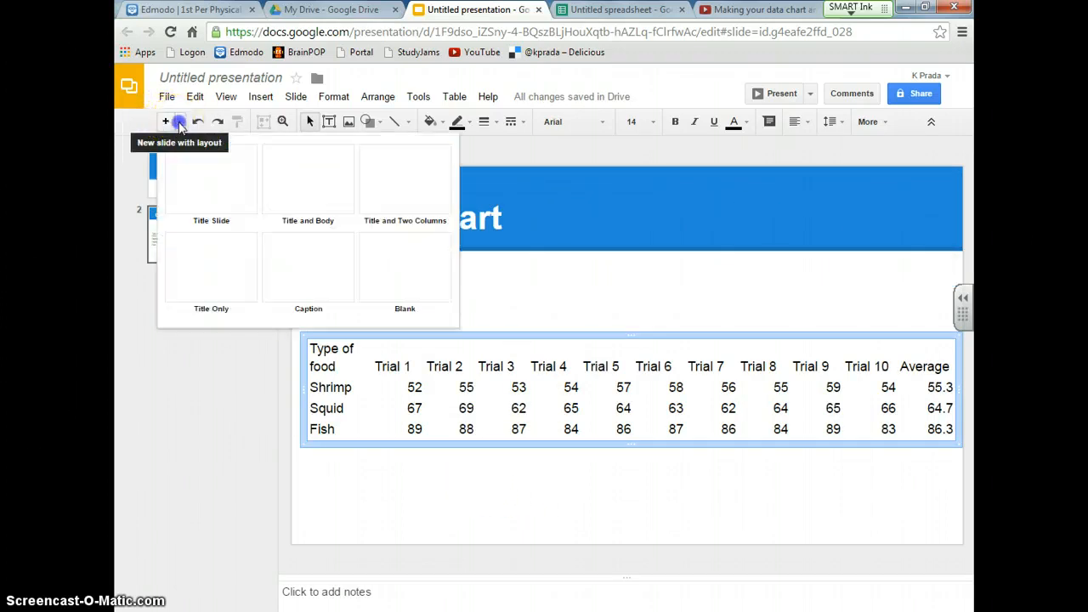
{"action": "left_click", "coordinate": [404, 269]}
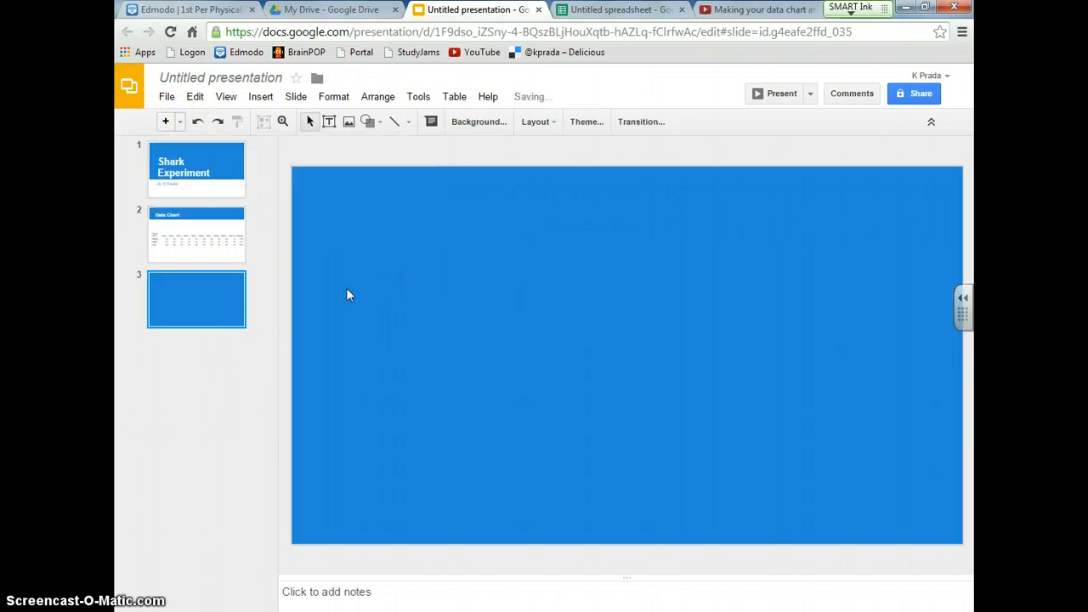
{"action": "left_click", "coordinate": [619, 10]}
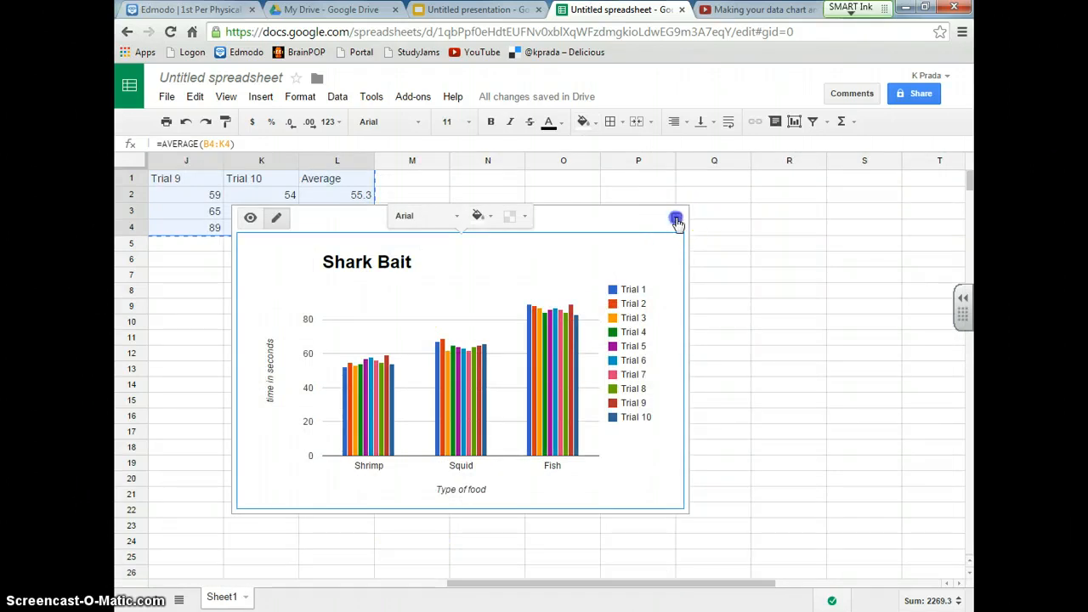
- Copy the Shark Bait column chart from Sheets and paste it onto the blank third slide
{"action": "left_click", "coordinate": [675, 217]}
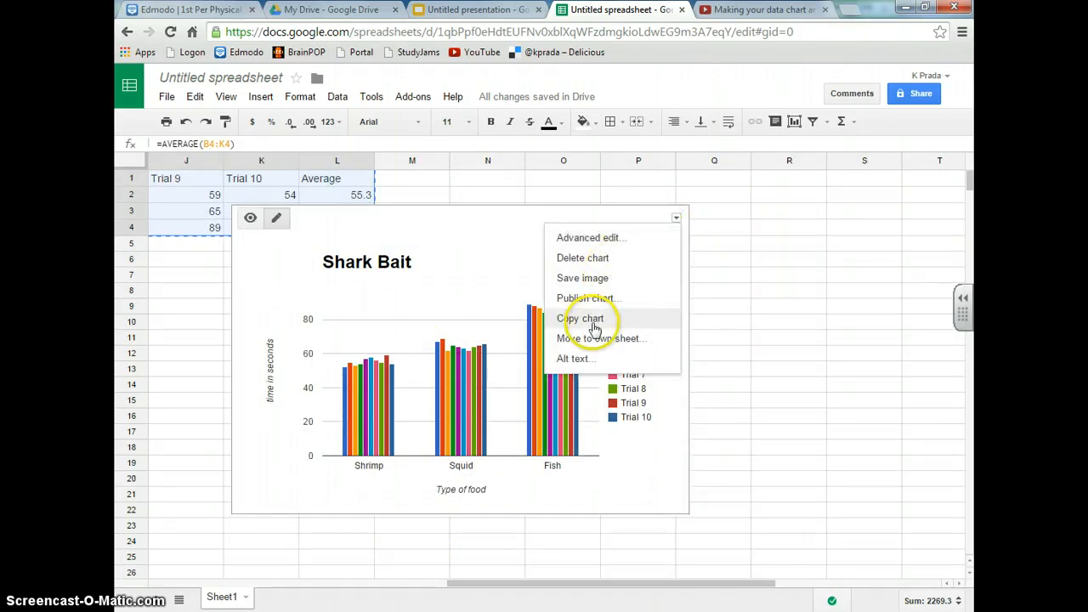
{"action": "left_click", "coordinate": [473, 11]}
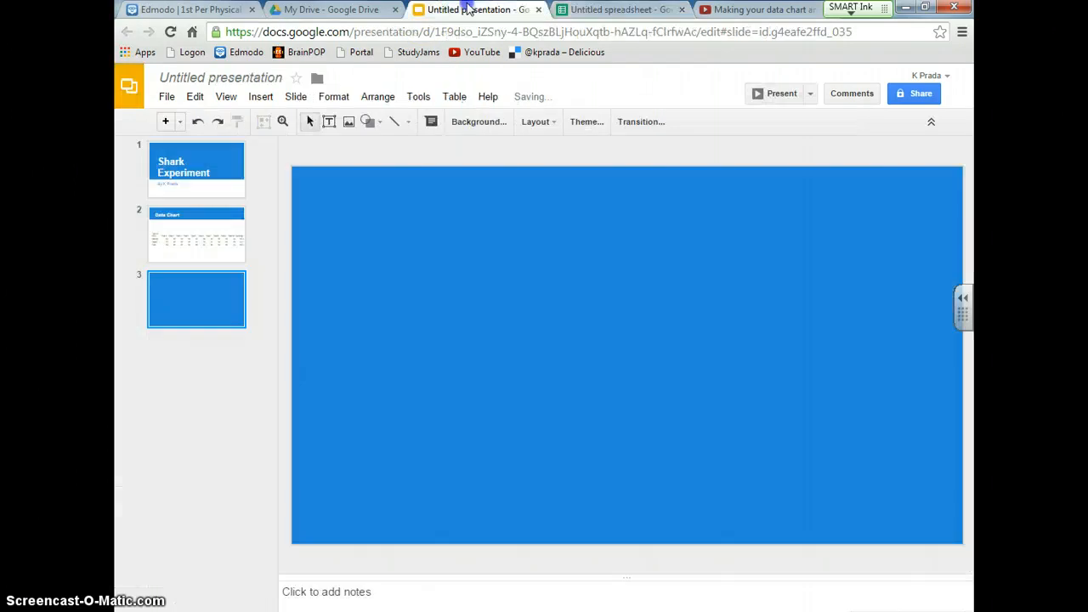
{"action": "right_click", "coordinate": [476, 332]}
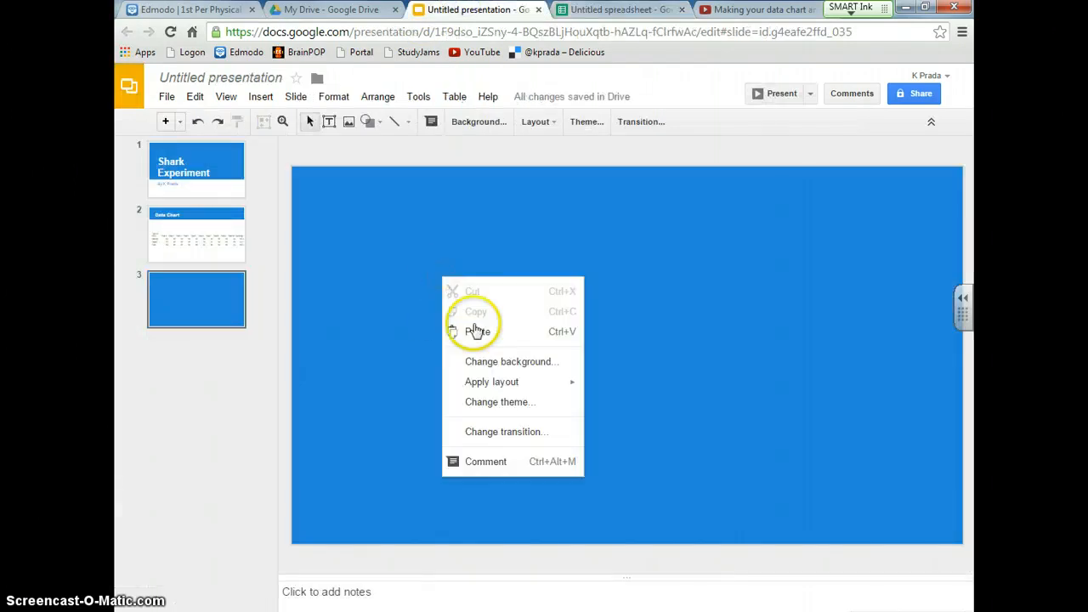
{"action": "left_click", "coordinate": [475, 330]}
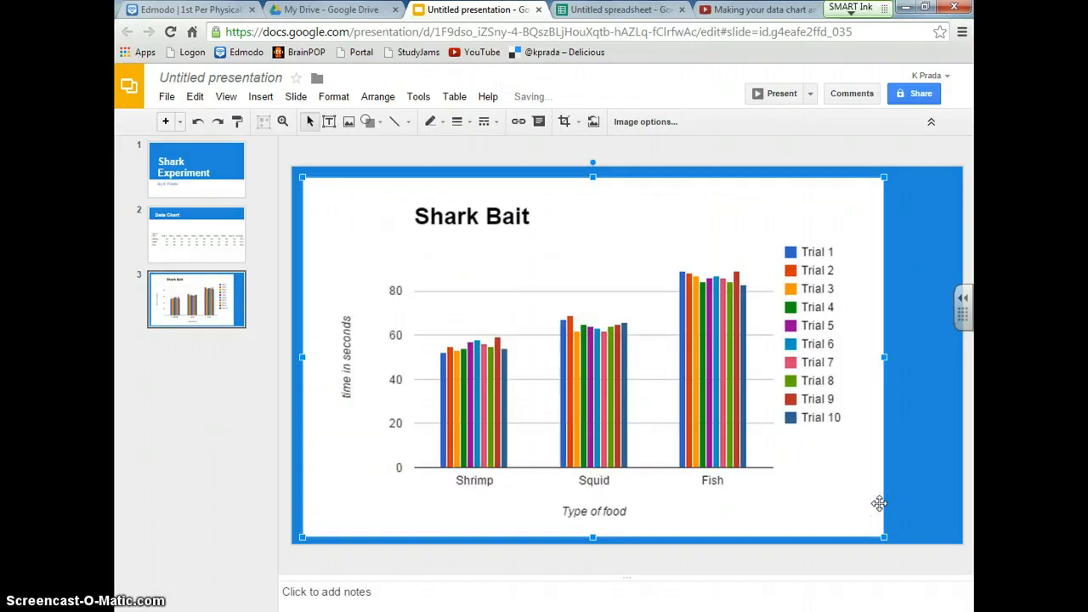
{"action": "mouse_move", "coordinate": [520, 269]}
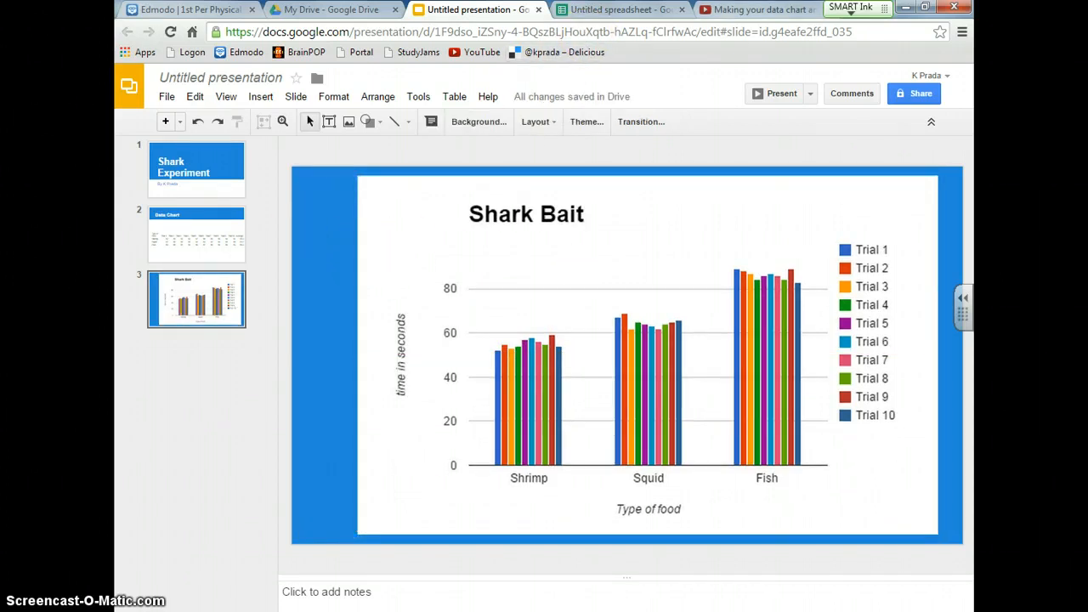
- Return to the shark bait spreadsheet and select cell A7 below the data table
{"action": "left_click", "coordinate": [629, 10]}
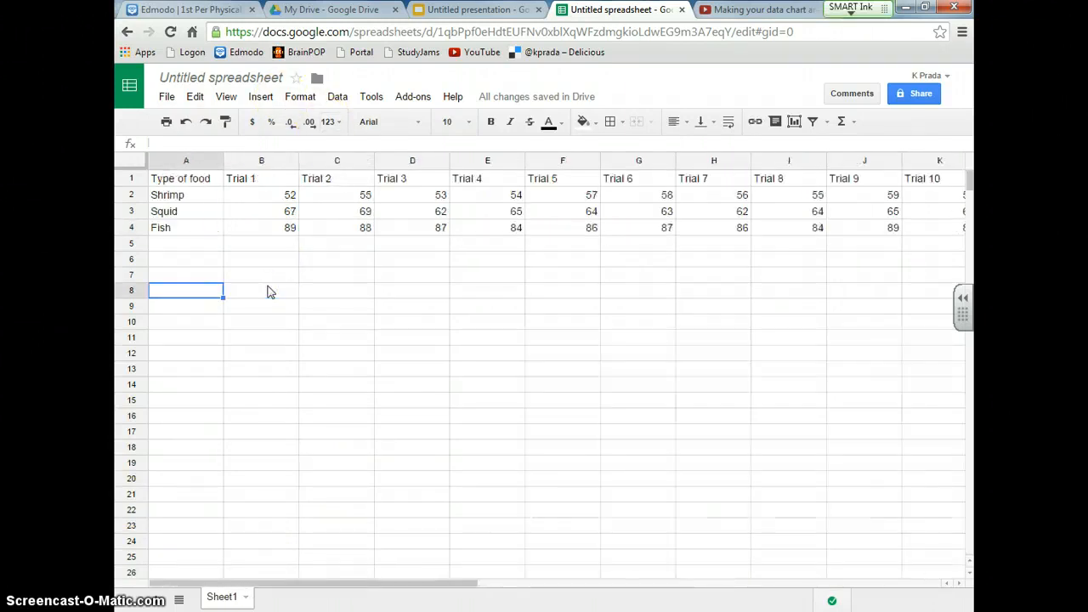
{"action": "left_click", "coordinate": [262, 276]}
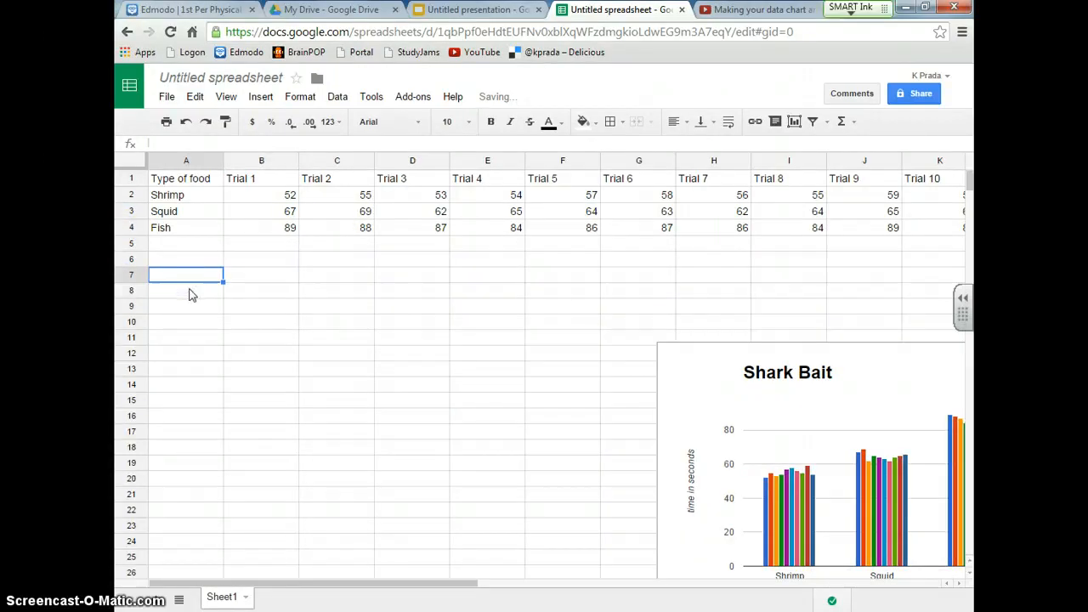
- Enter a Type of food column listing Shrimp, Squid and Fish starting at A7
{"action": "type", "text": "Type o"}
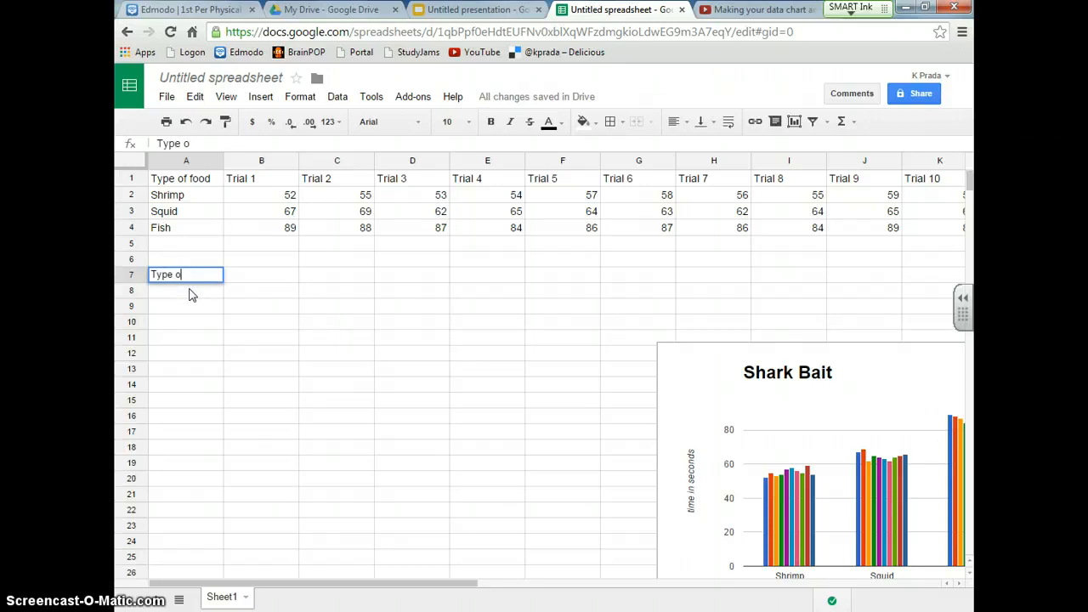
{"action": "key", "text": "Enter"}
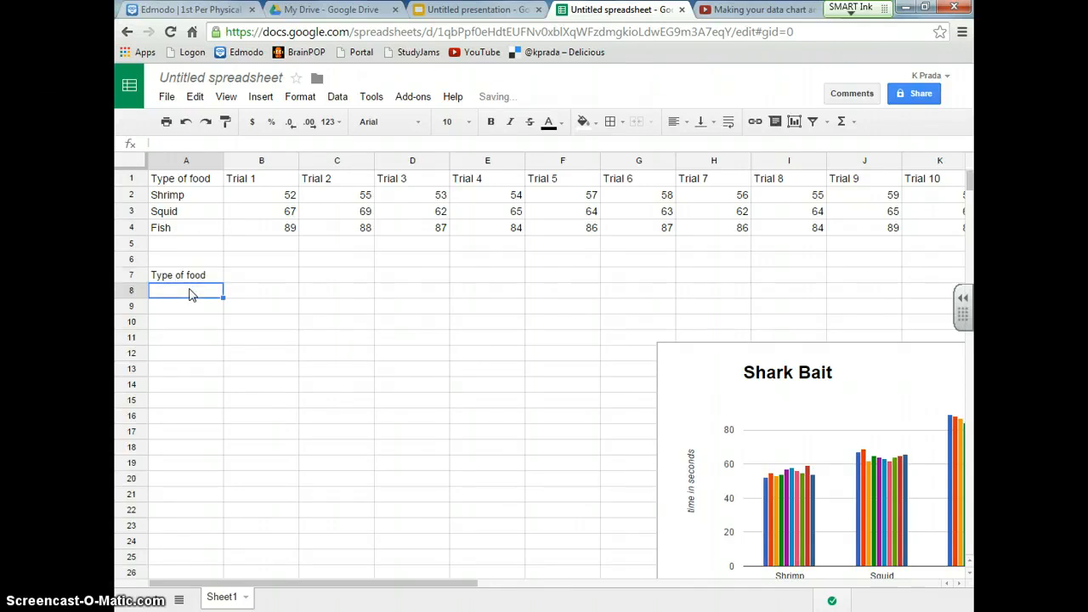
{"action": "type", "text": "Shrimp"}
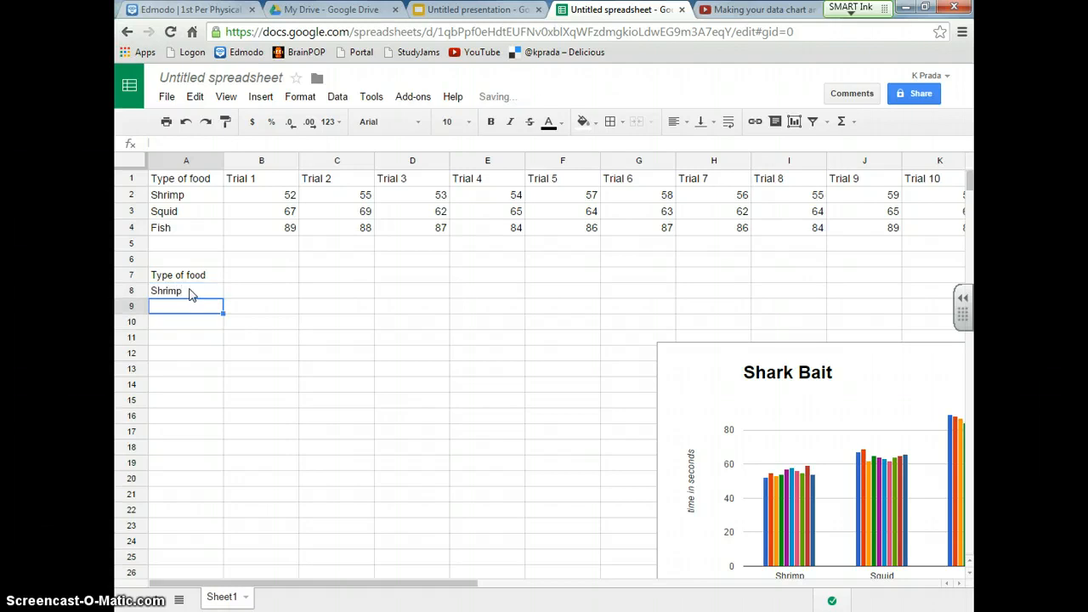
{"action": "type", "text": "Squid"}
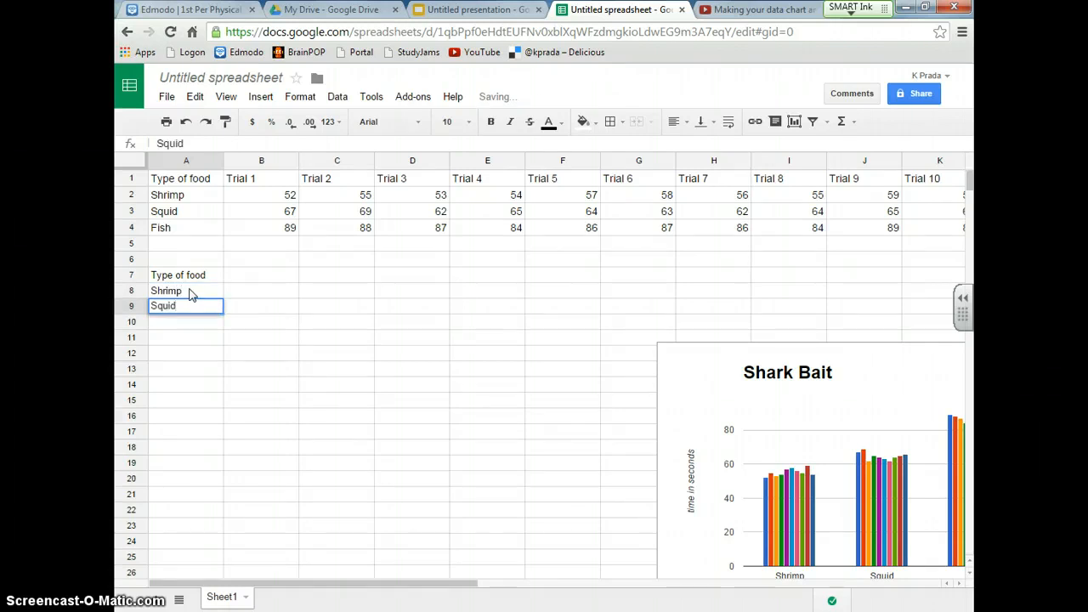
{"action": "type", "text": "Fish"}
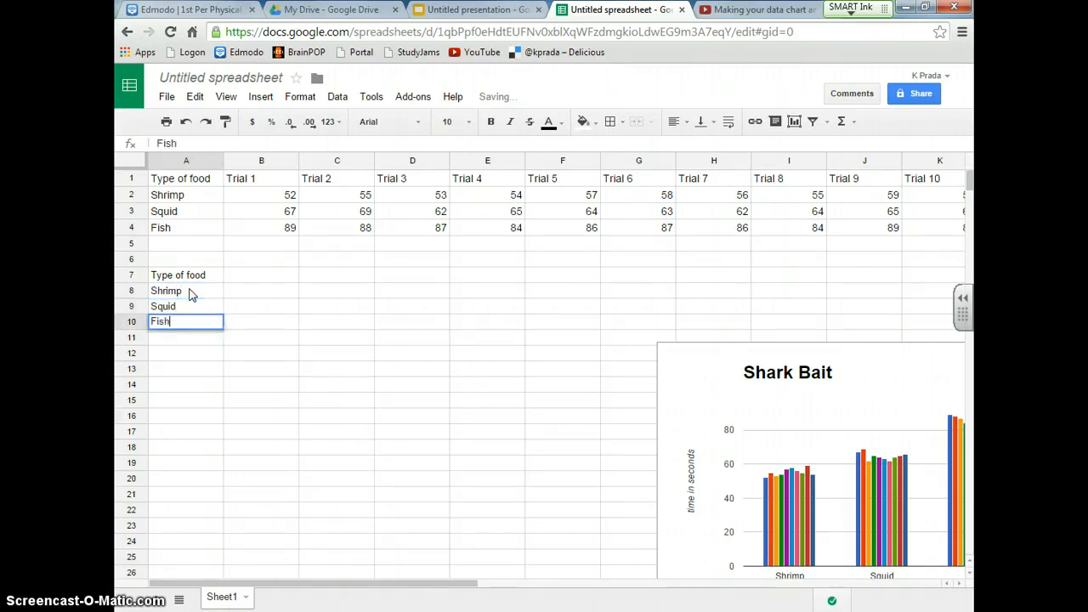
- Add an Average column beside it with 55.3, 64.7 and 86.3
{"action": "left_click", "coordinate": [261, 290]}
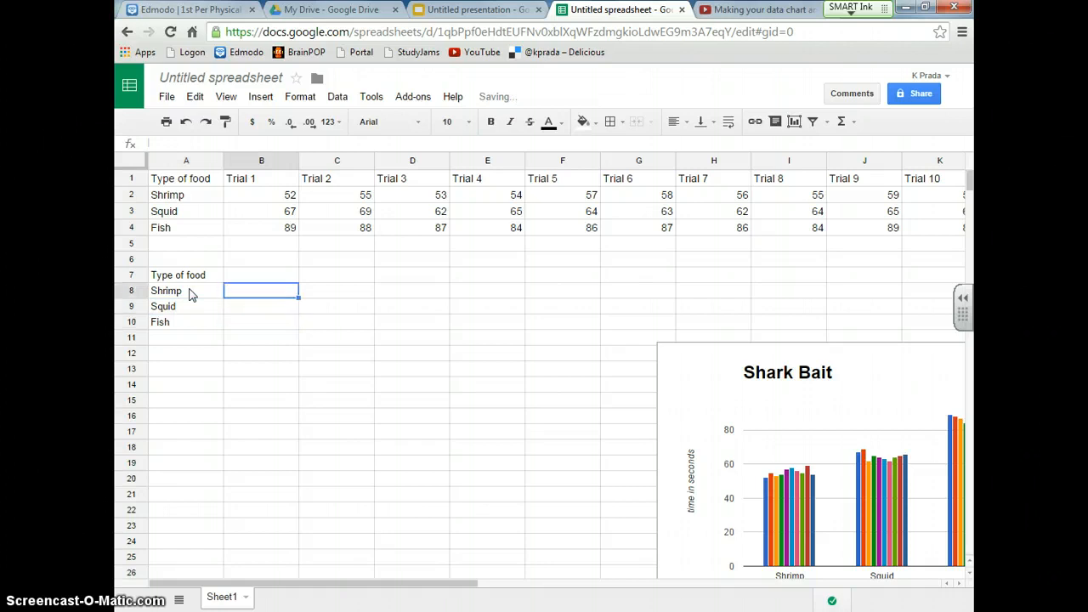
{"action": "type", "text": "Average"}
{"action": "type", "text": "55.3"}
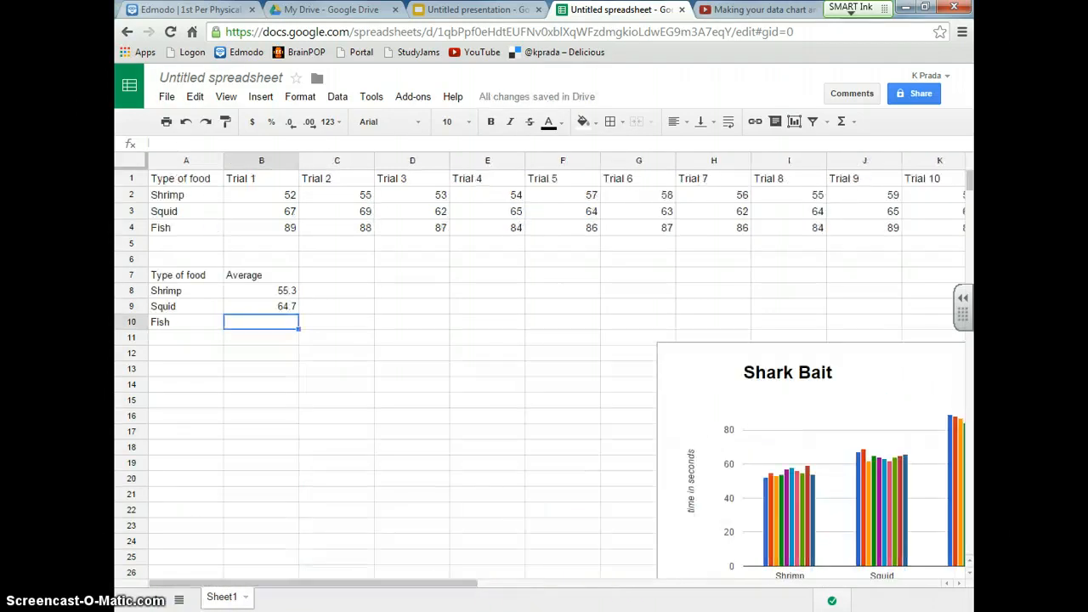
{"action": "type", "text": "86.3"}
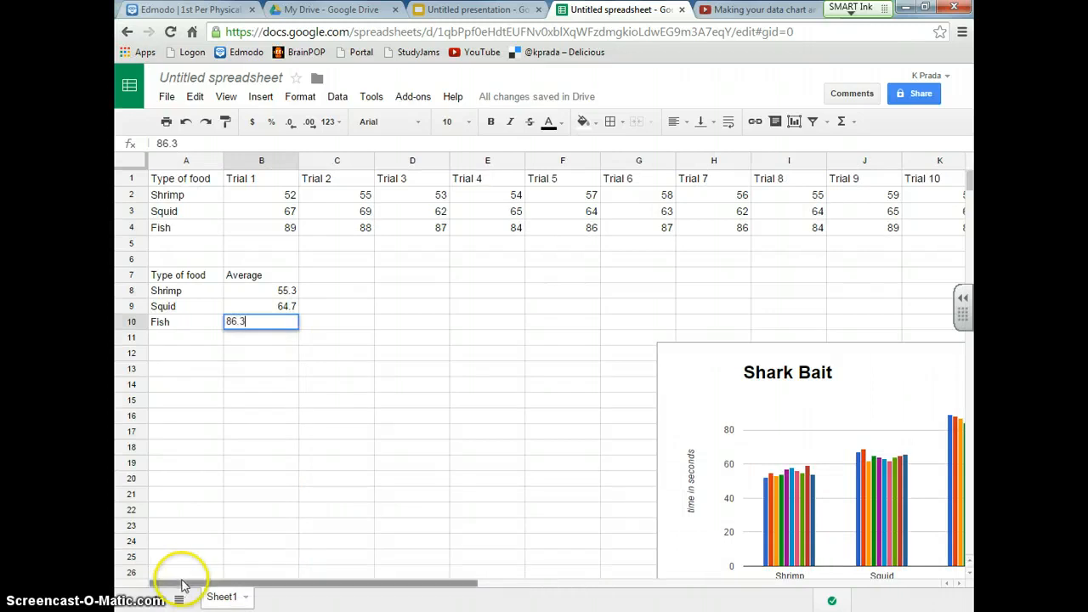
- Select A7:B10 and start a column chart of the averages from Recommended charts
{"action": "left_click", "coordinate": [186, 275]}
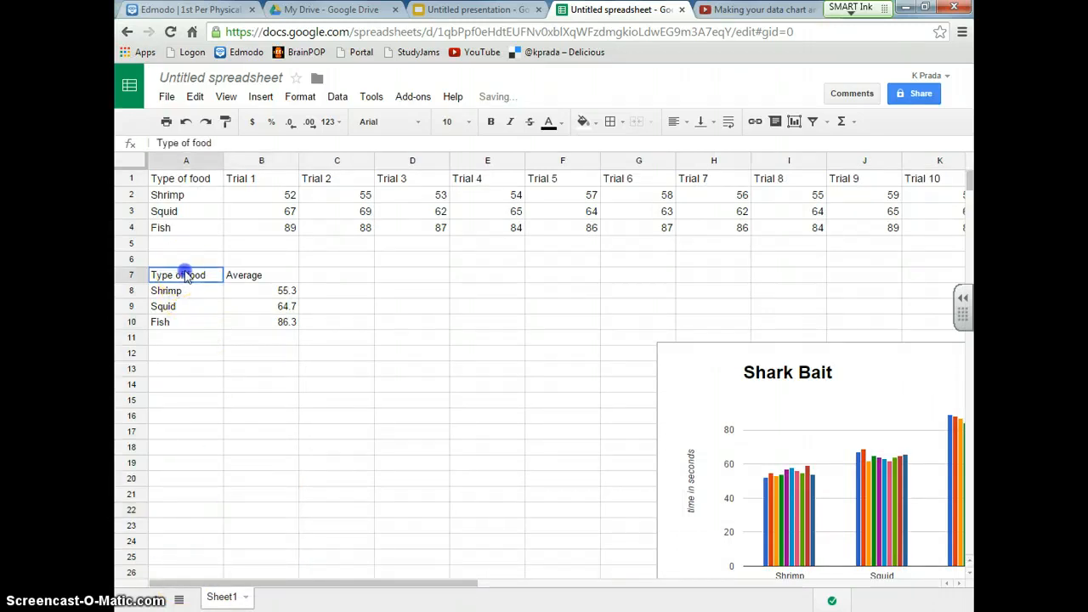
{"action": "left_click_drag", "start_coordinate": [186, 276], "coordinate": [286, 321]}
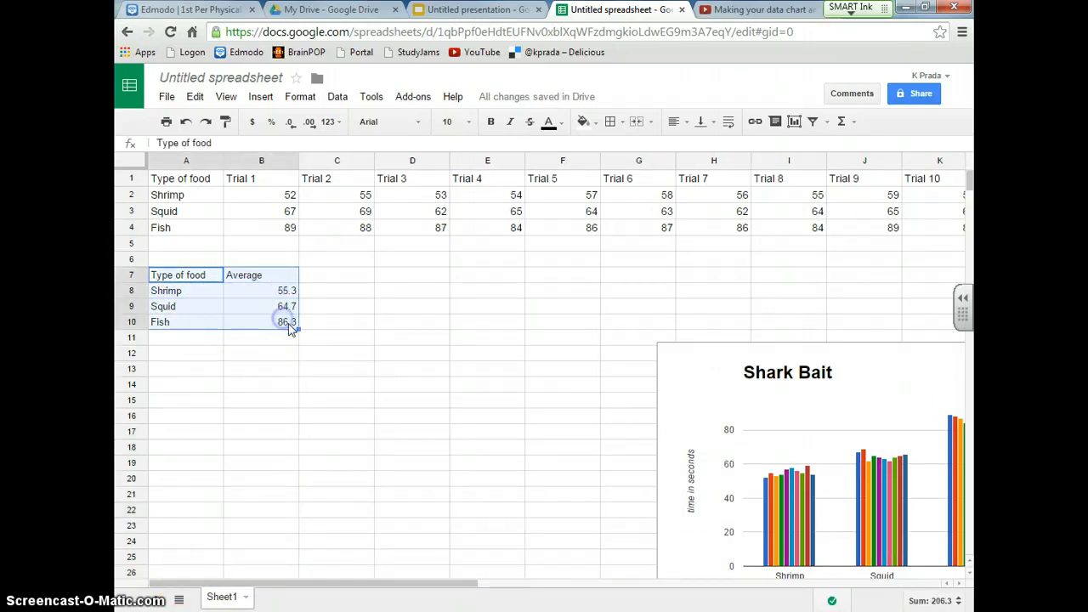
{"action": "left_click", "coordinate": [792, 120]}
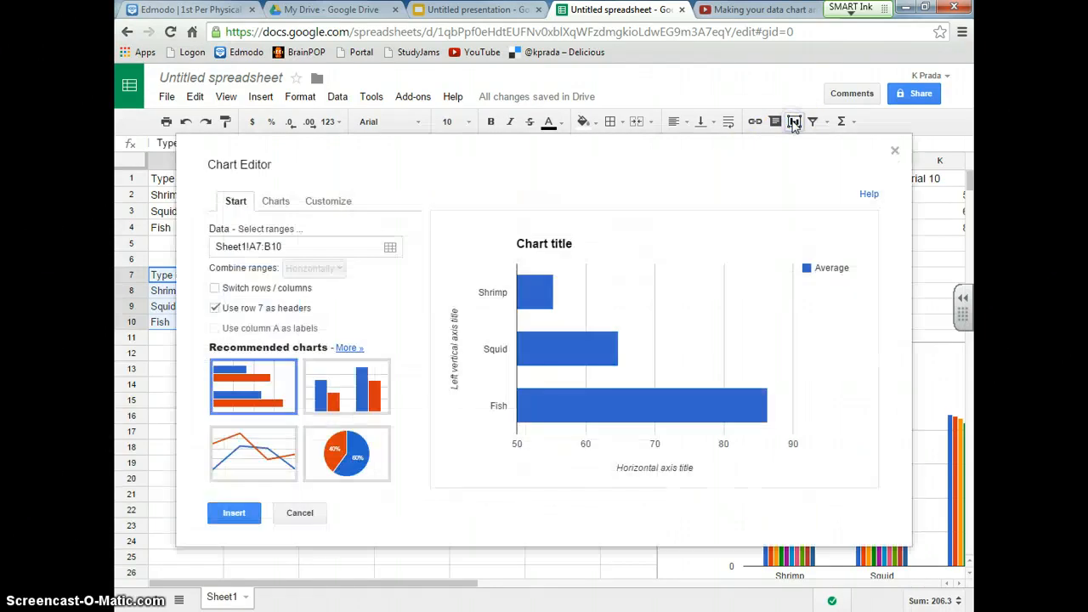
{"action": "left_click", "coordinate": [347, 388]}
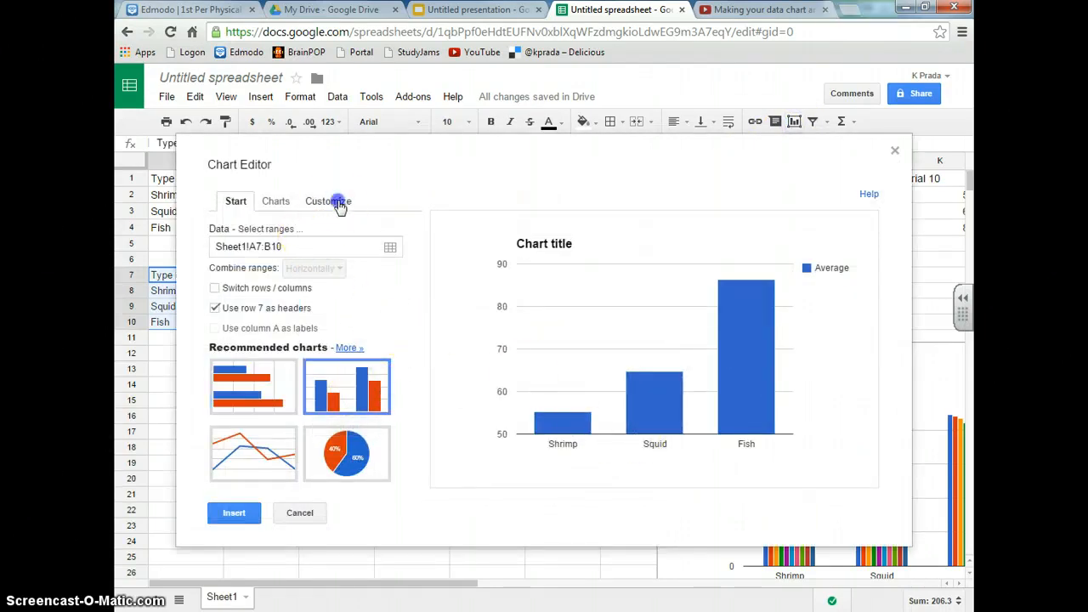
- Title the chart Average Shark Bait at size 24 and label the horizontal axis Type of Food
{"action": "left_click", "coordinate": [326, 200]}
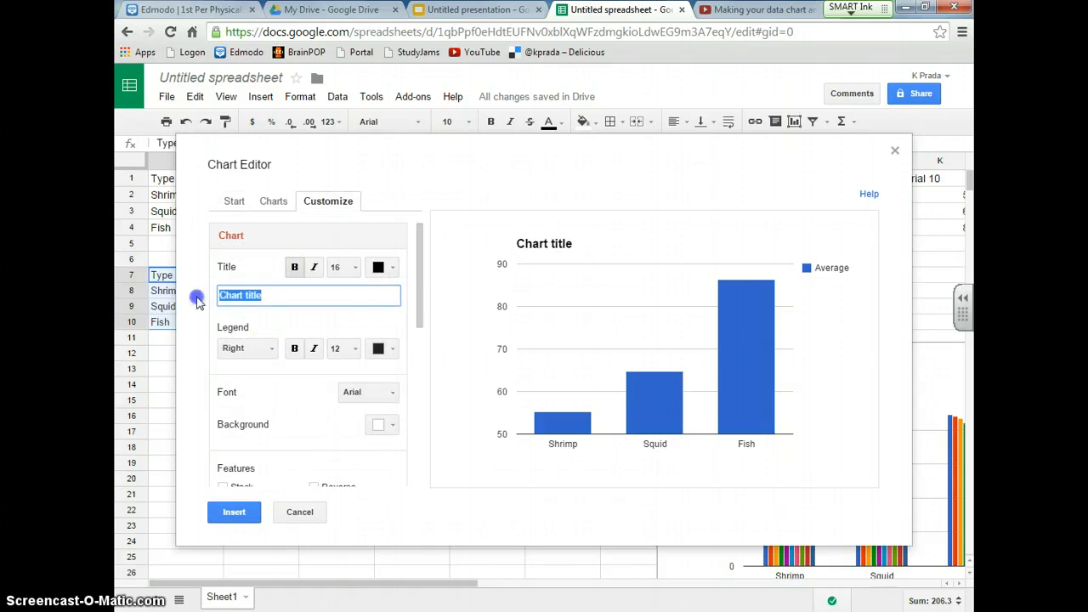
{"action": "type", "text": "Average S"}
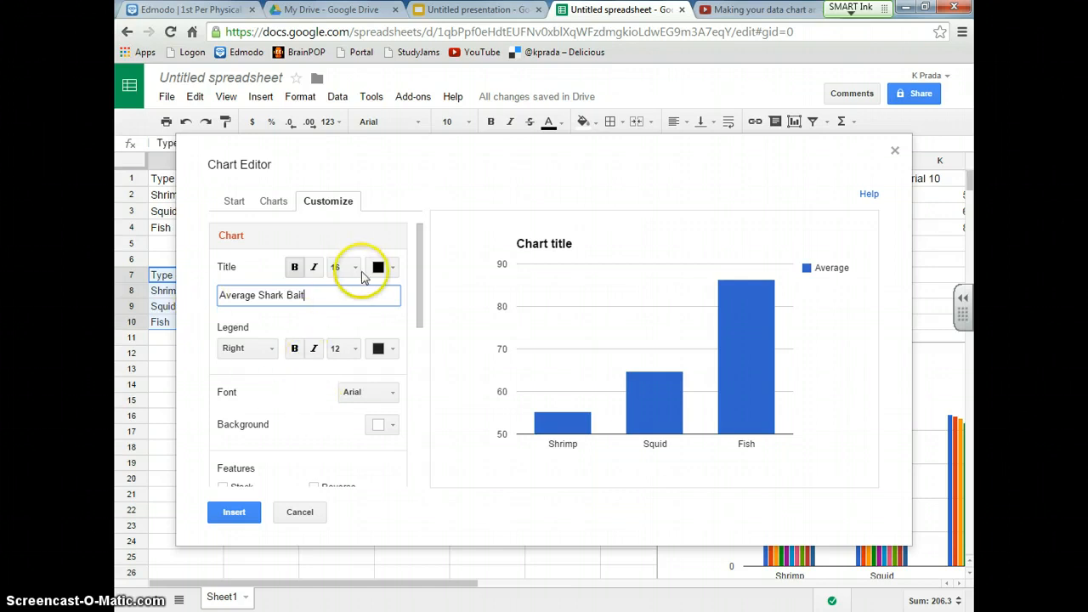
{"action": "left_click", "coordinate": [336, 267]}
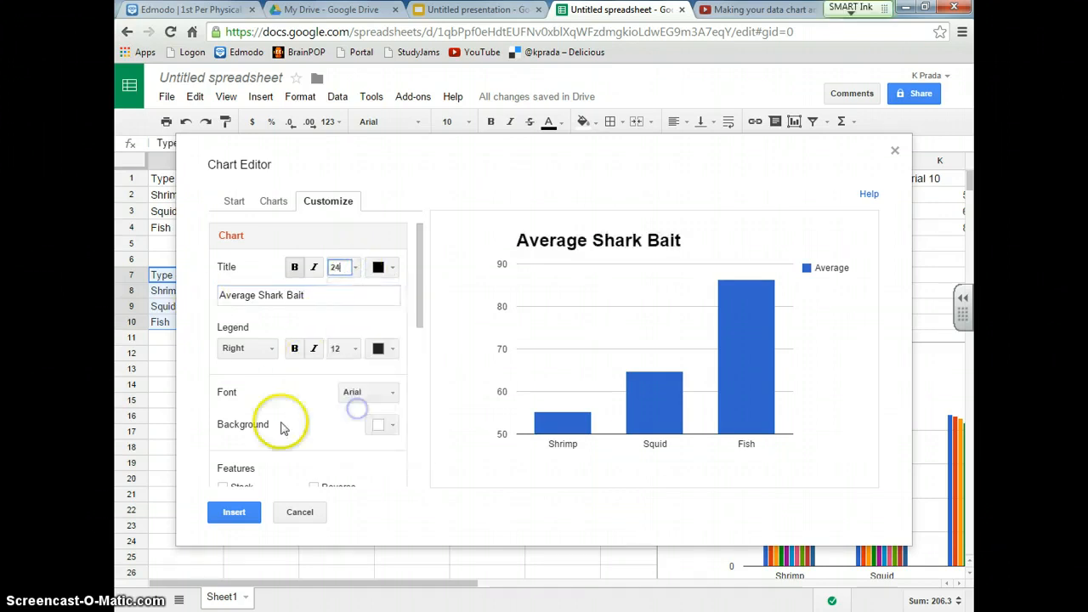
{"action": "scroll", "scroll_direction": "down", "scroll_amount": 3}
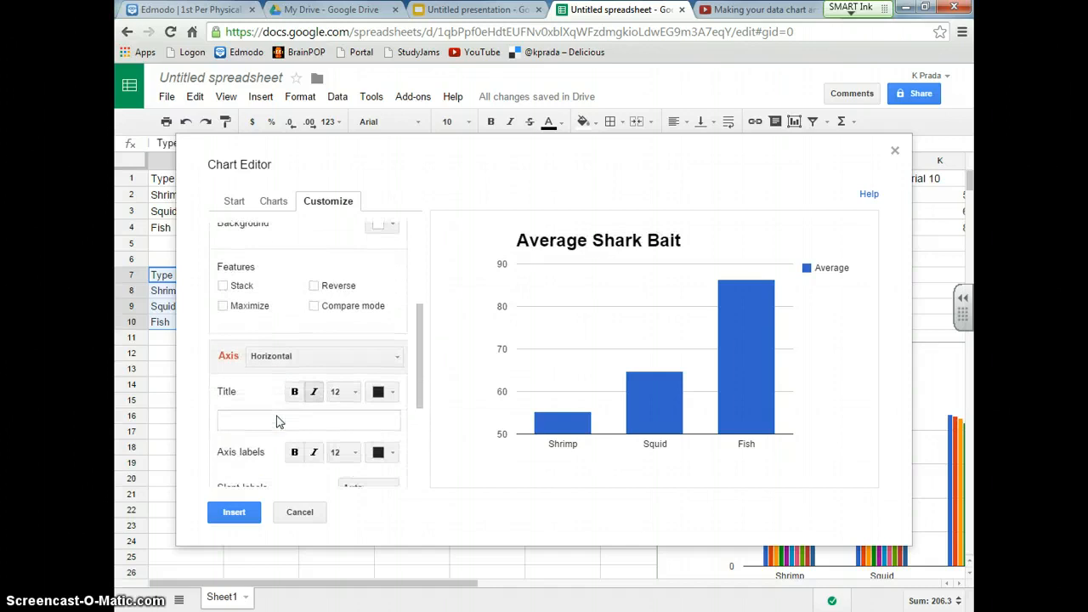
{"action": "type", "text": "Type of Food"}
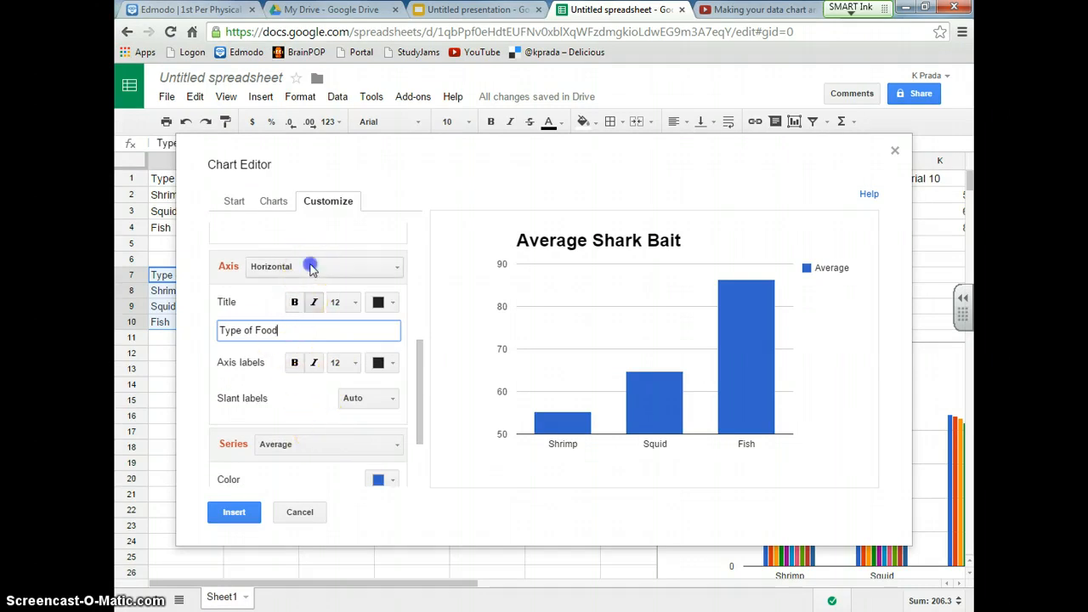
- Label the vertical axis time in seconds and set its range to Min 0, Max 100
{"action": "left_click", "coordinate": [323, 266]}
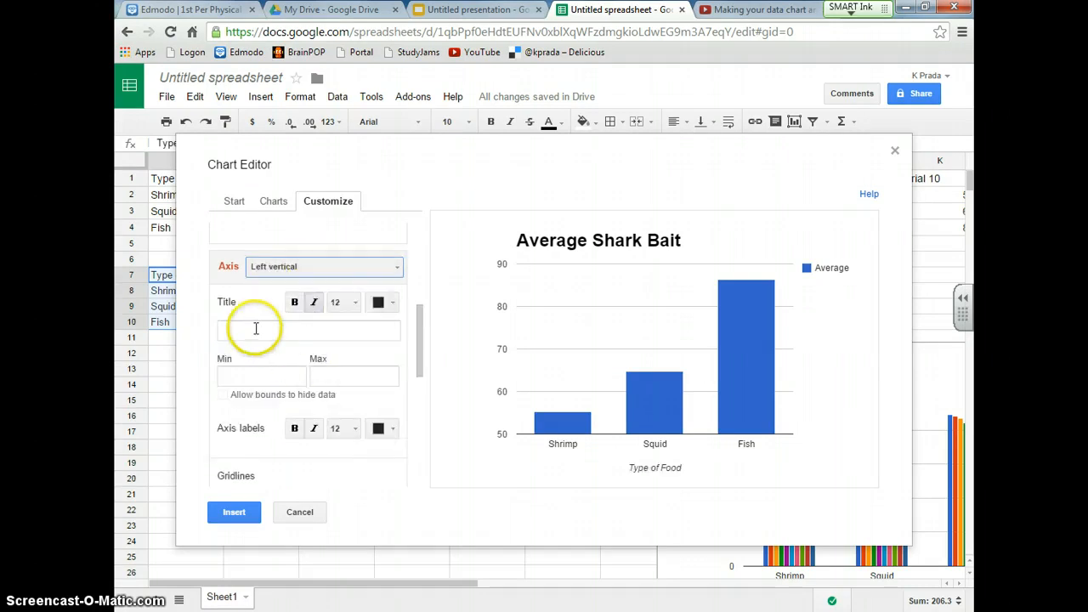
{"action": "type", "text": "time in secon"}
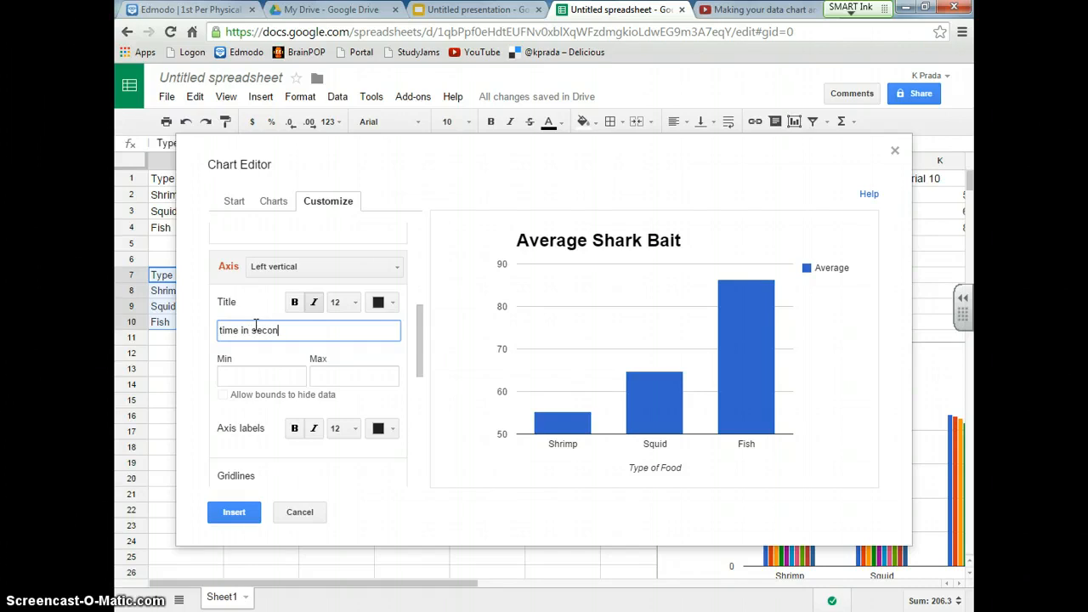
{"action": "left_click", "coordinate": [253, 376]}
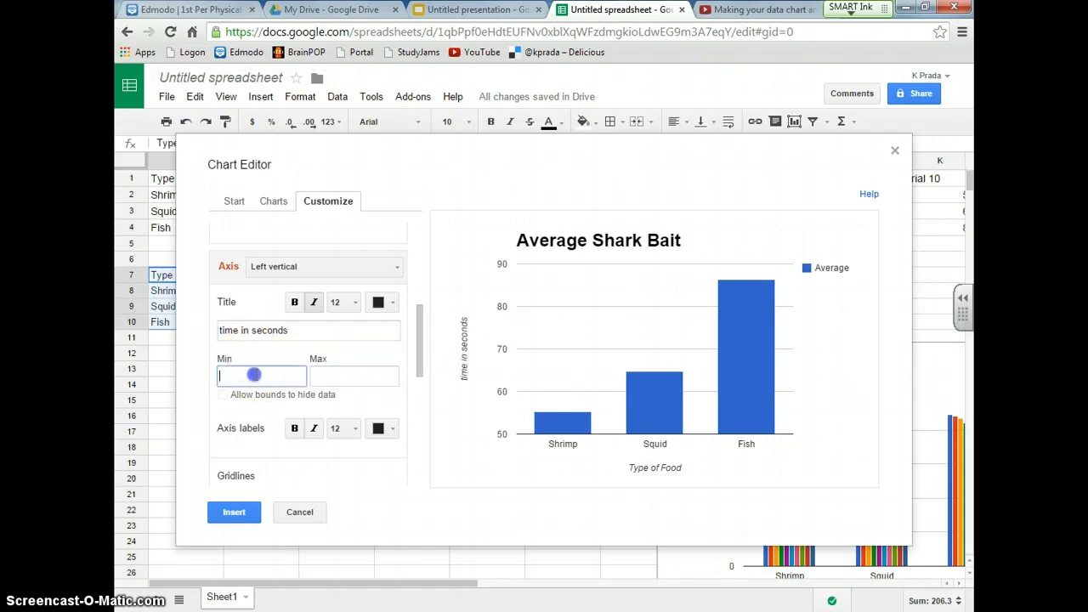
{"action": "type", "text": "0"}
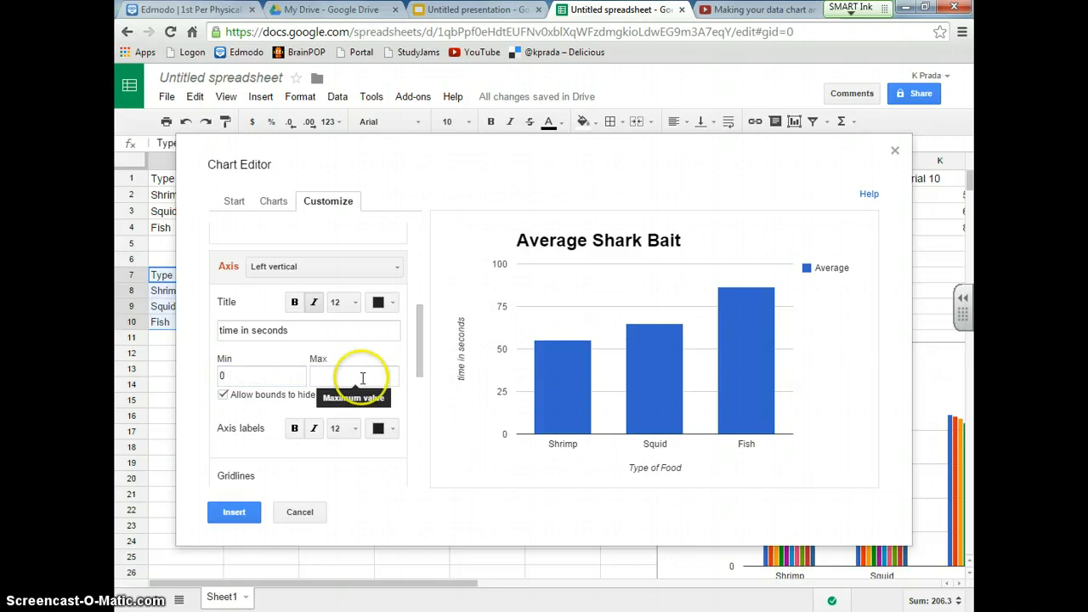
{"action": "type", "text": "100"}
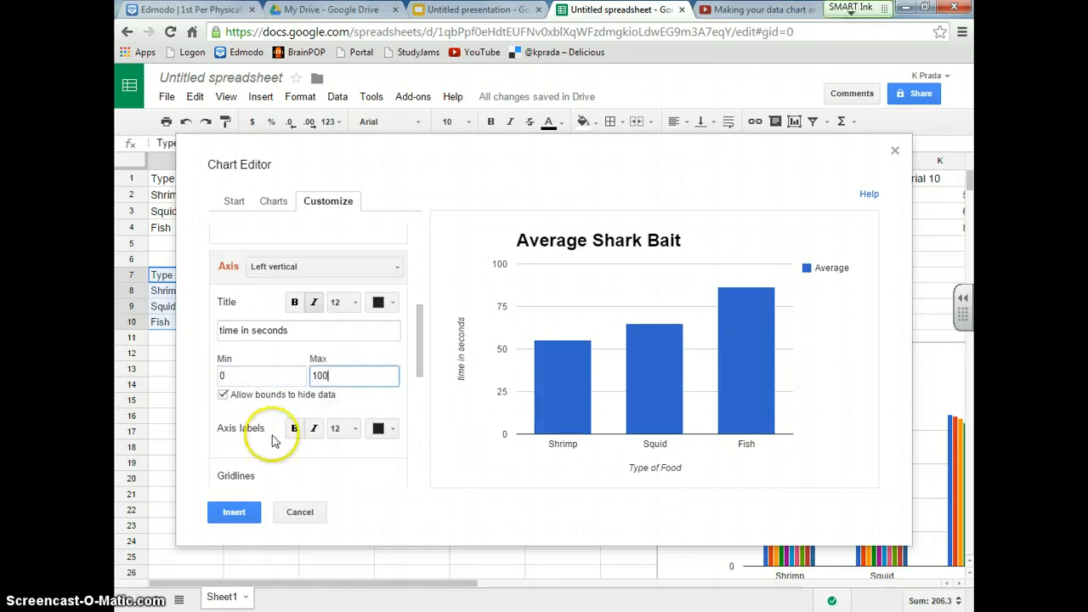
- Insert the Average Shark Bait chart, copy it, and add a fourth slide in Slides for it
{"action": "left_click", "coordinate": [235, 512]}
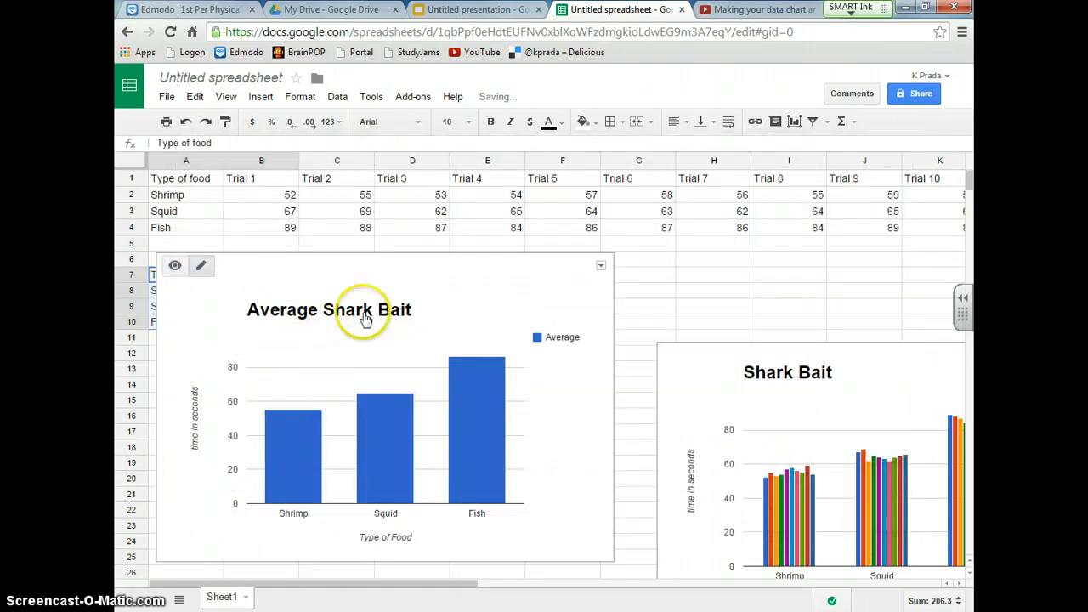
{"action": "left_click", "coordinate": [600, 265]}
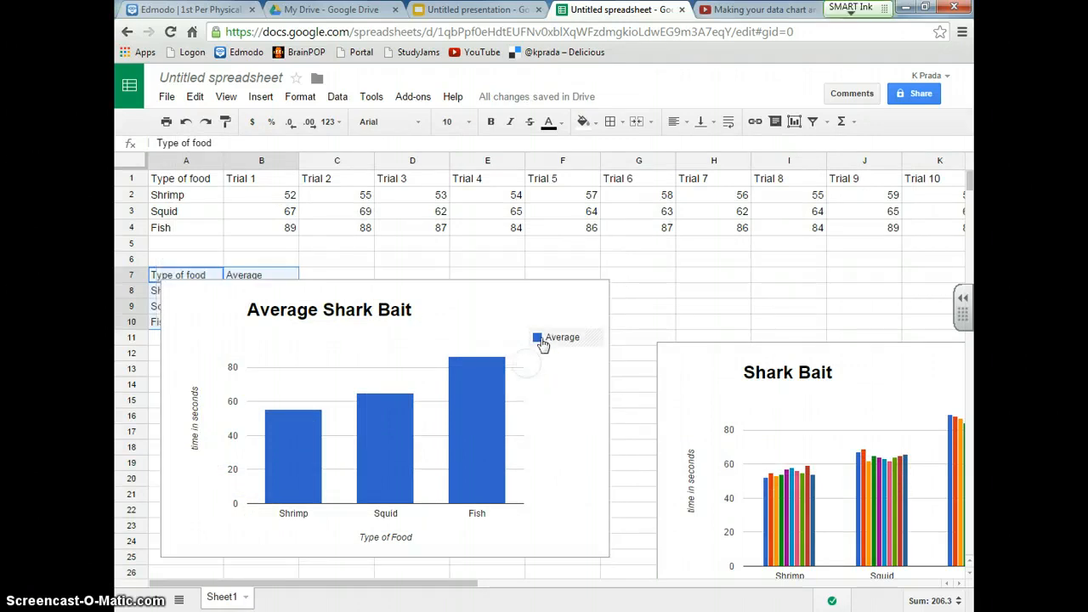
{"action": "left_click", "coordinate": [476, 10]}
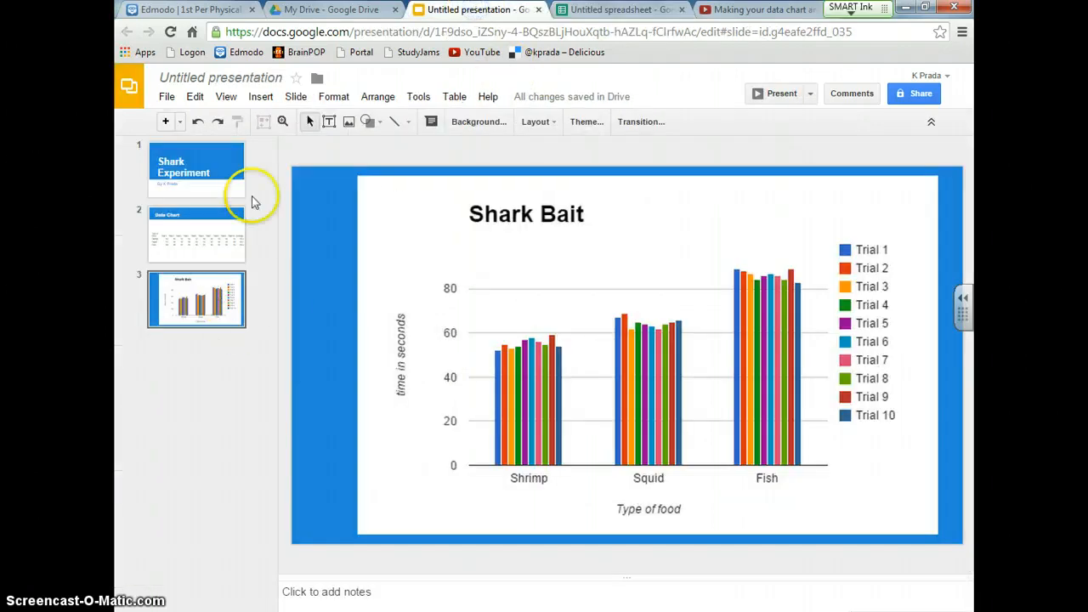
{"action": "left_click", "coordinate": [179, 122]}
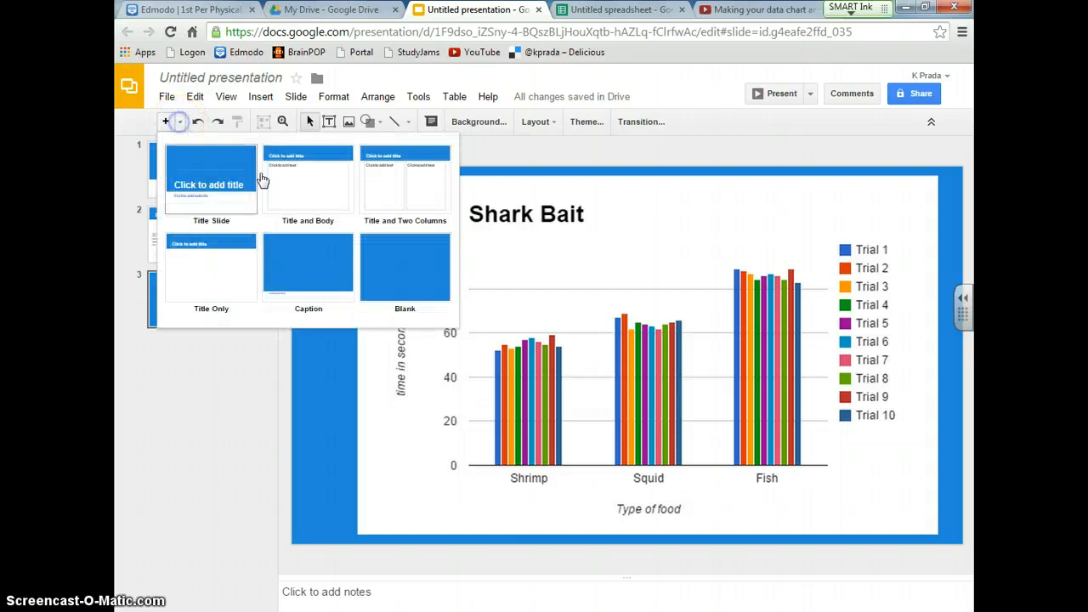
{"action": "left_click", "coordinate": [404, 265]}
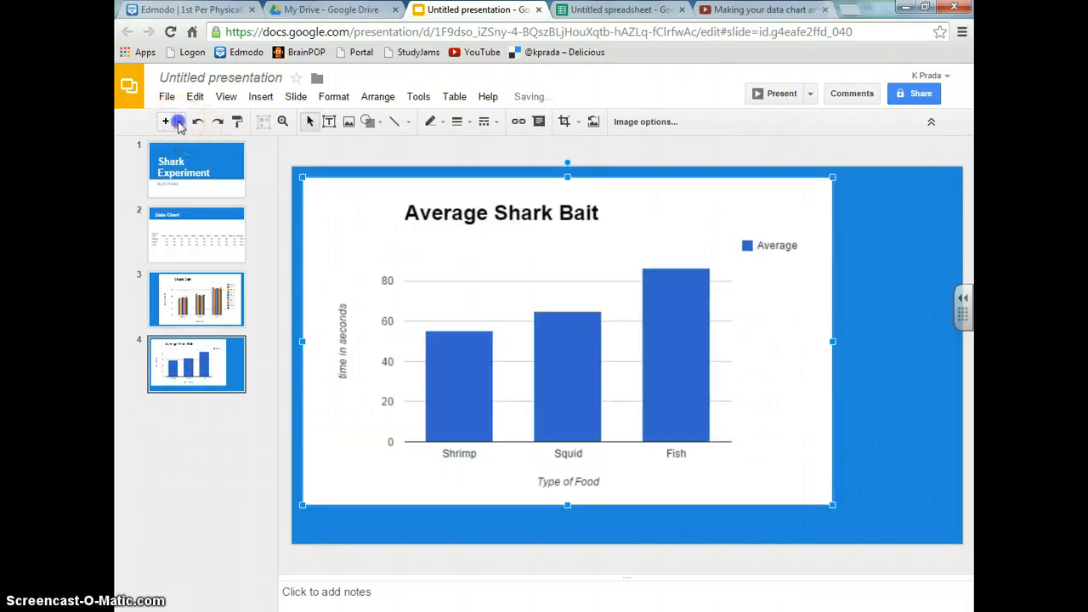
- Add a fifth slide titled 'Results', then return to the Shark Bait chart slide
{"action": "left_click", "coordinate": [176, 121]}
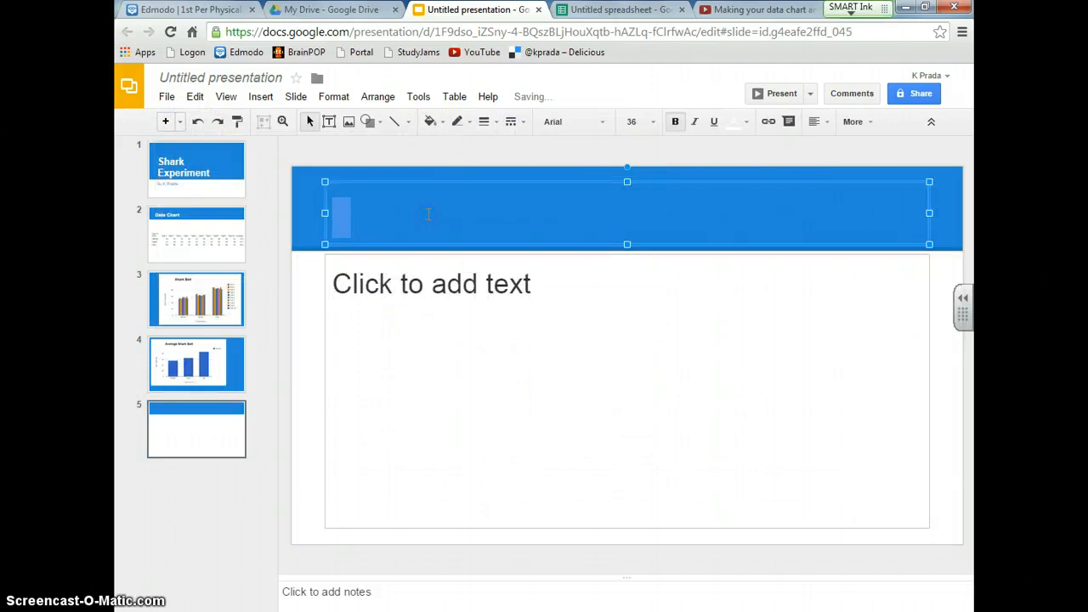
{"action": "type", "text": "Resul"}
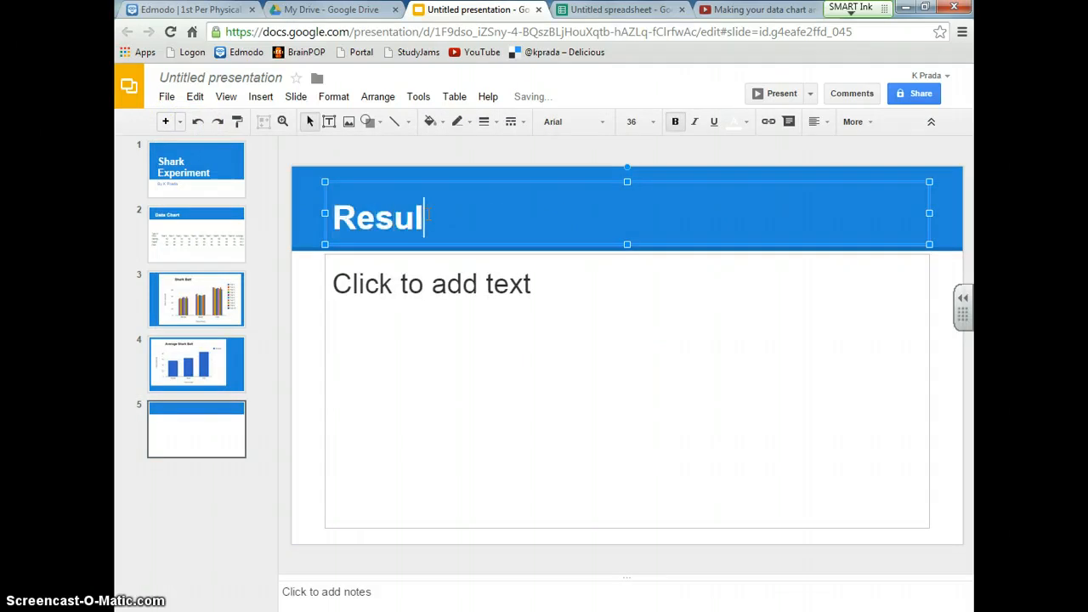
{"action": "left_click", "coordinate": [195, 299]}
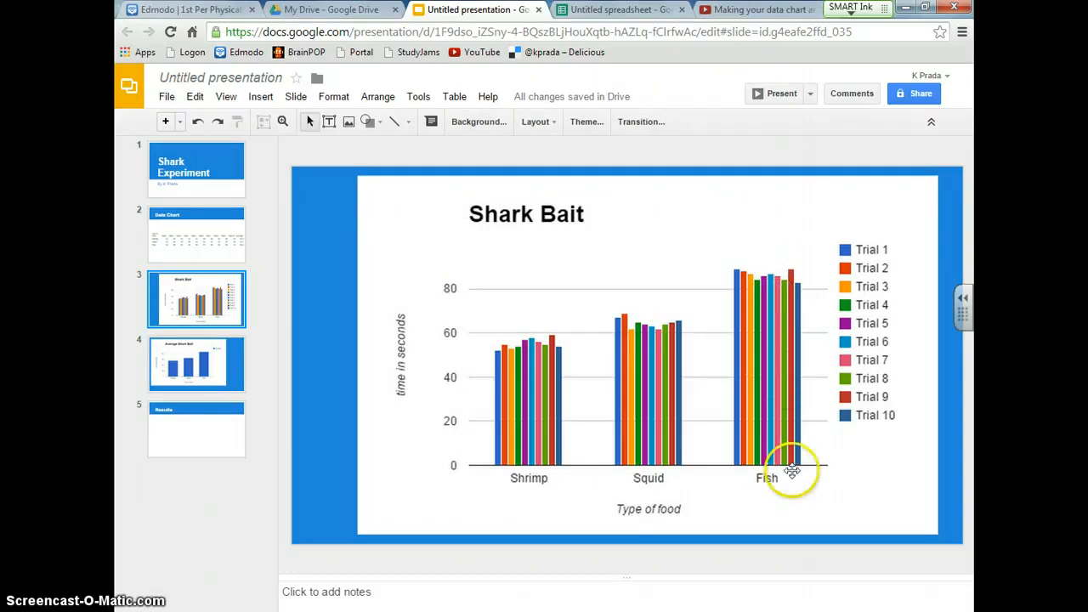
{"action": "mouse_move", "coordinate": [546, 456]}
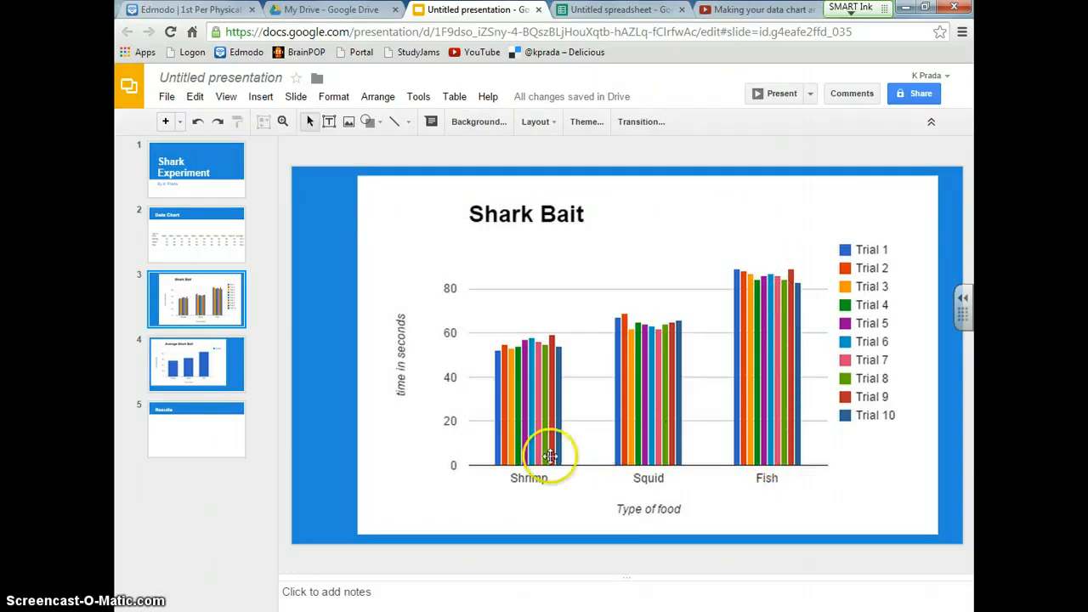
{"action": "mouse_move", "coordinate": [789, 378]}
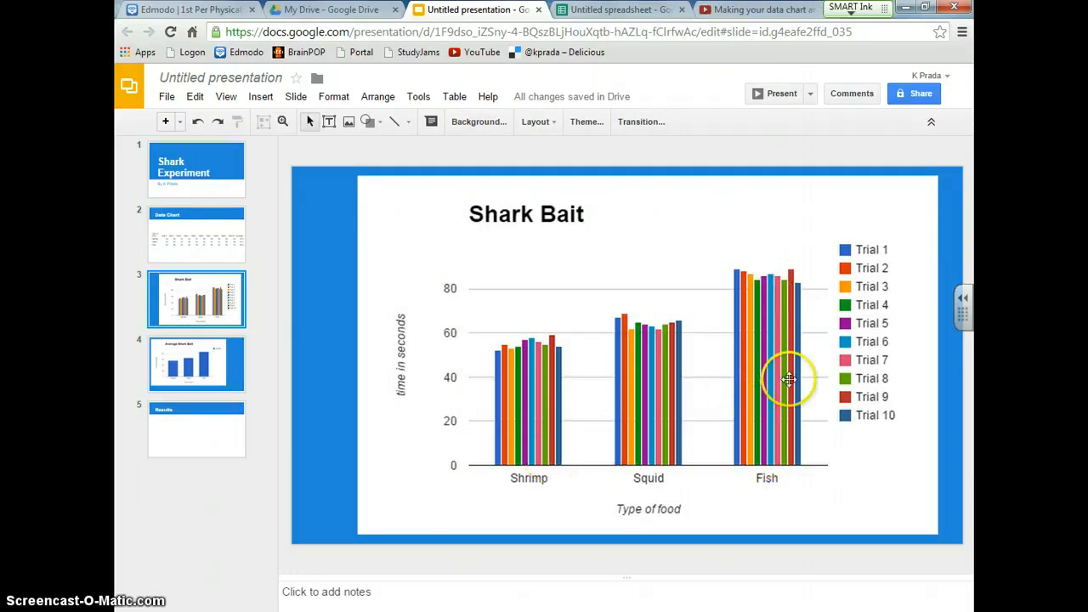